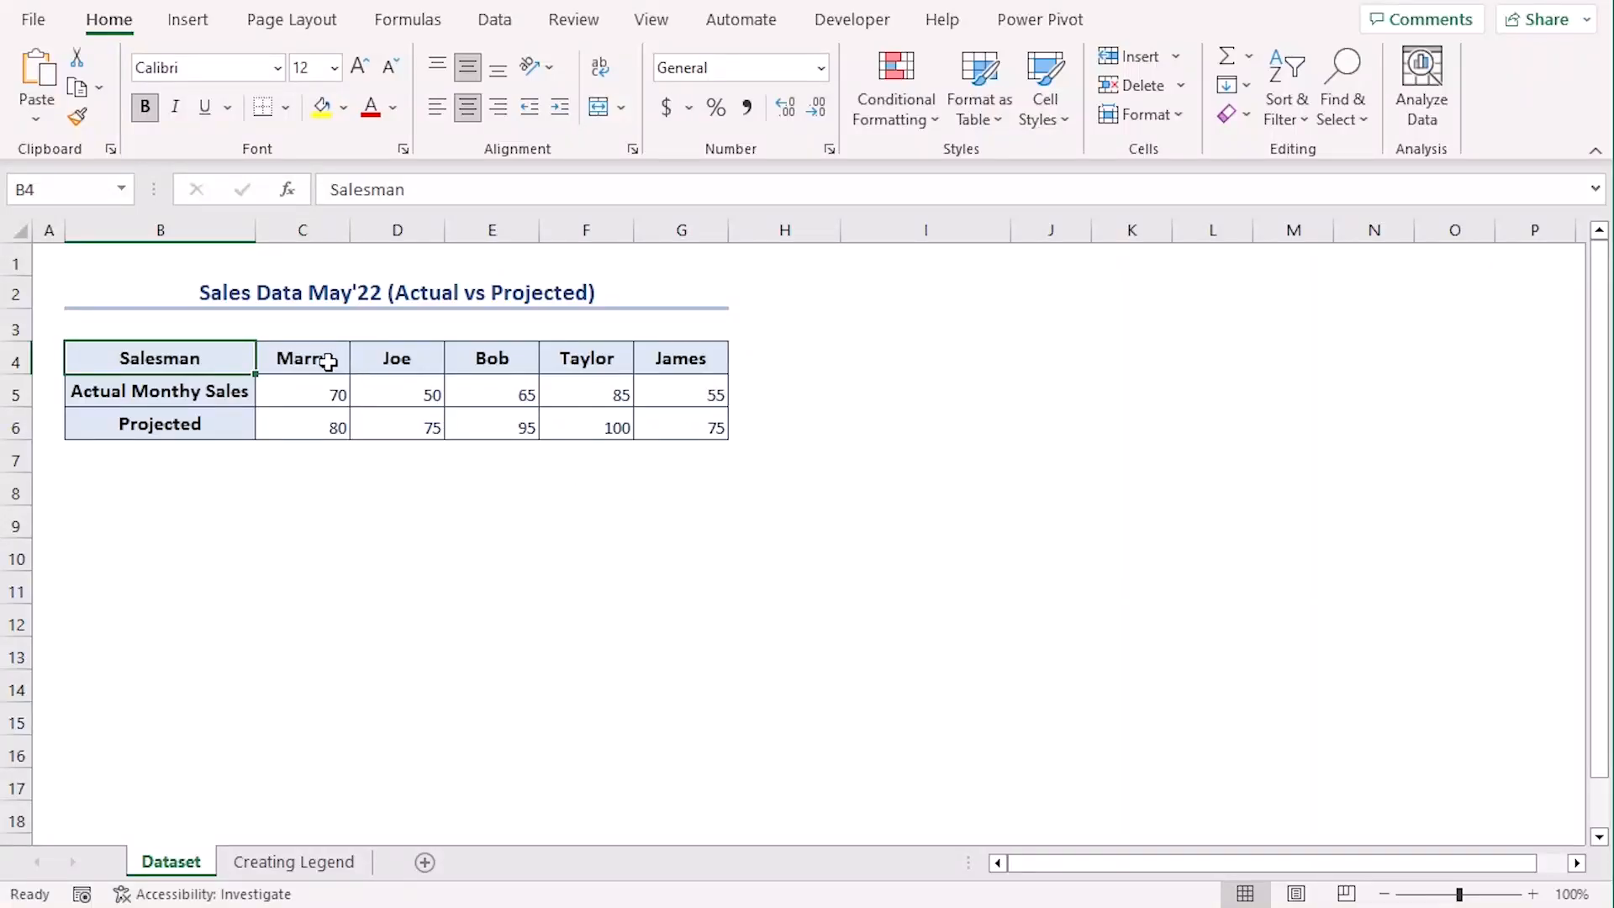
mouse_move(853, 413)
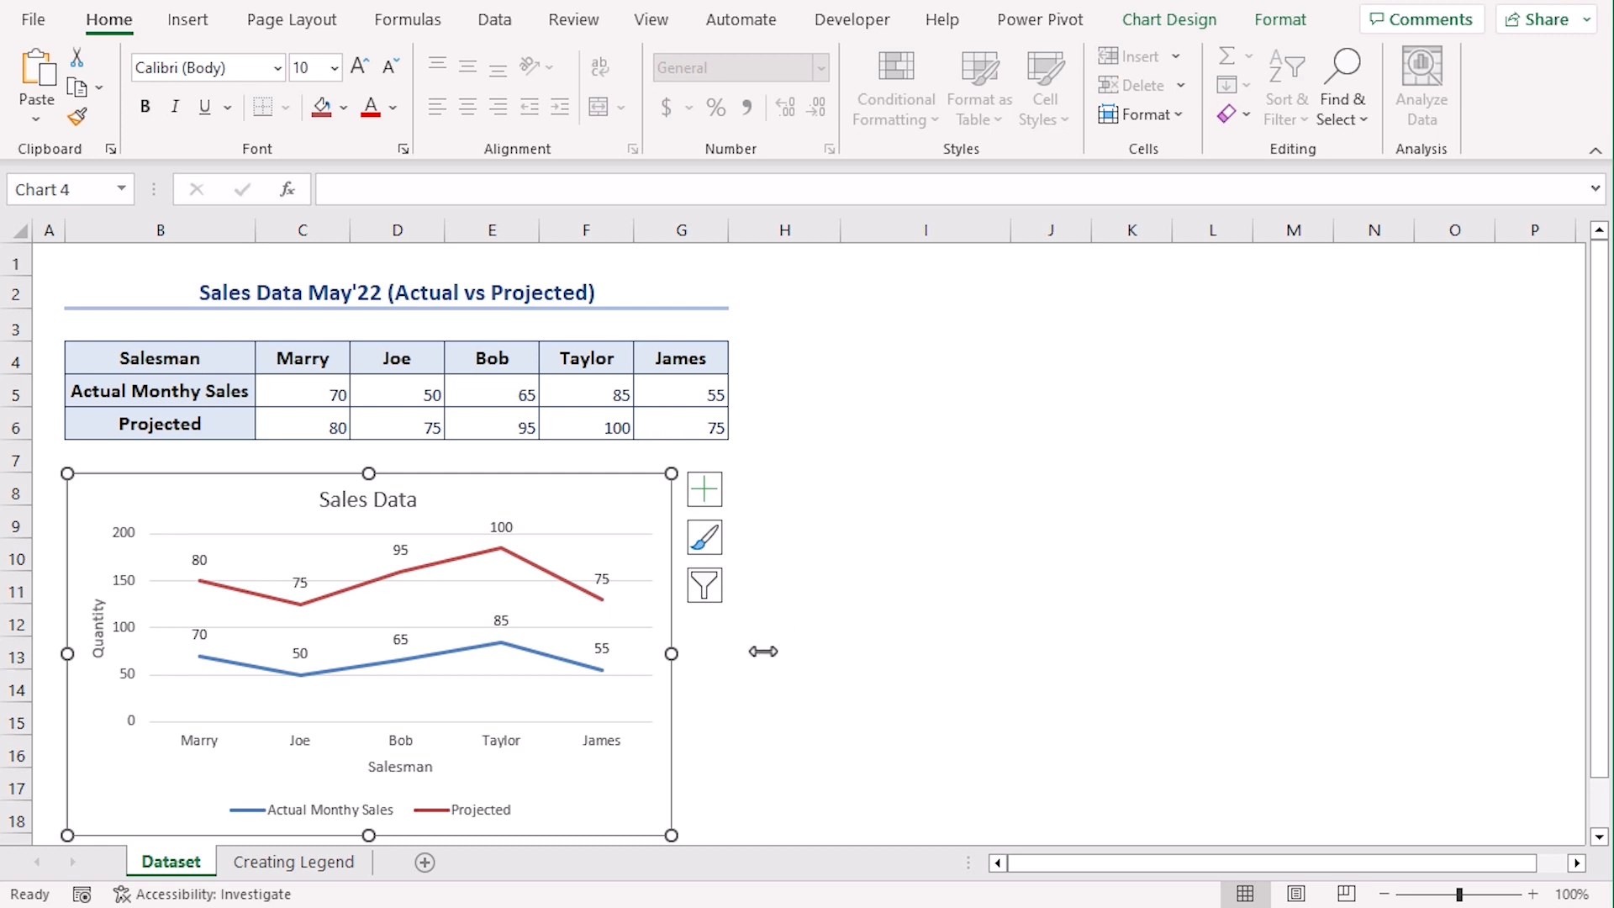
Leave the finished Sales Data chart and switch to the Creating Legend sheet.
left_click(158, 359)
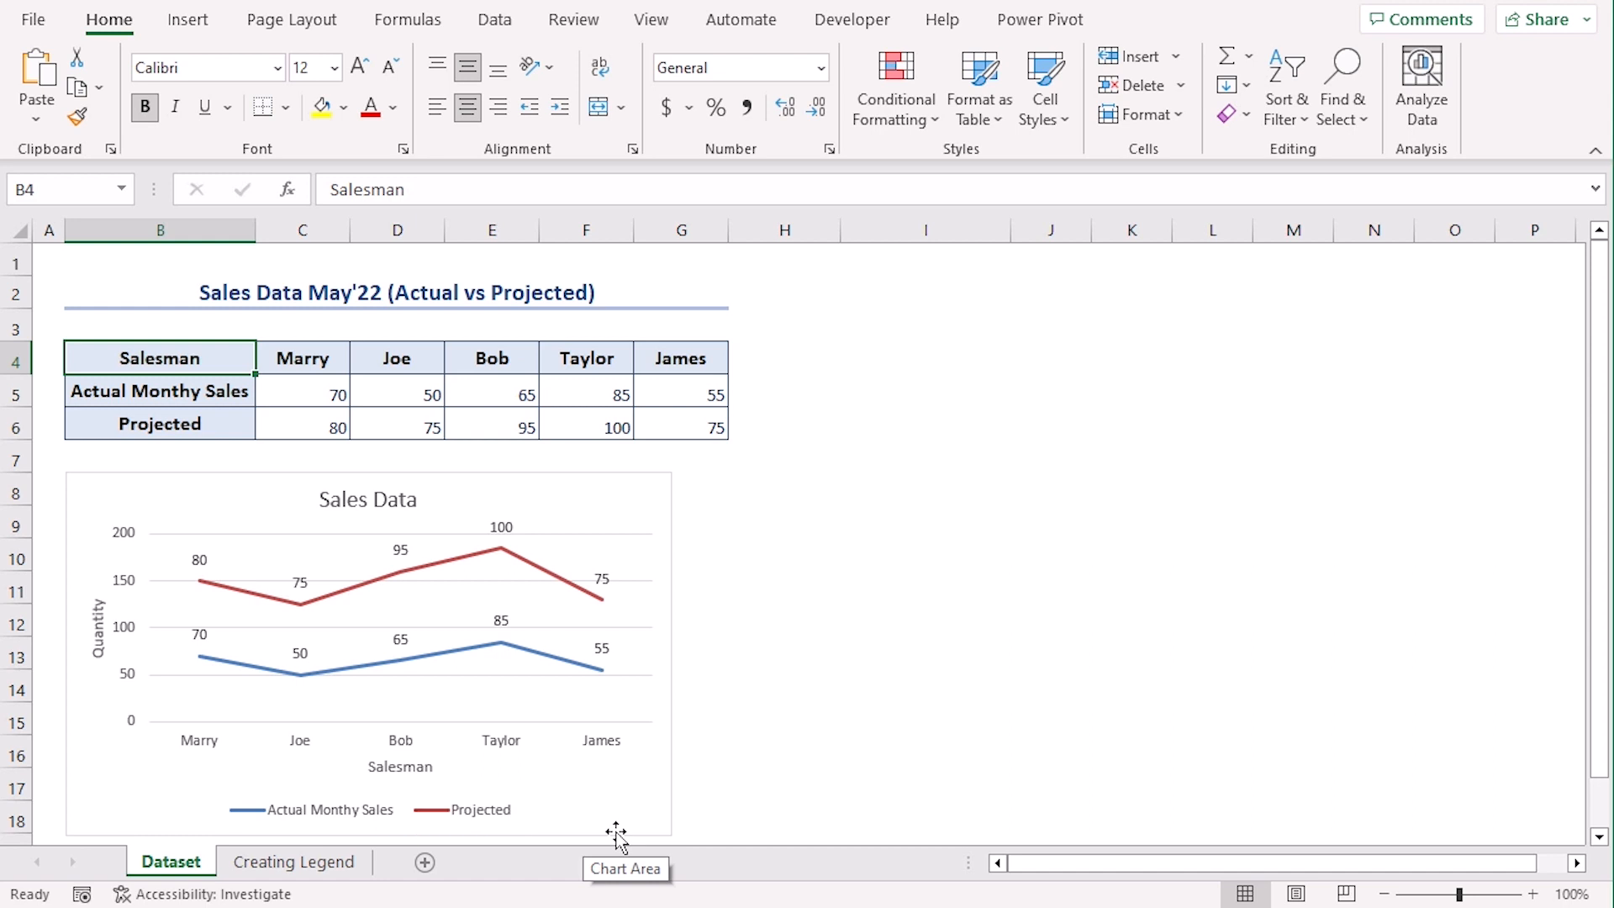
left_click(309, 809)
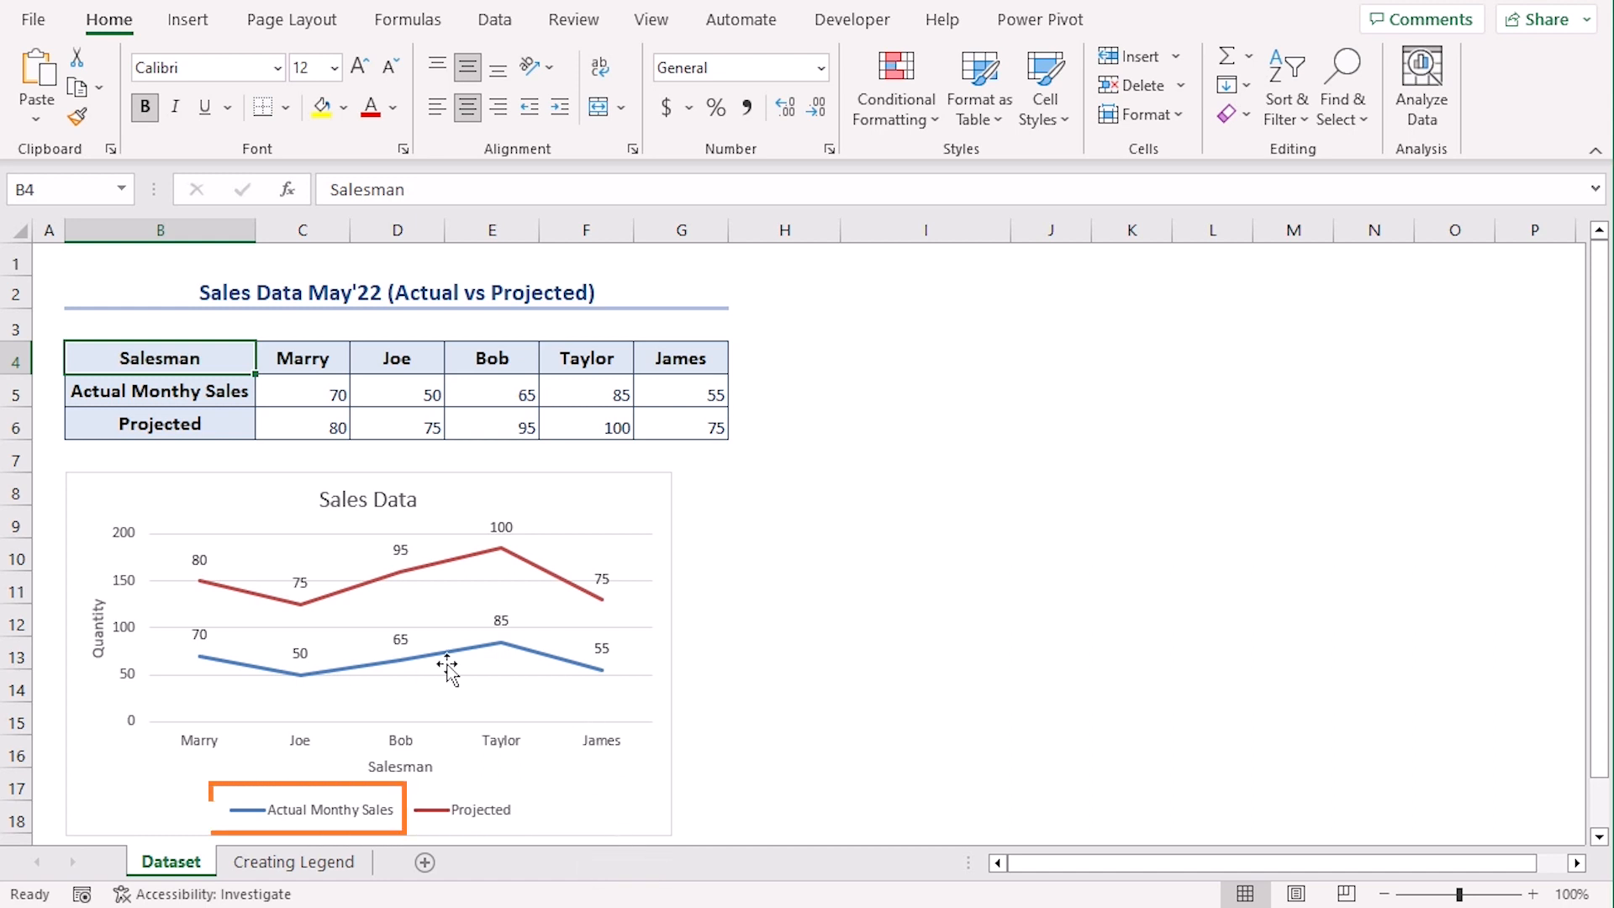
mouse_move(599, 645)
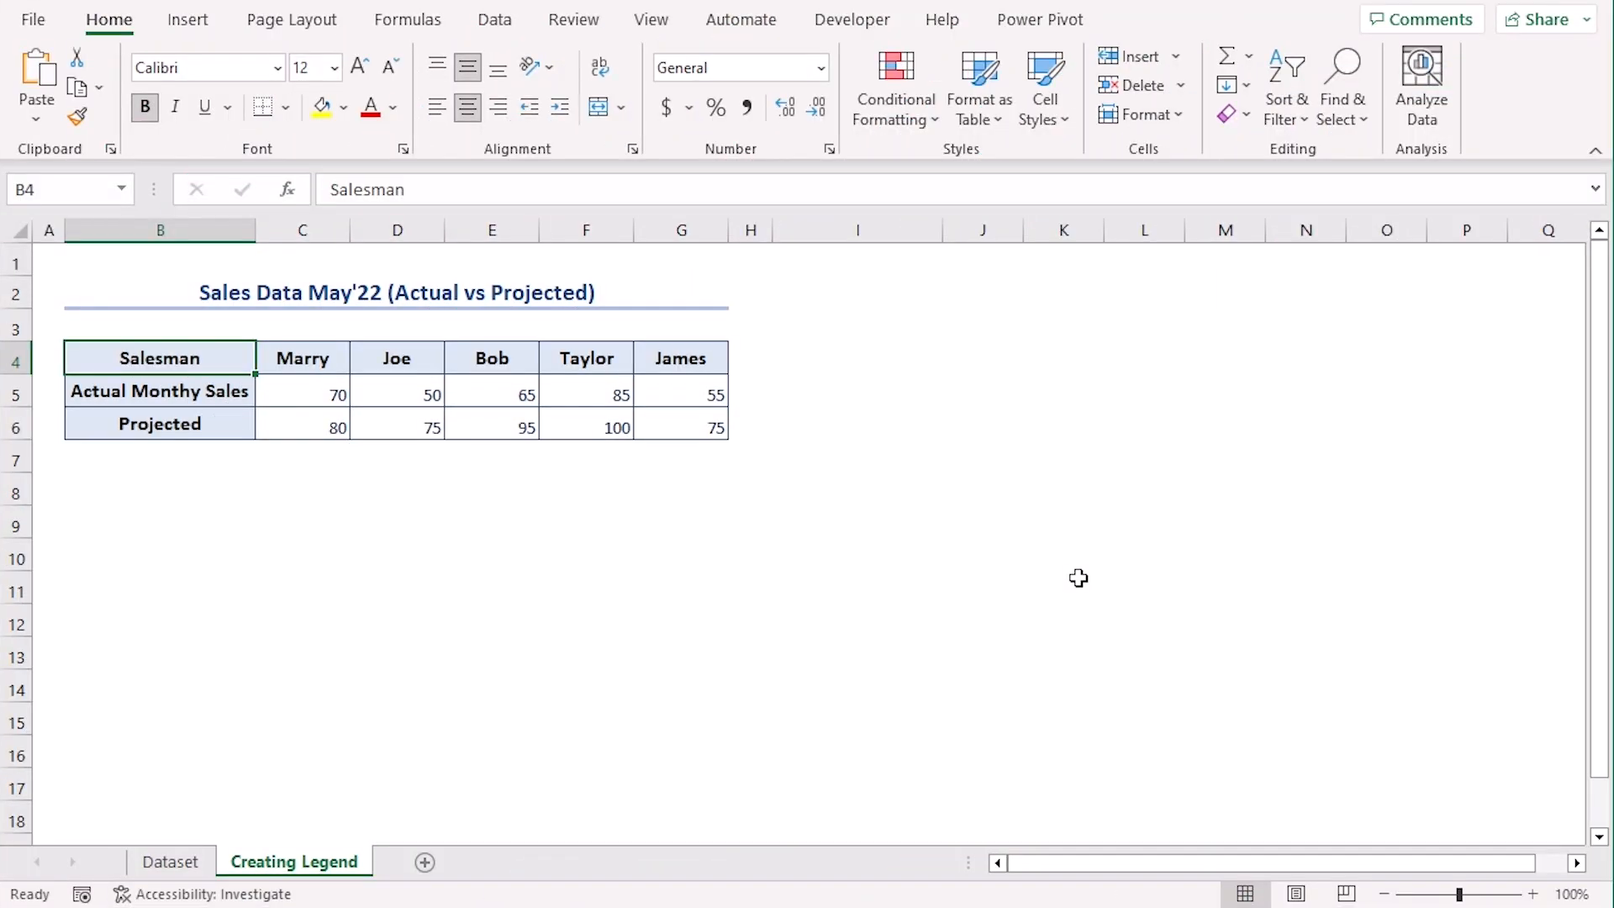
mouse_move(533, 575)
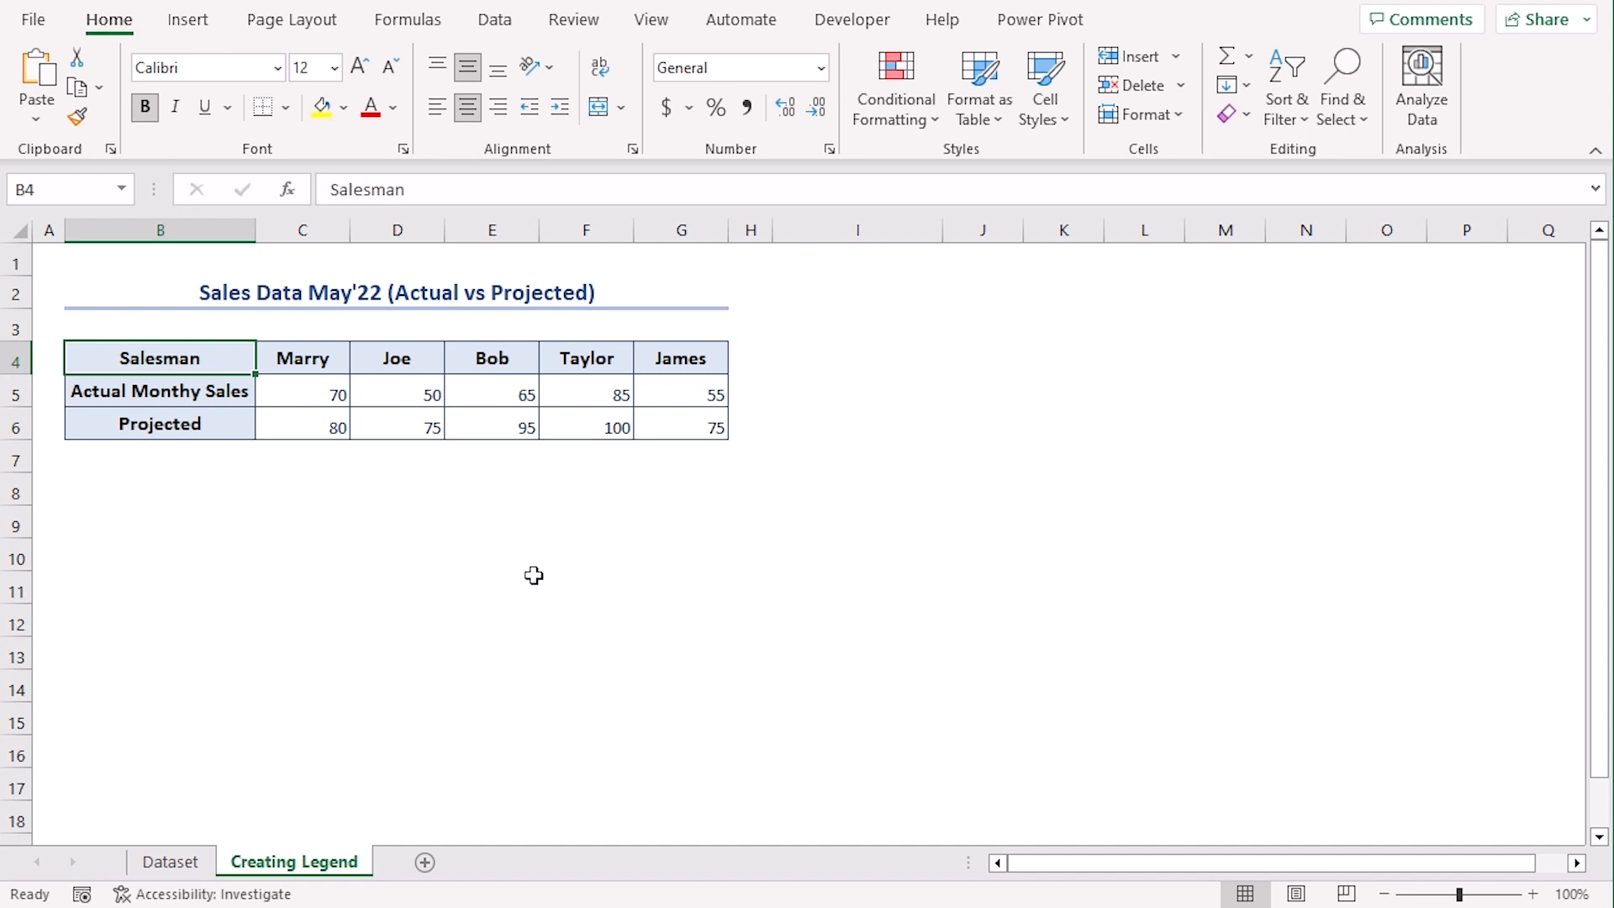
mouse_move(357, 389)
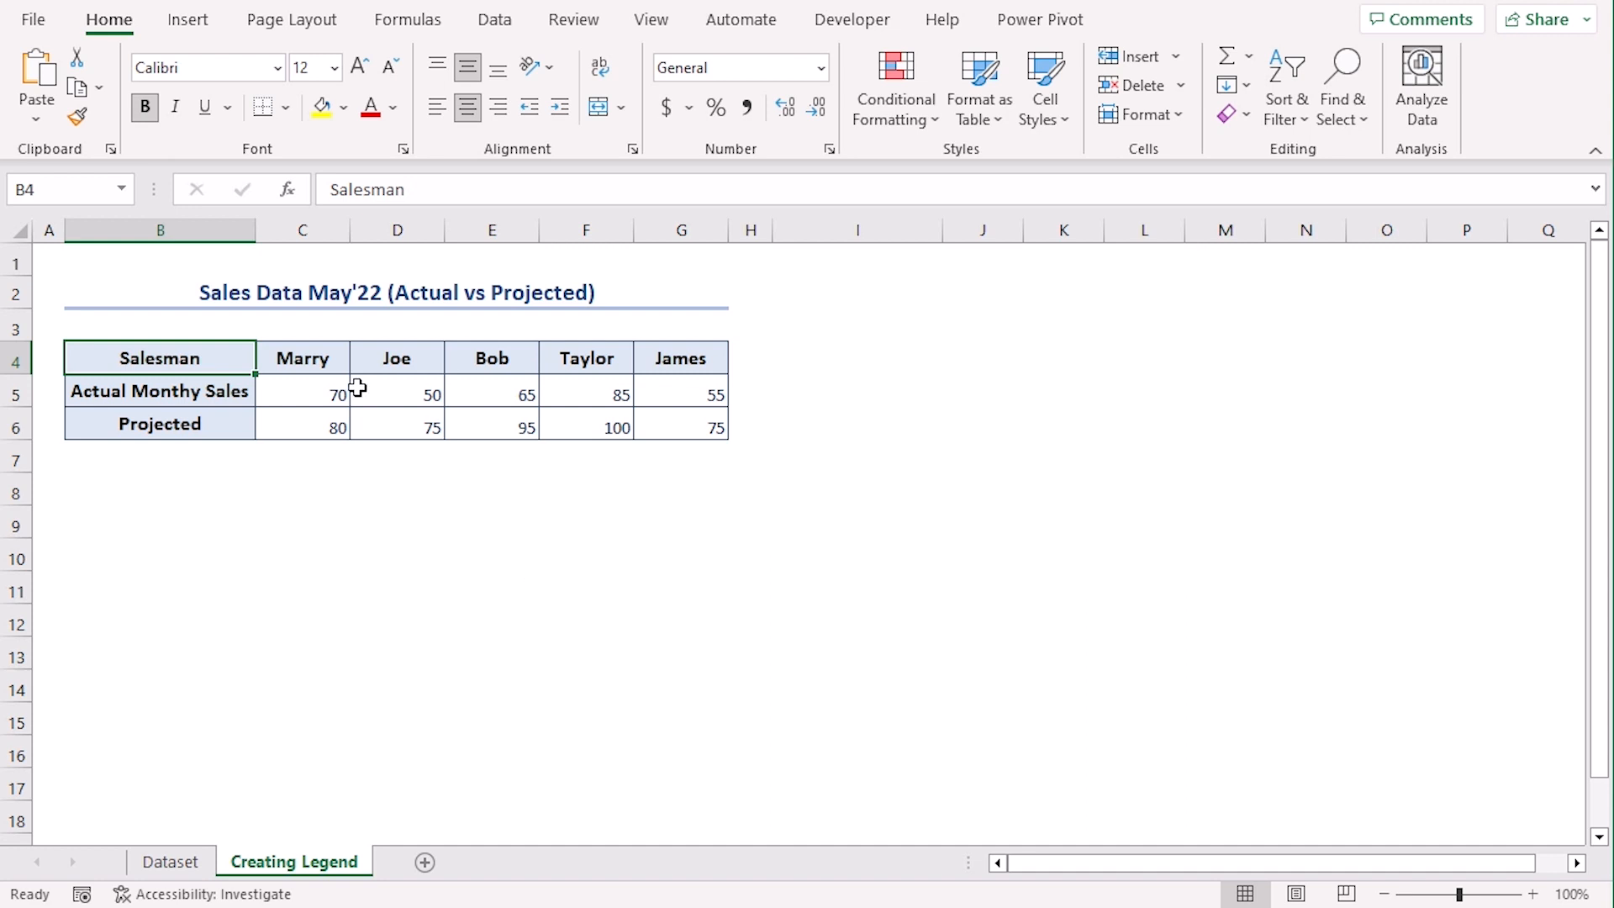
mouse_move(676, 473)
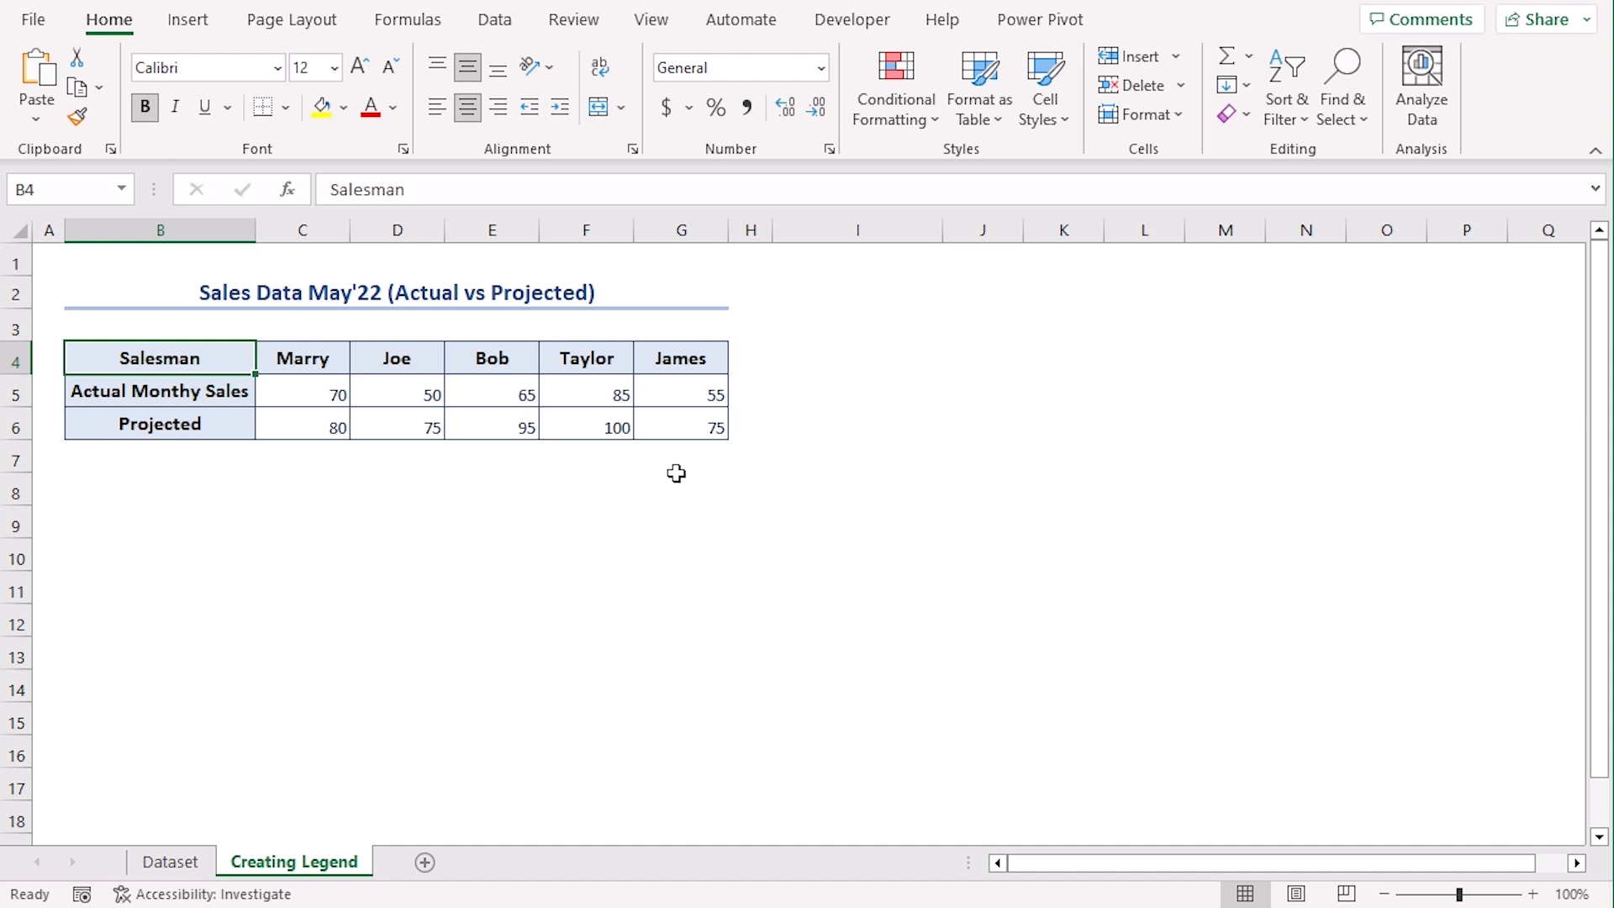
mouse_move(669, 434)
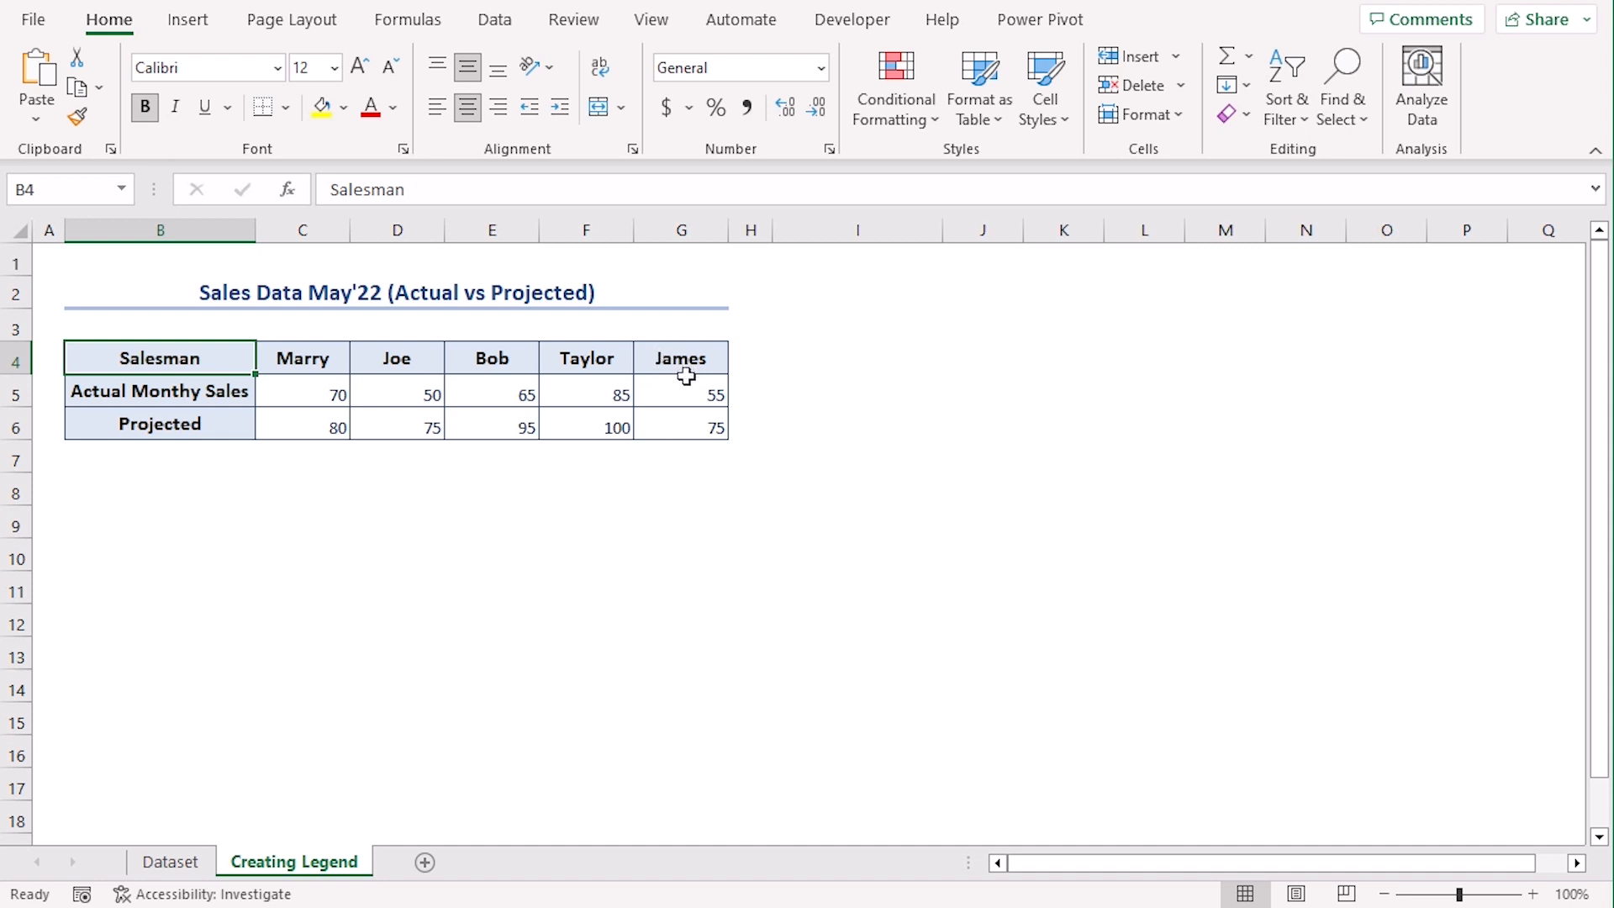
mouse_move(820, 368)
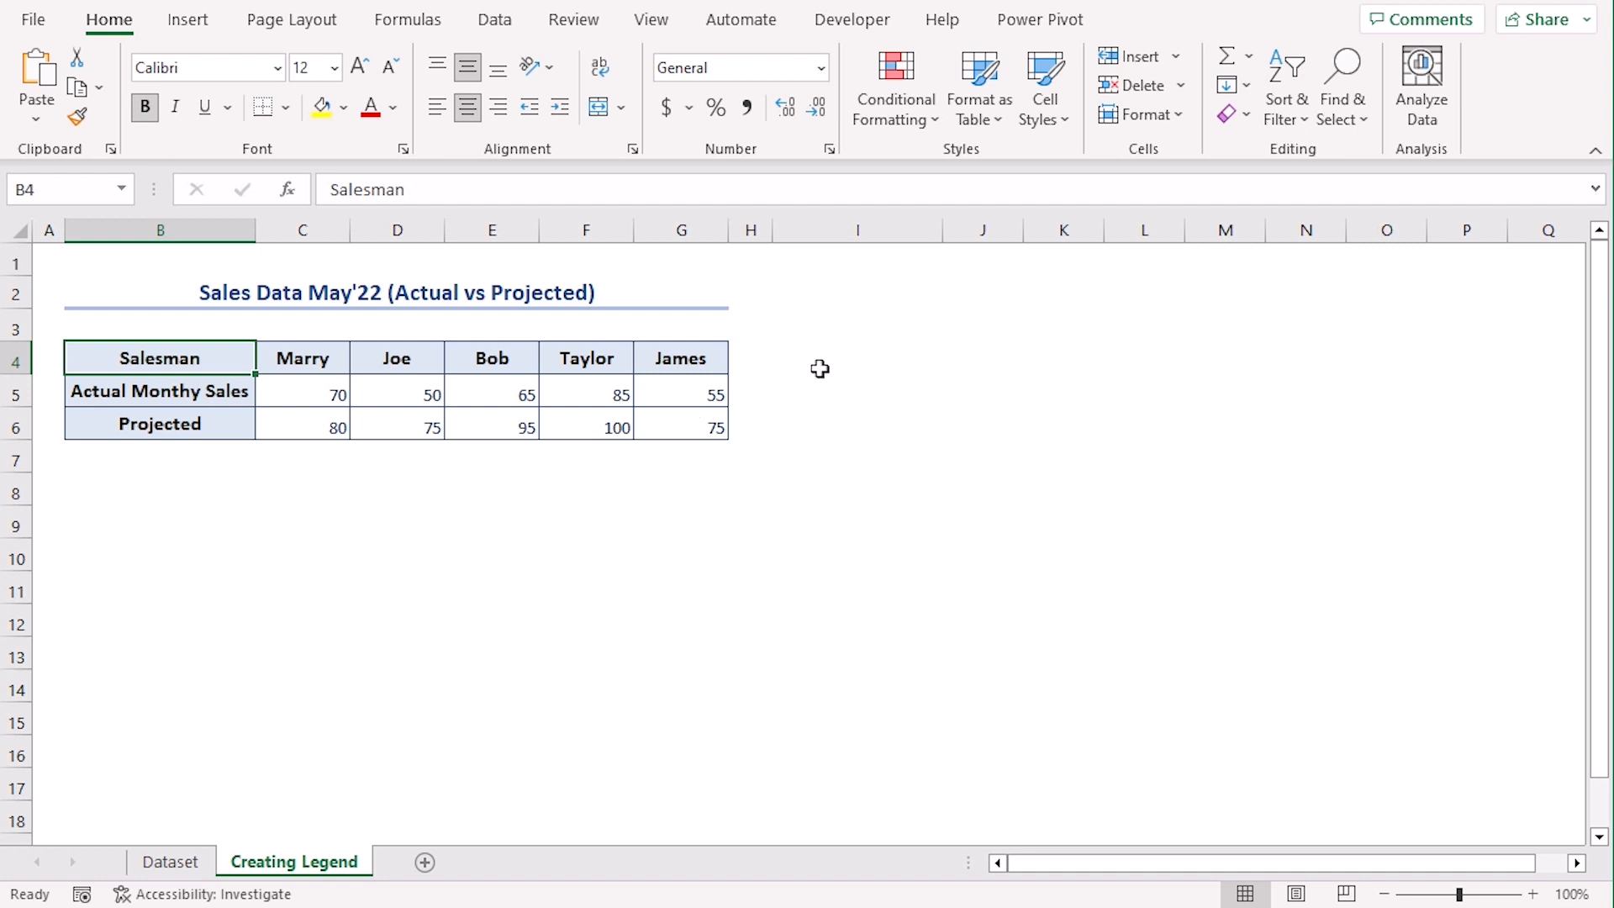
Copy the James column G into a new dummy column H, then select B4:G6 for charting.
left_click(681, 230)
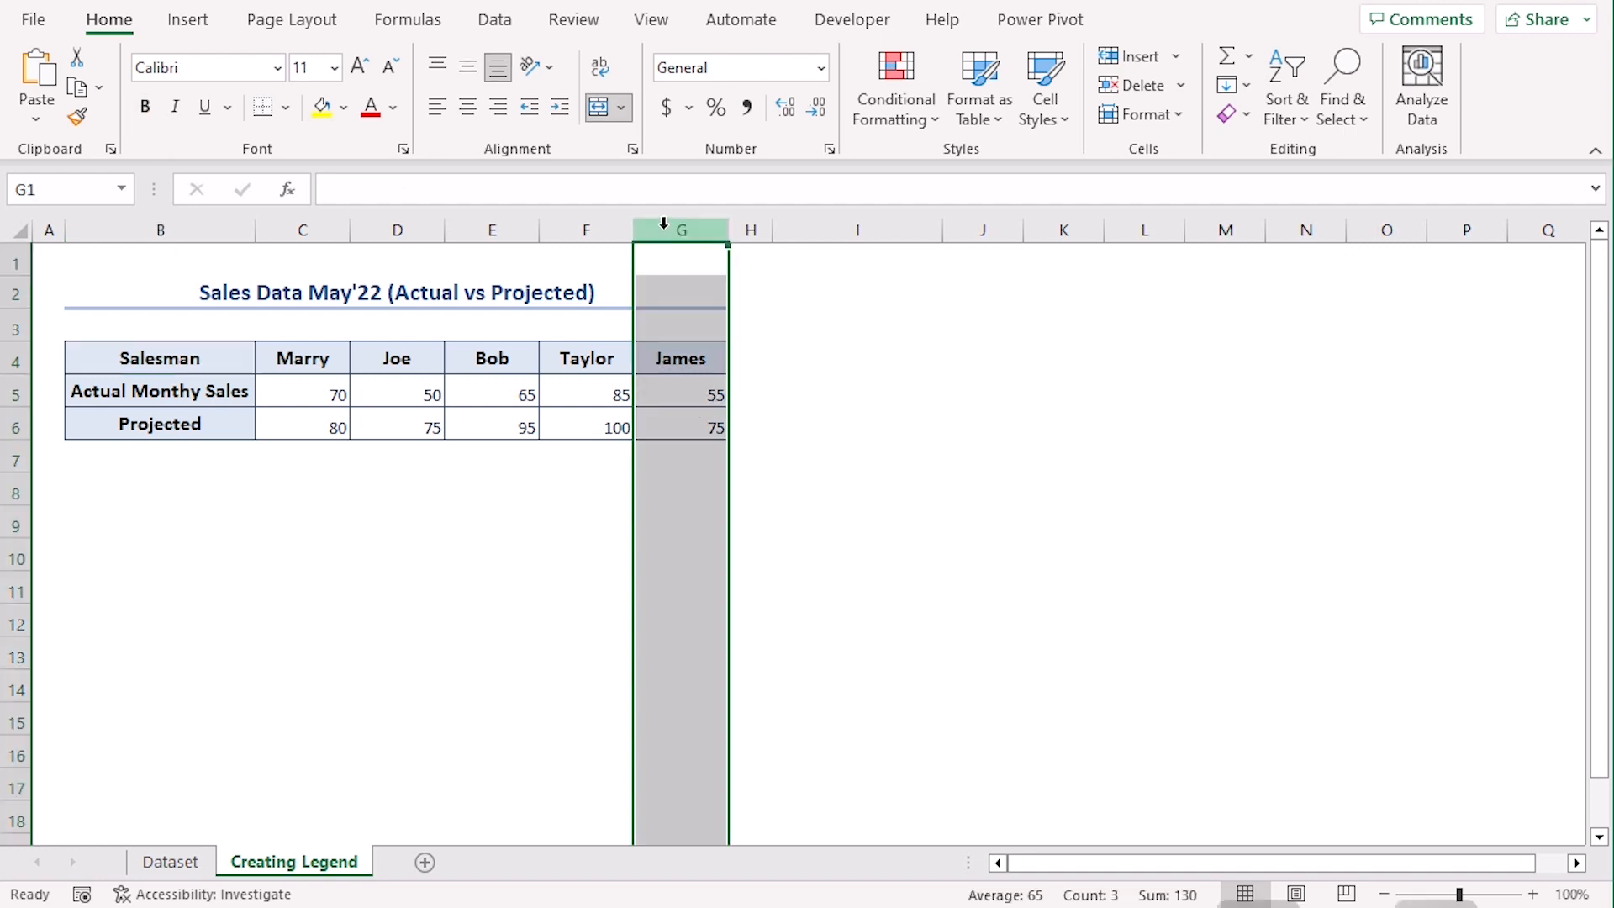
key("ctrl+c")
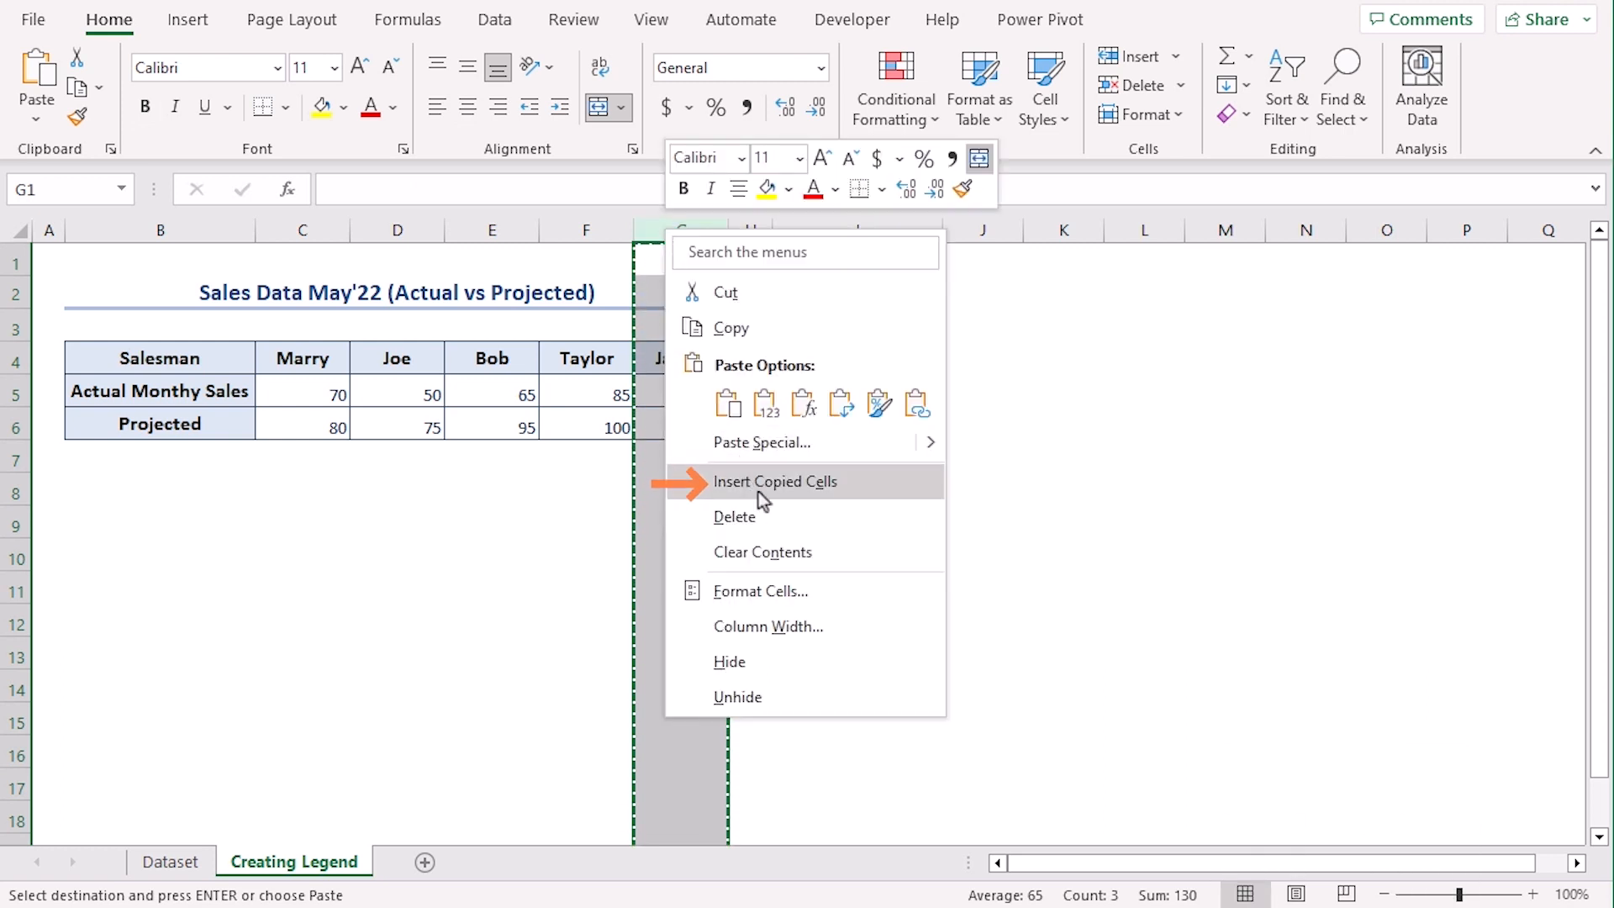
left_click(773, 481)
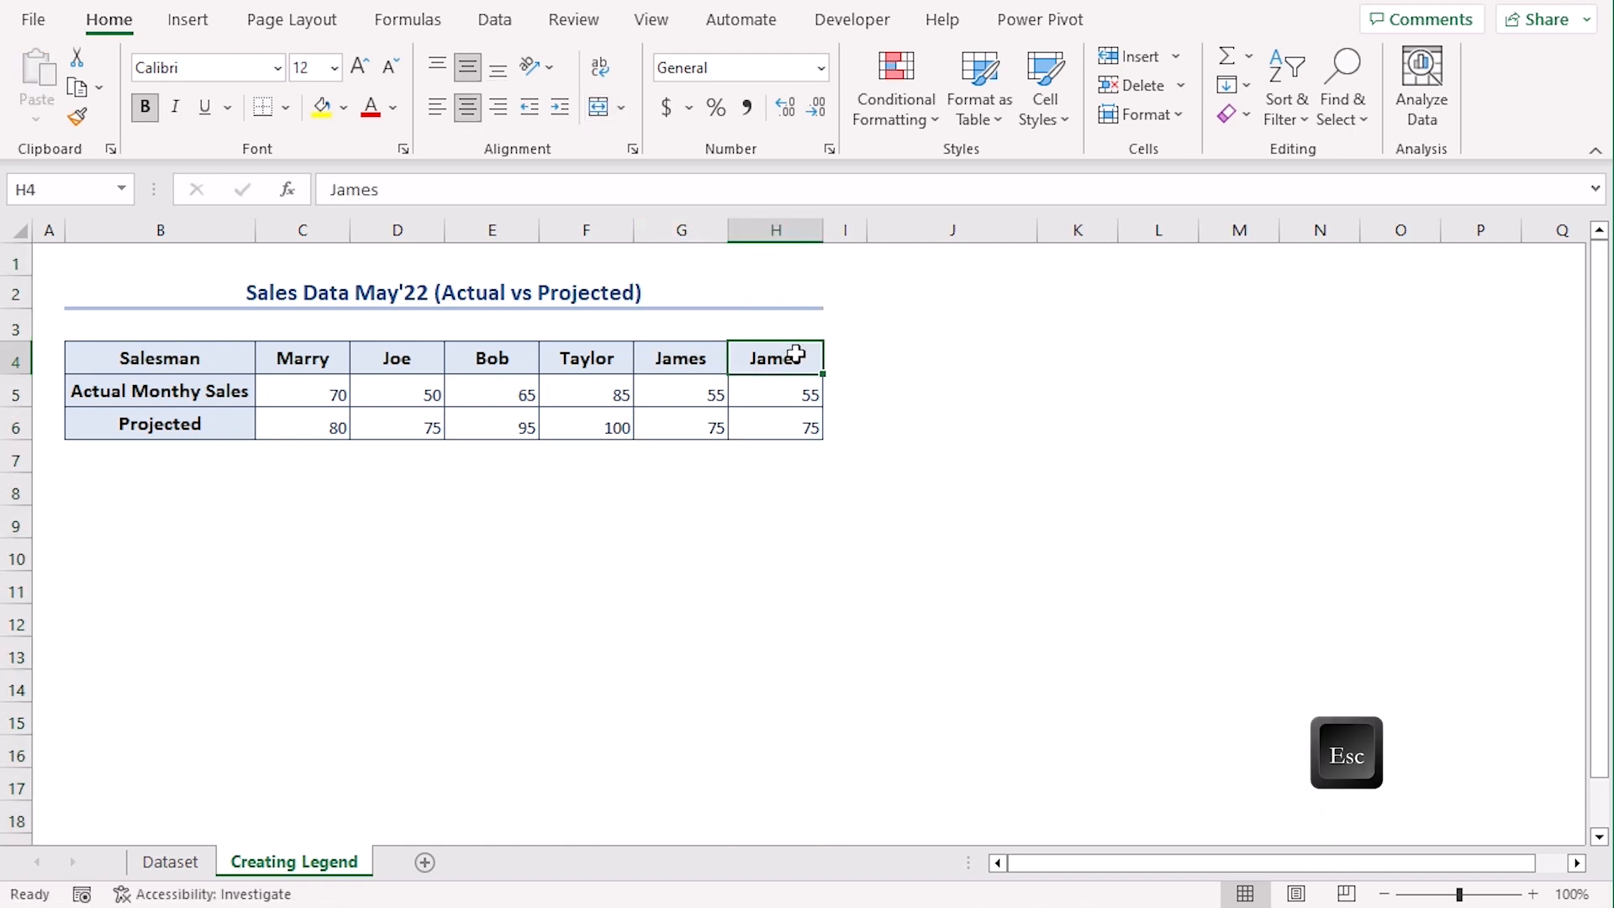
left_click(159, 357)
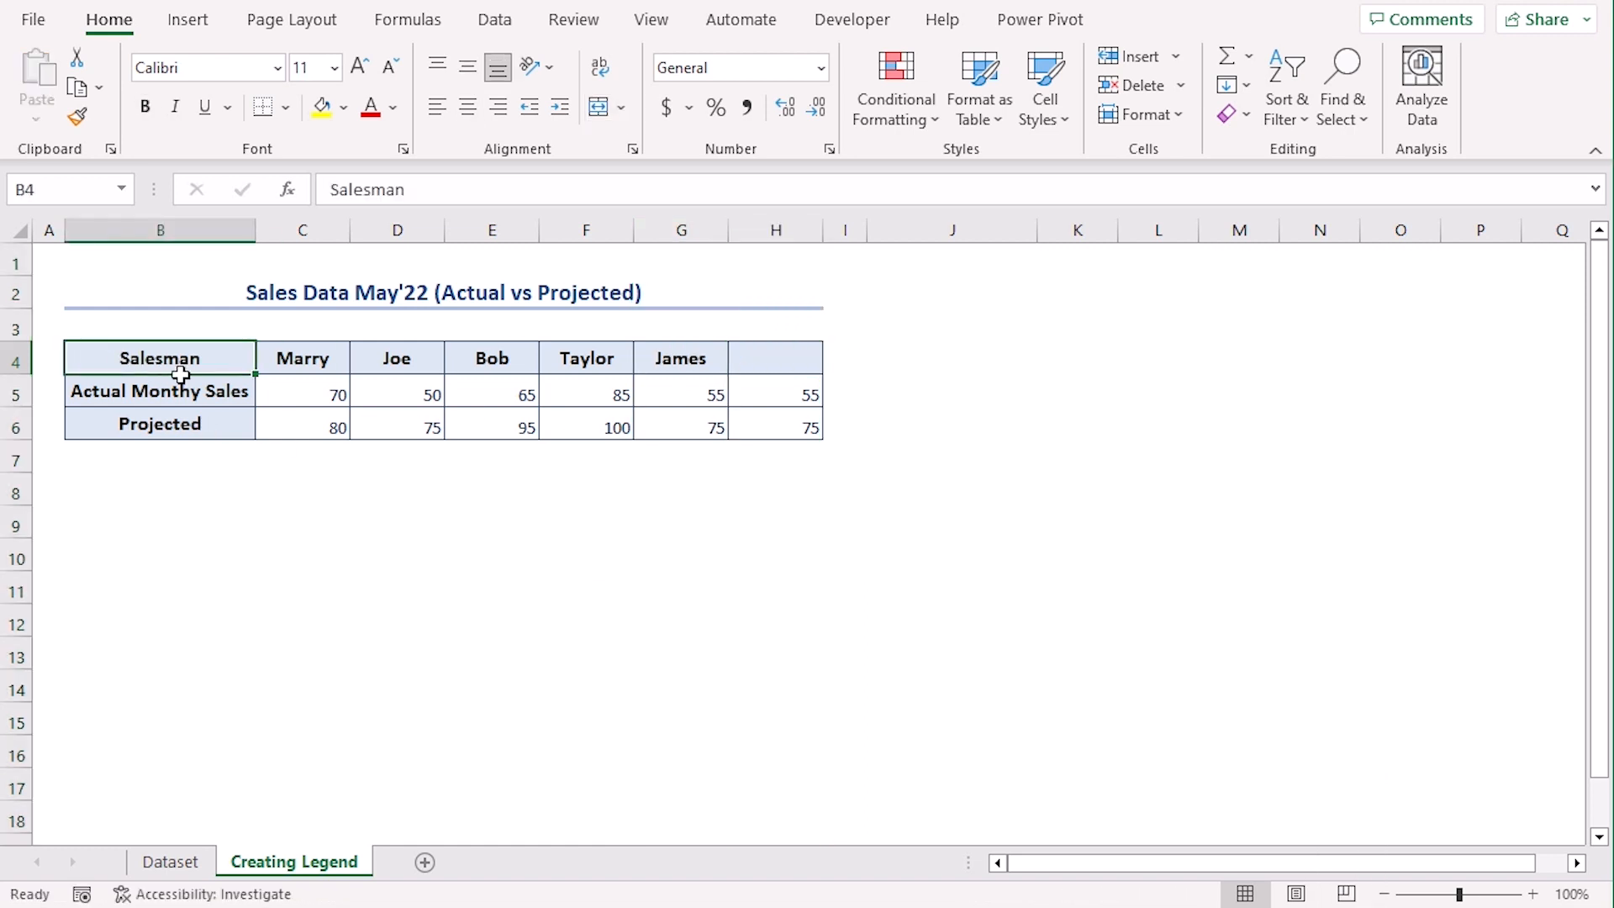
left_click_drag(160, 357, 680, 424)
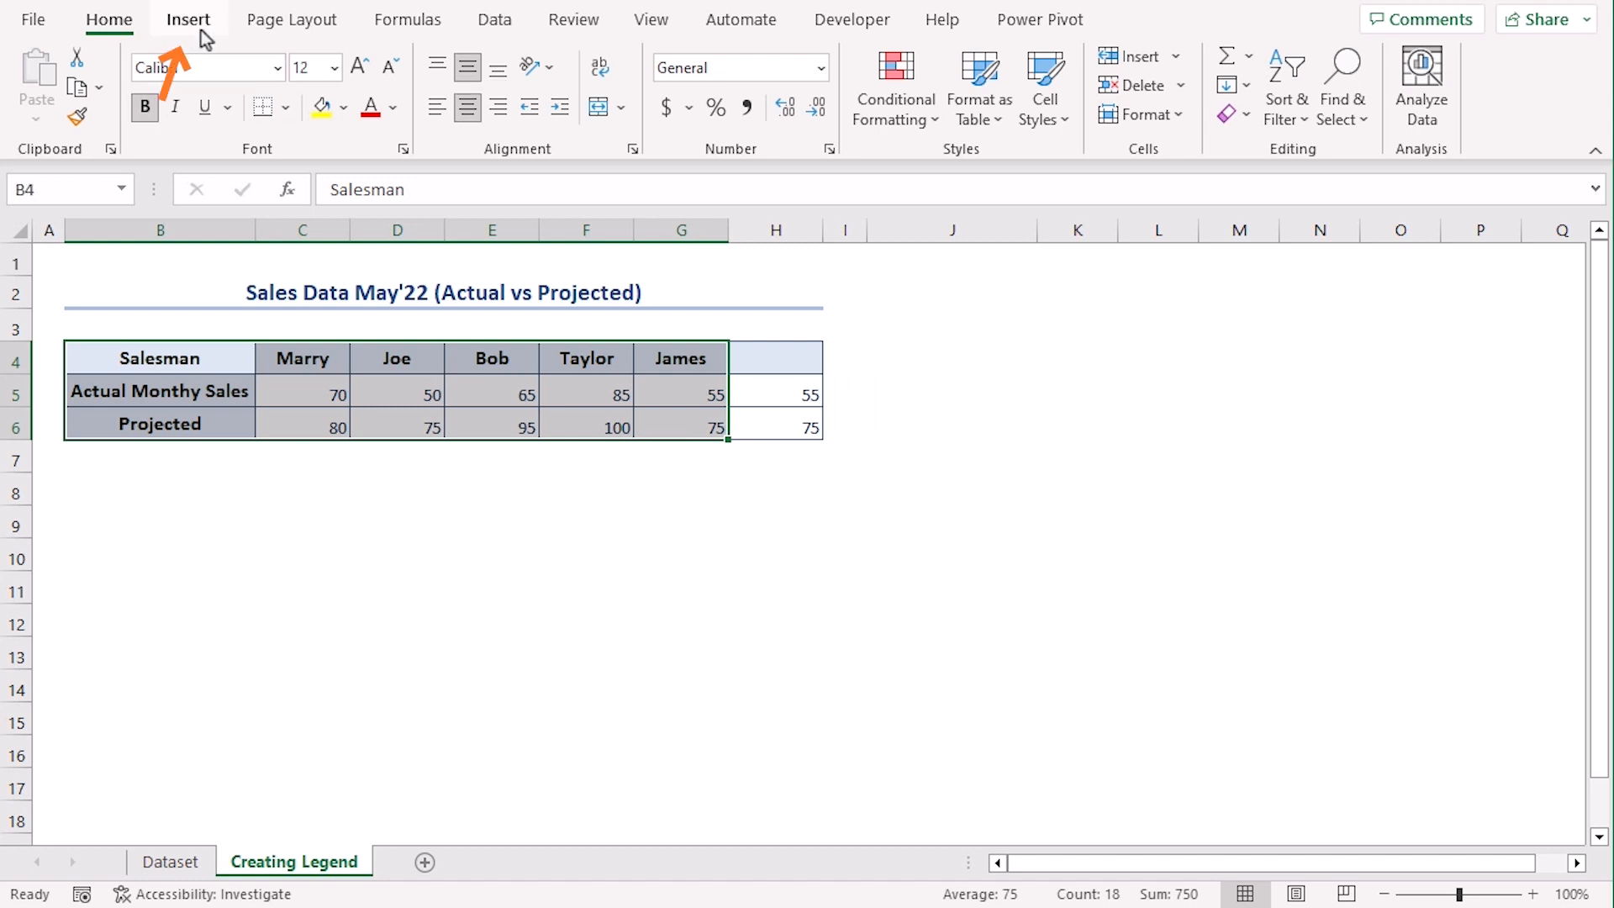
Insert a 2-D Line chart of actual and projected sales below the table.
left_click(187, 19)
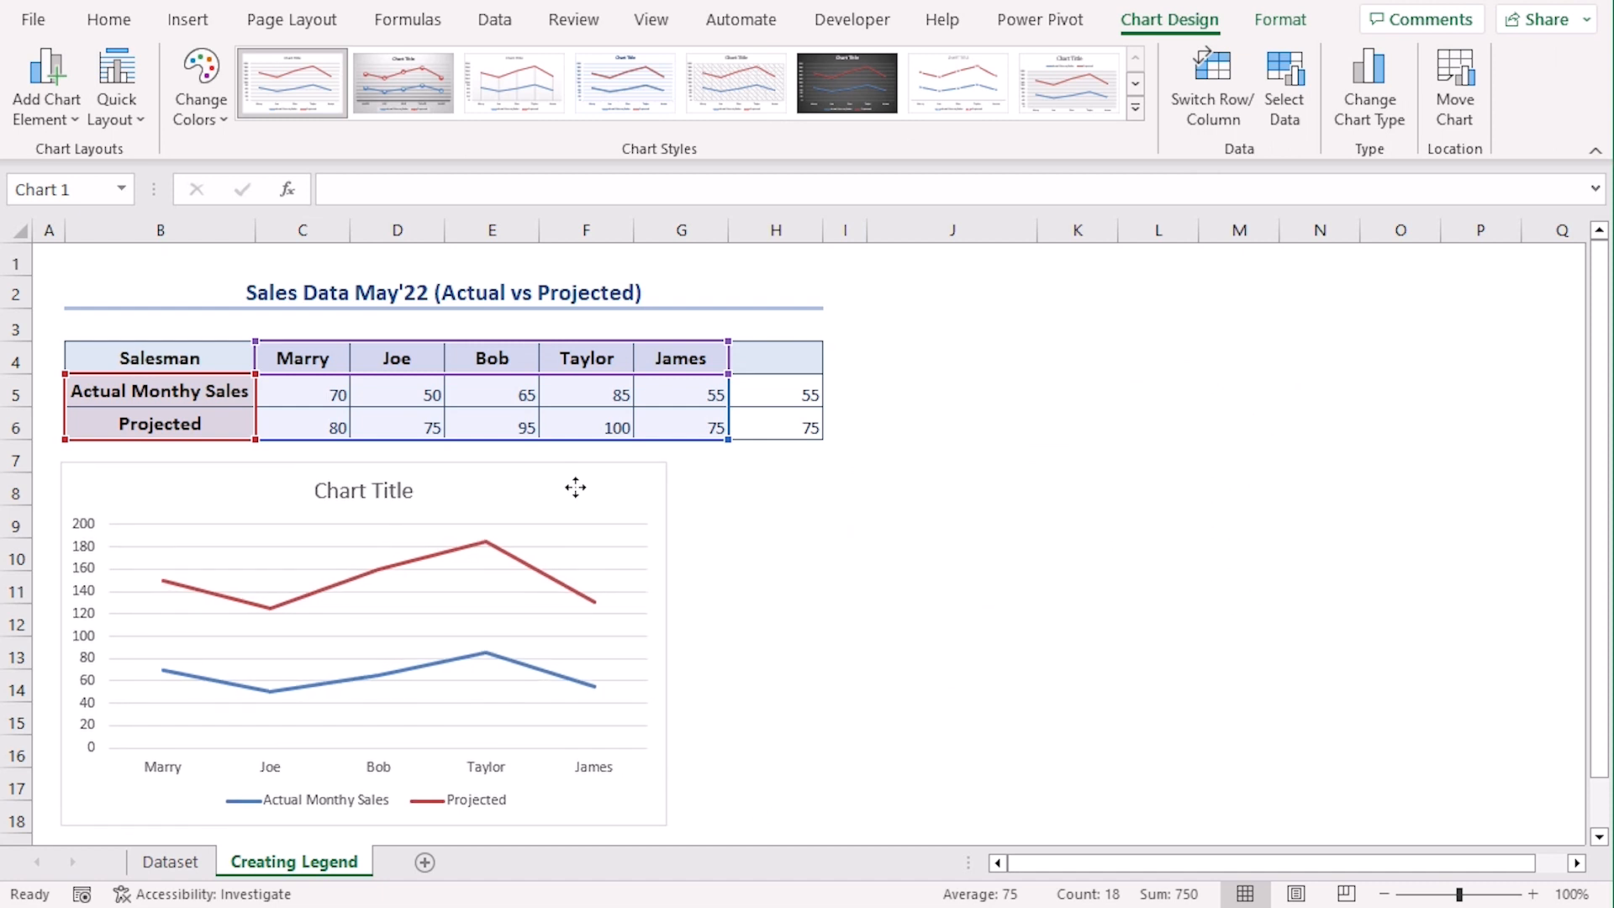
left_click(363, 639)
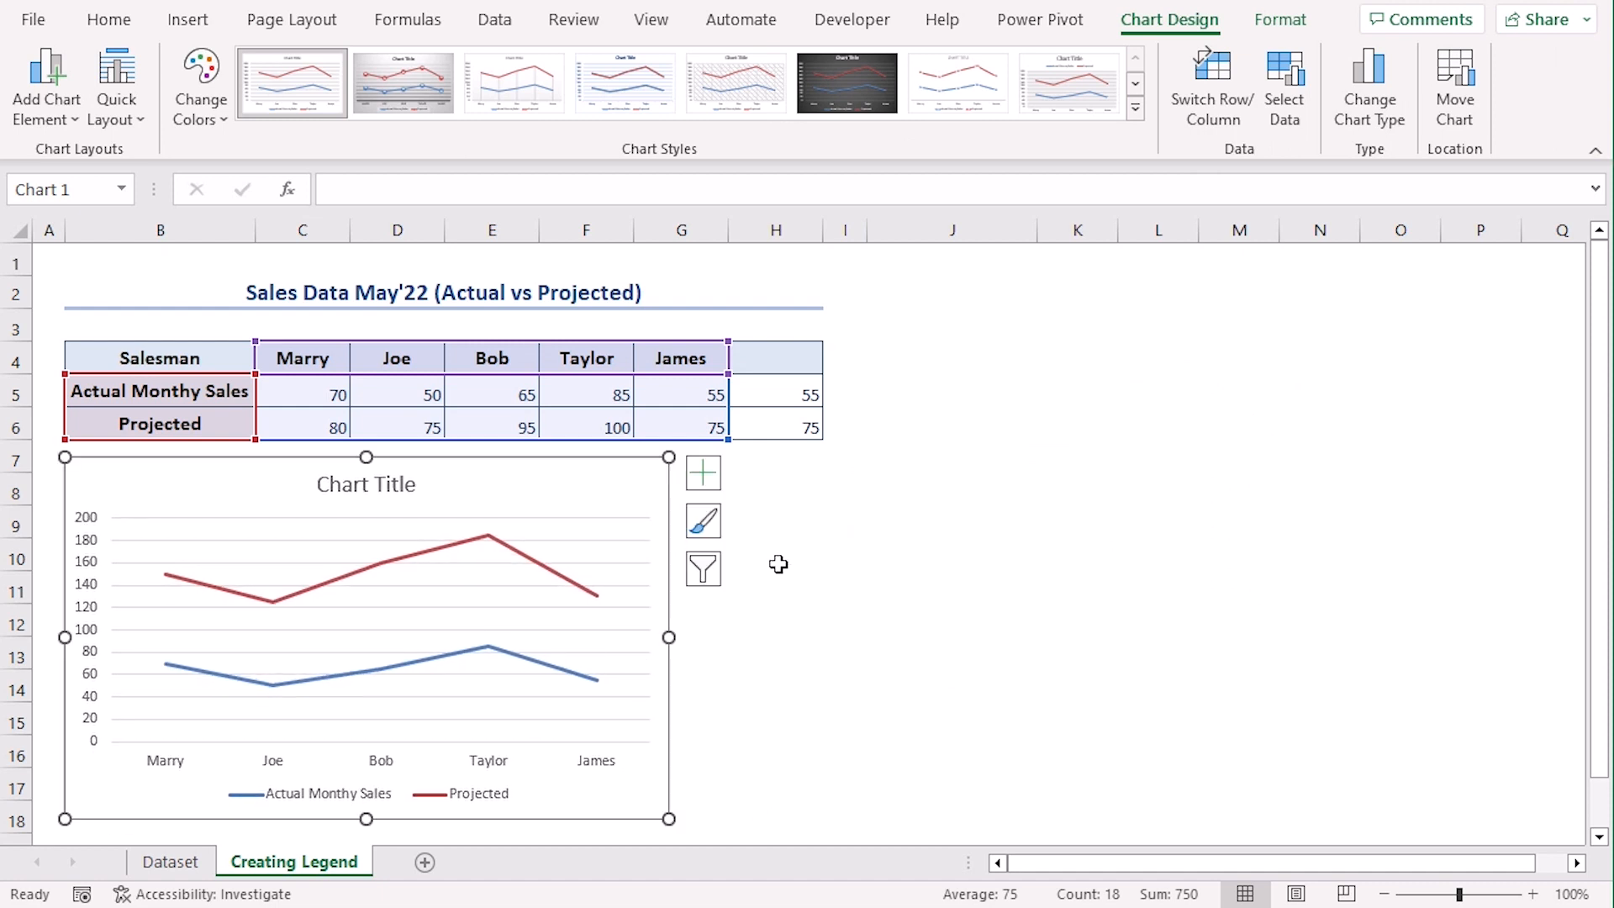
mouse_move(447, 499)
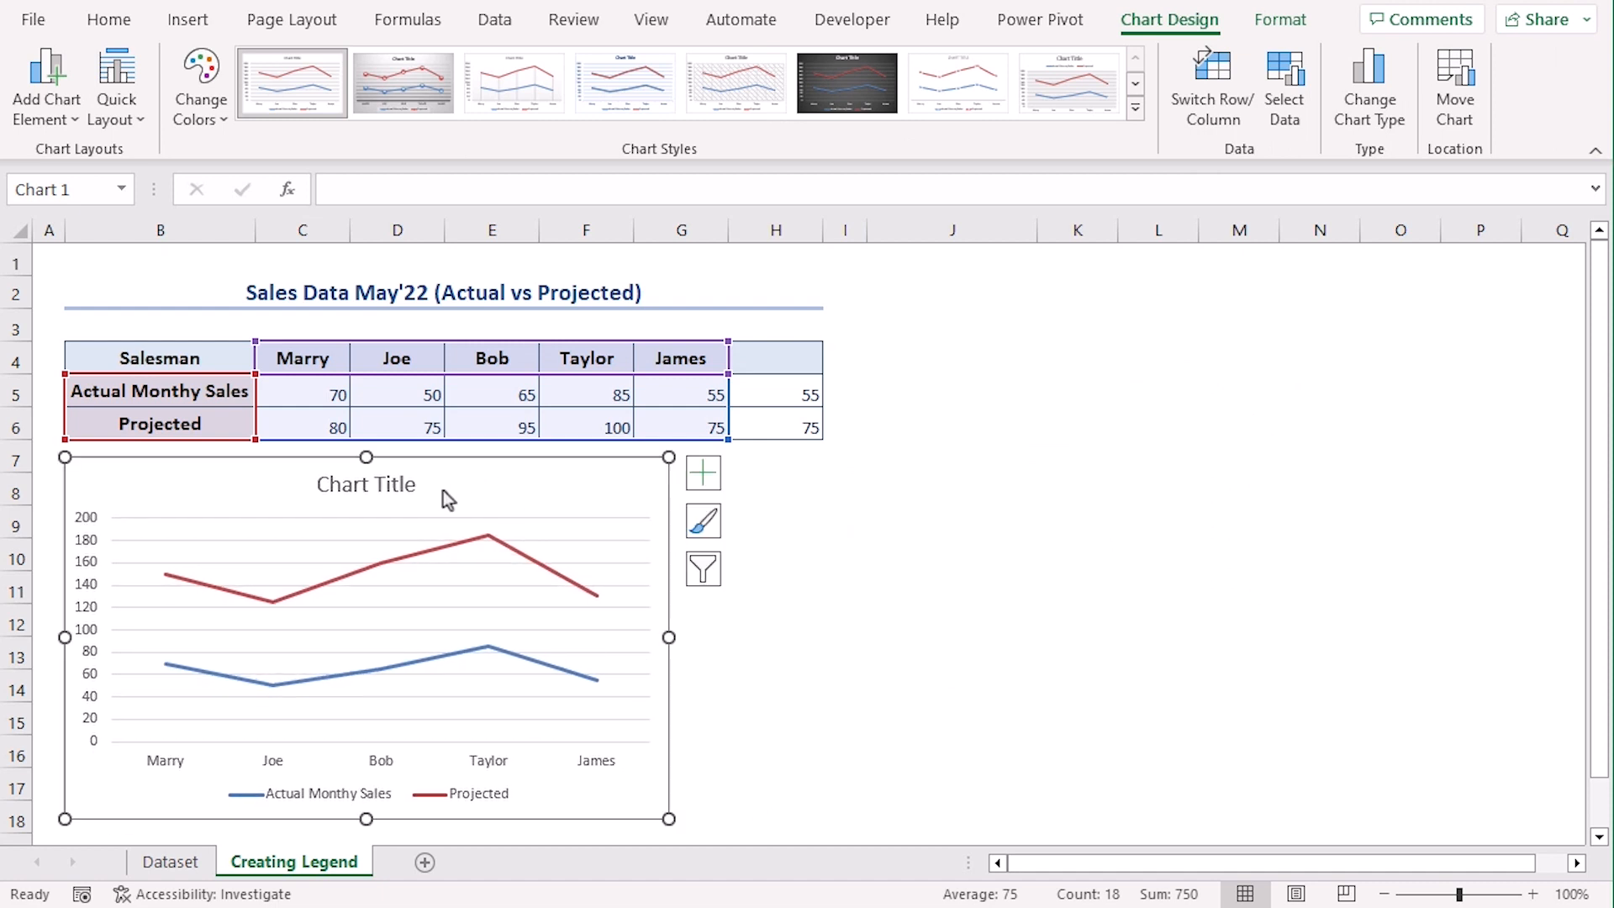
left_click(380, 794)
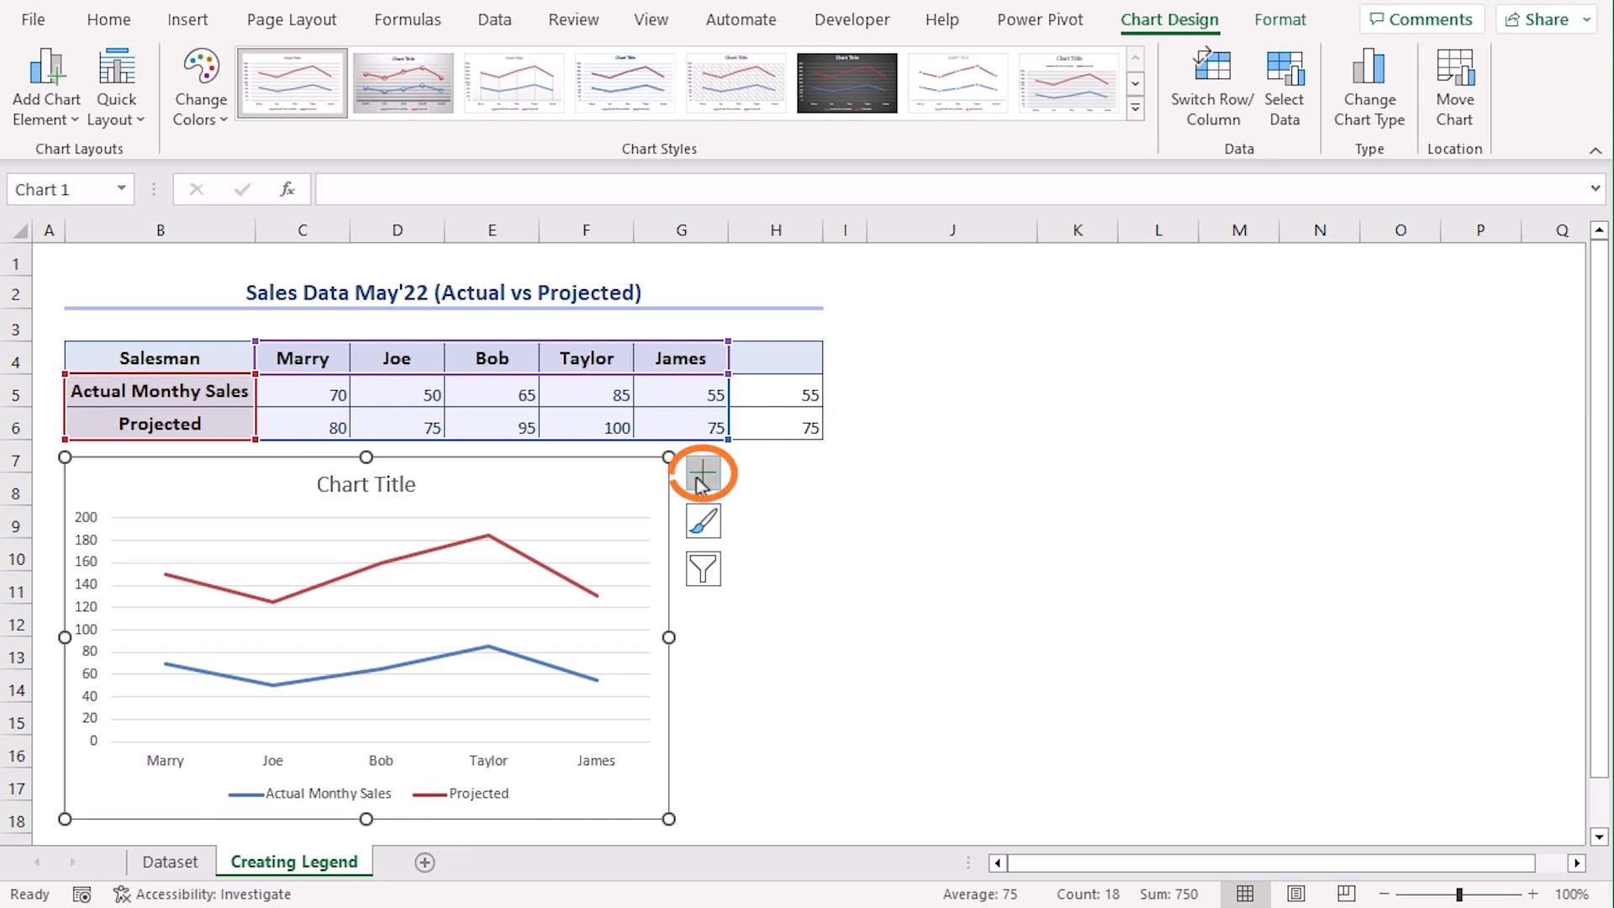
Turn off the legend and turn on data labels and axis titles via Chart Elements.
left_click(703, 475)
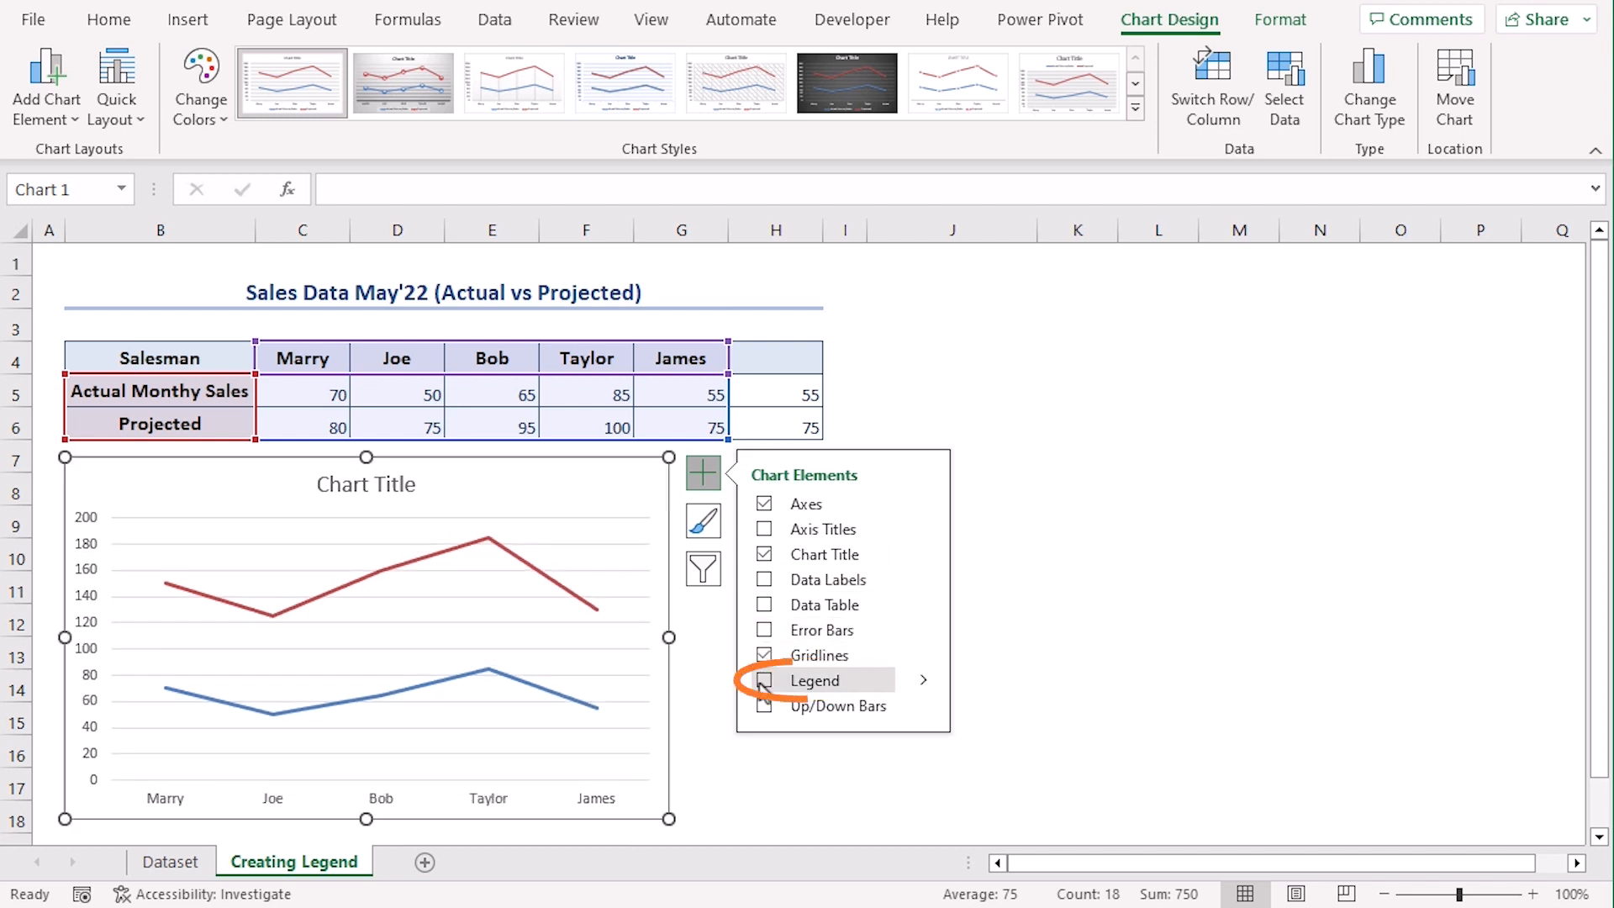
left_click(766, 579)
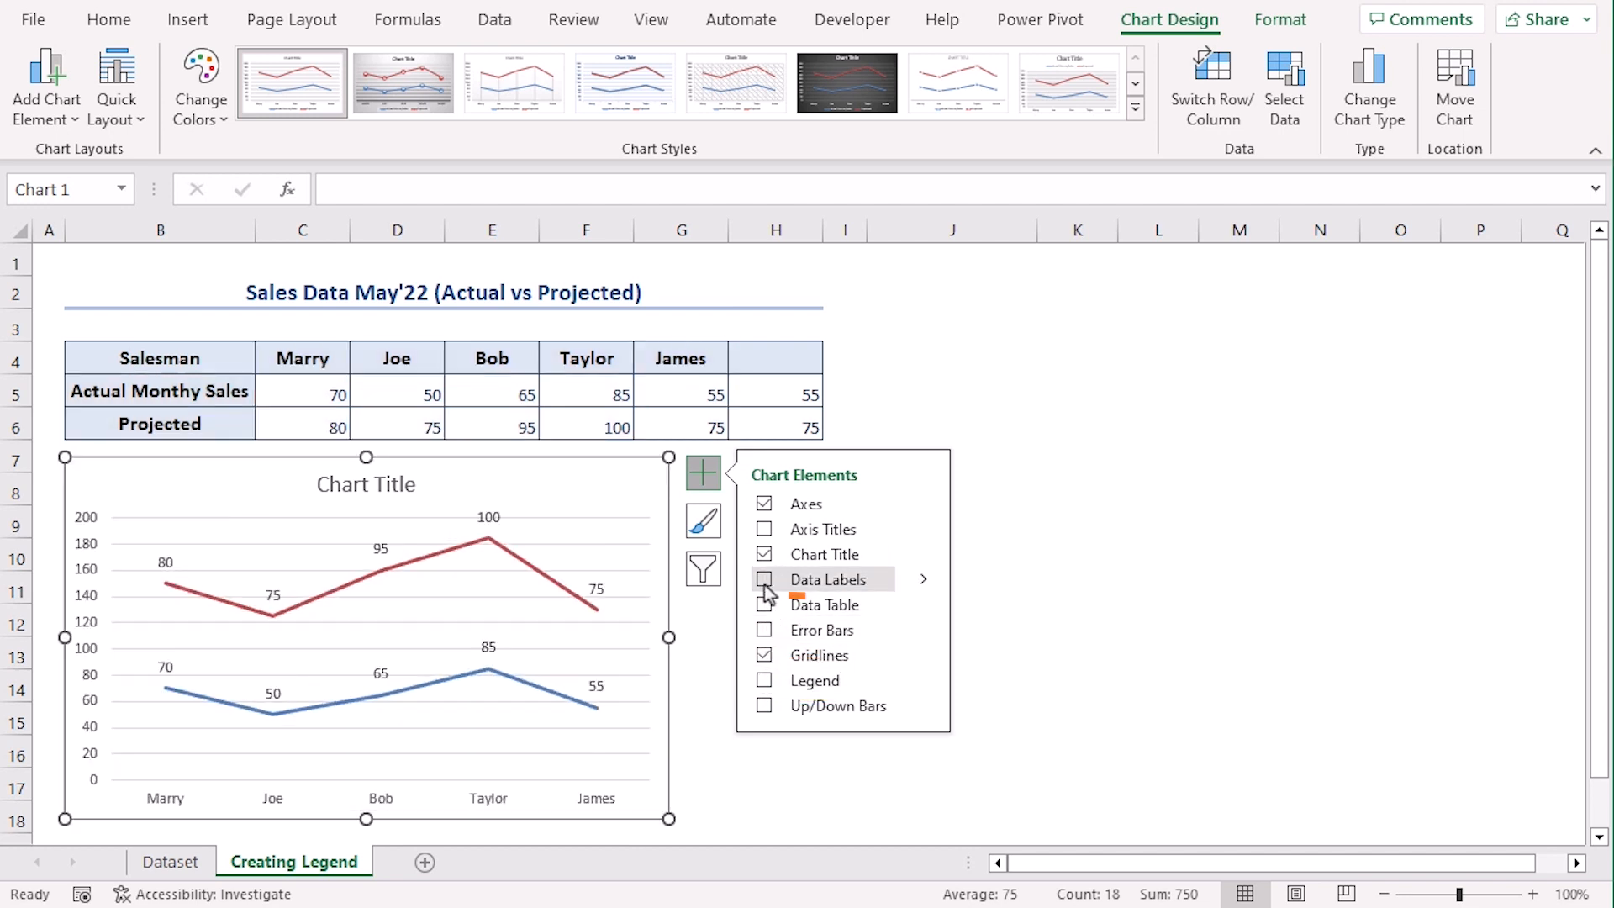
left_click(765, 528)
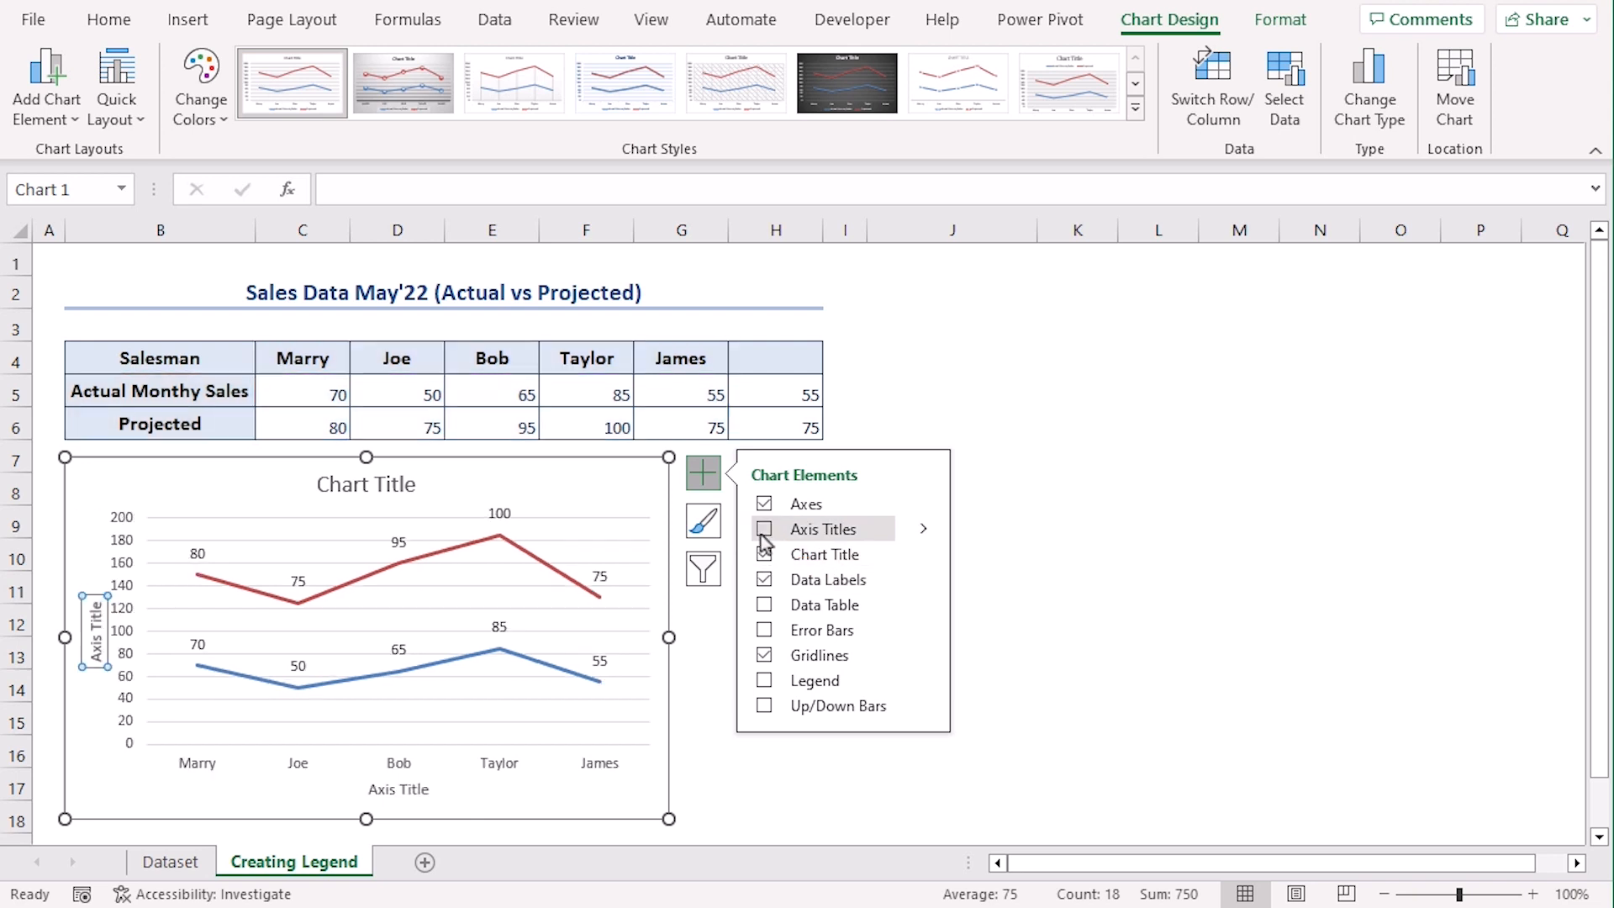
left_click(763, 528)
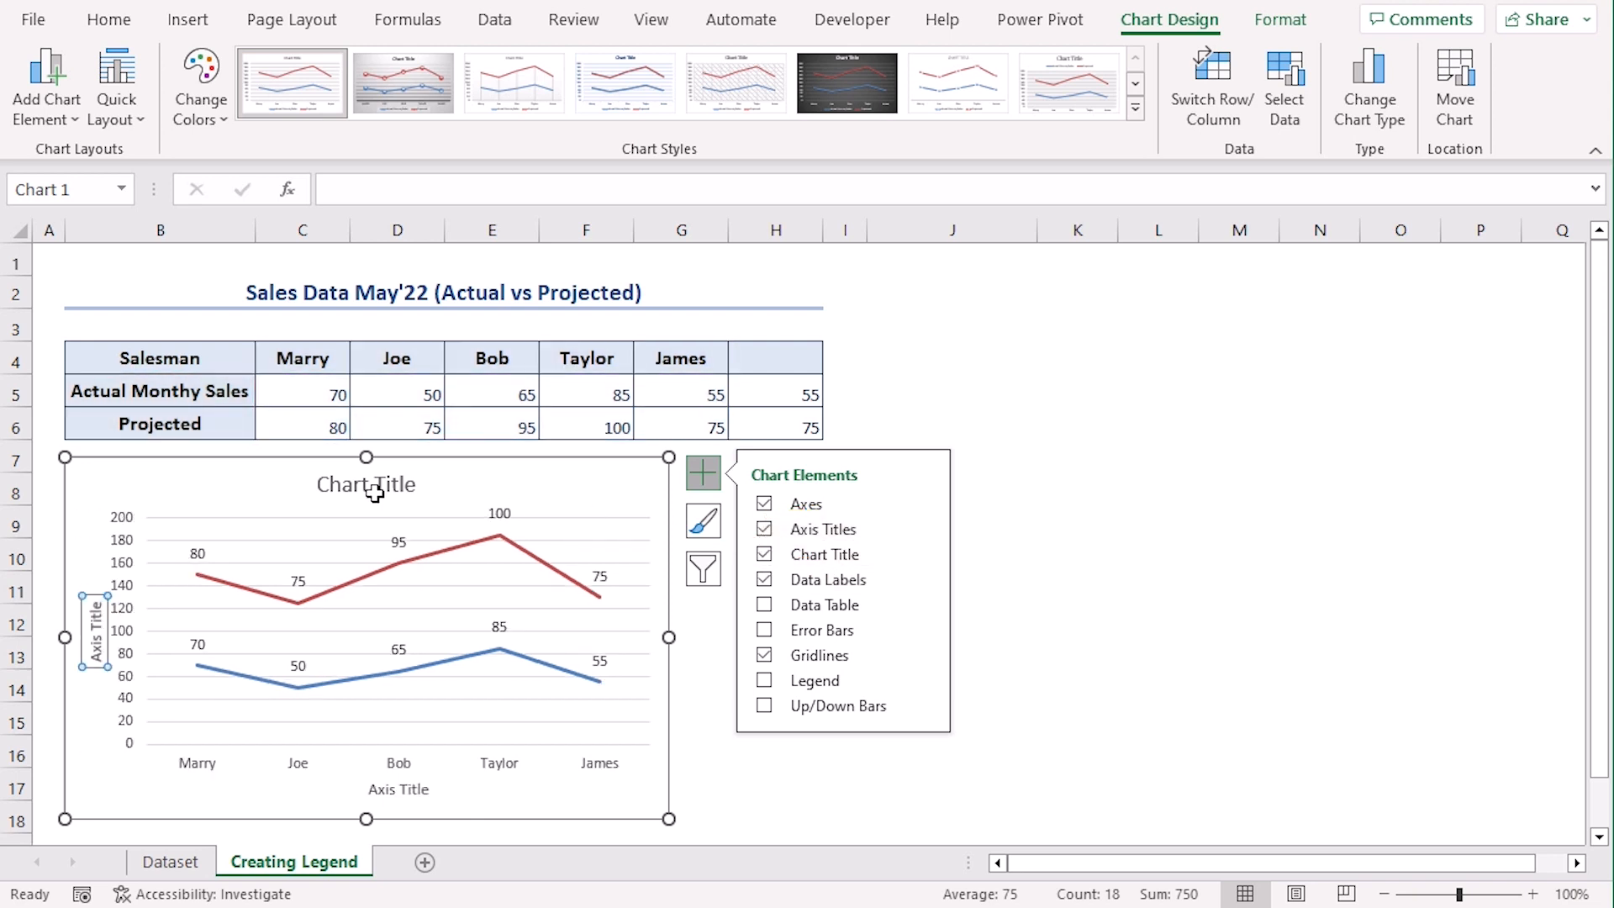
left_click(365, 485)
type("Sales Data")
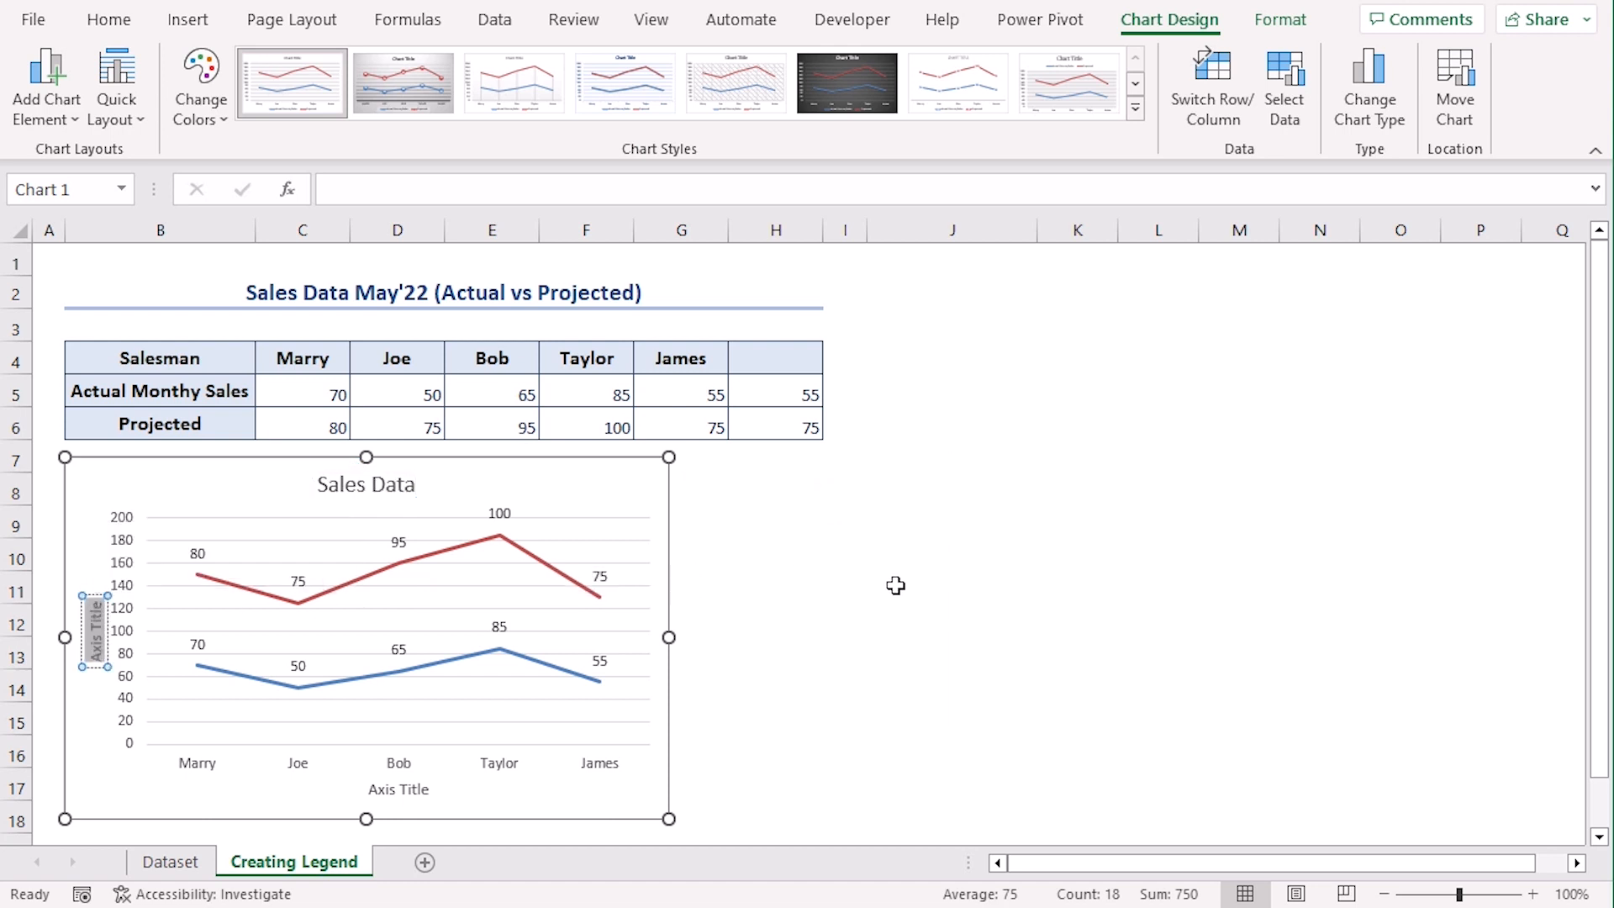
Label the chart axes Sales and Salesmen under the Sales Data title.
left_click(398, 789)
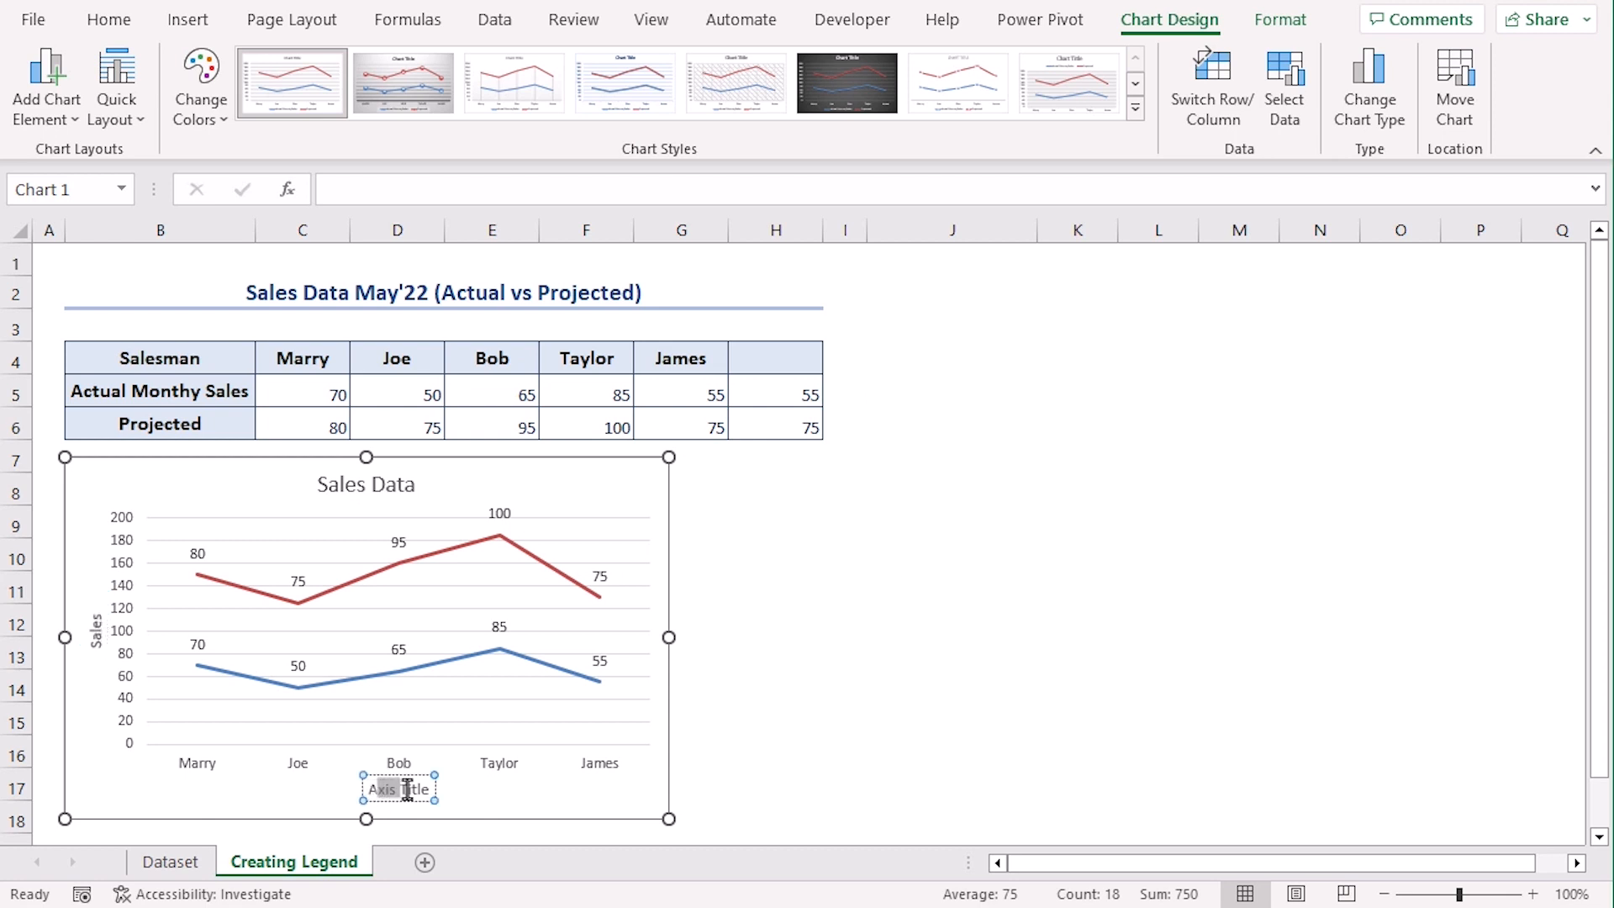
type("Salesmen")
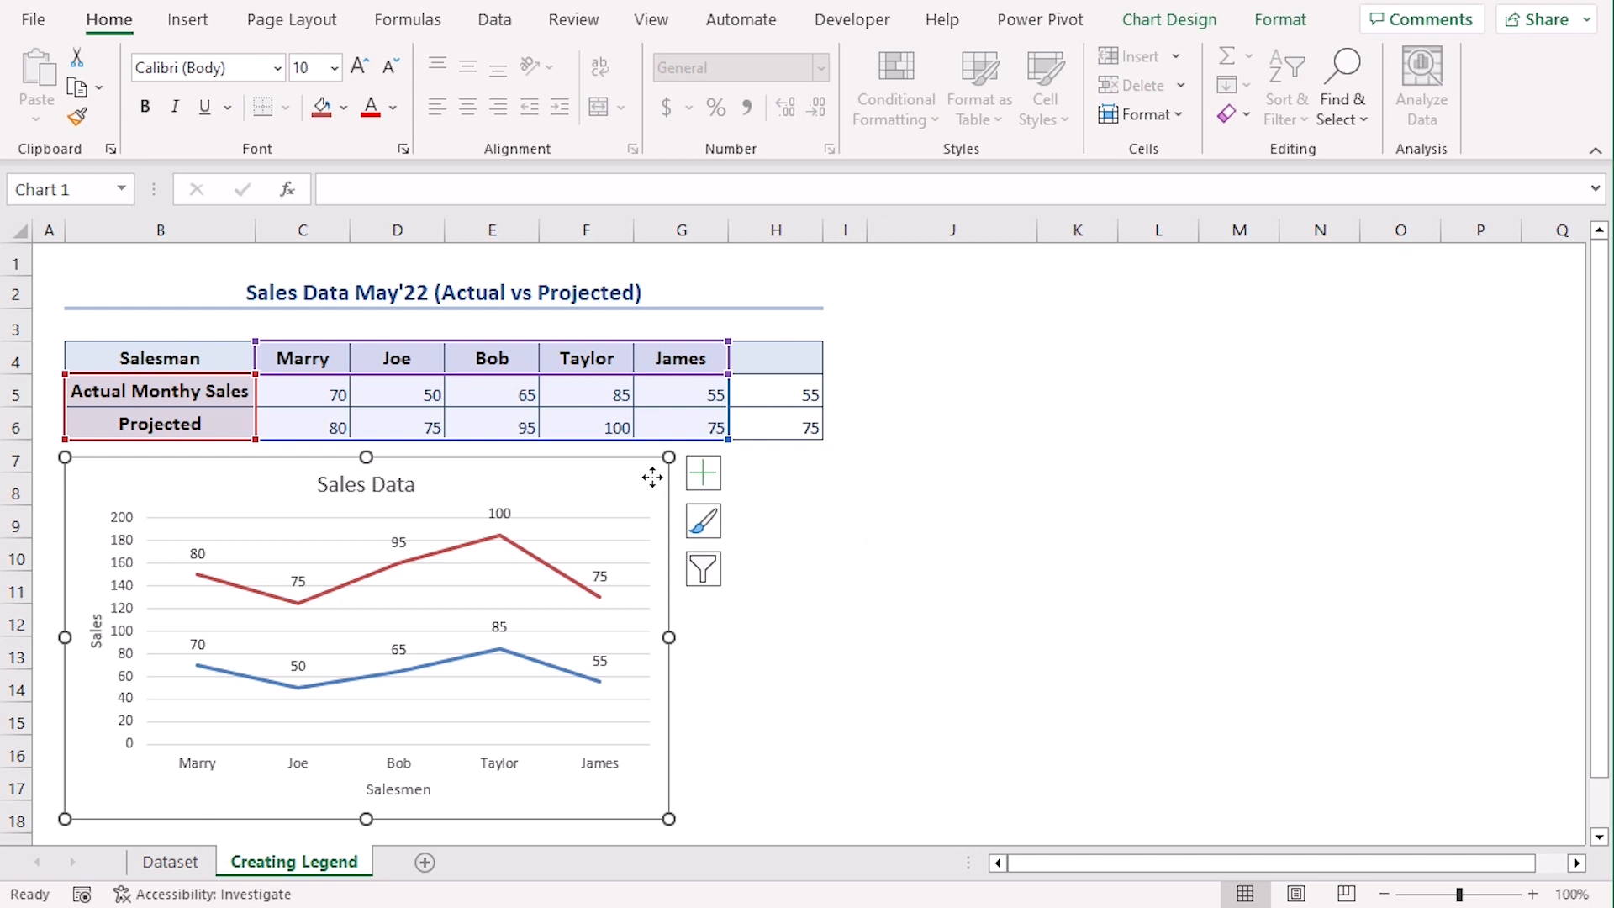
mouse_move(605, 578)
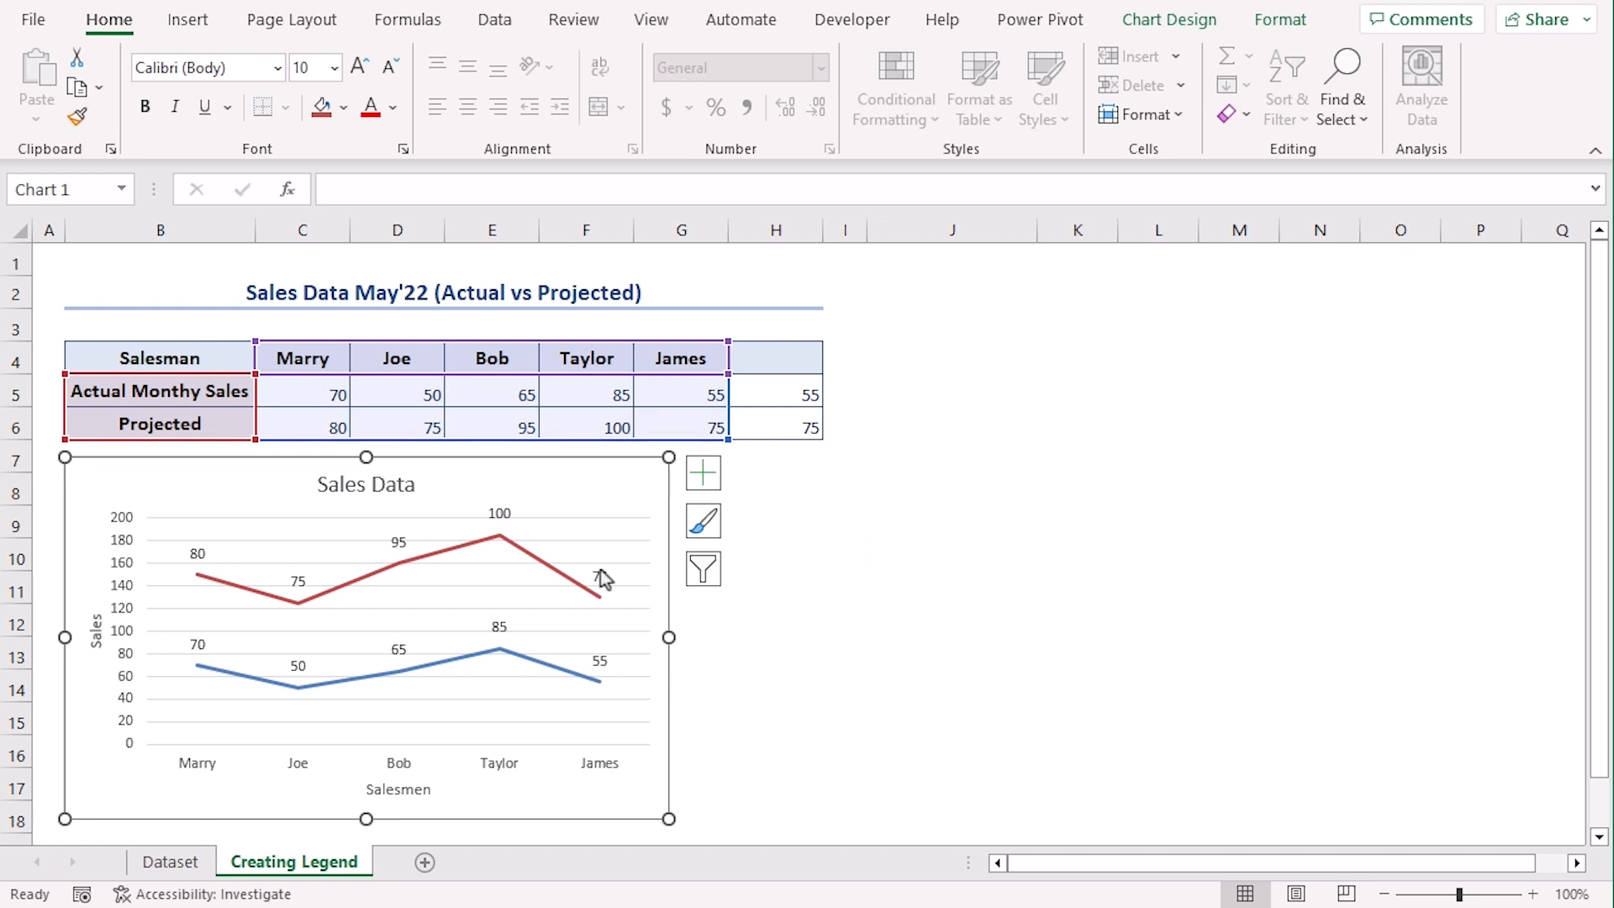
mouse_move(646, 486)
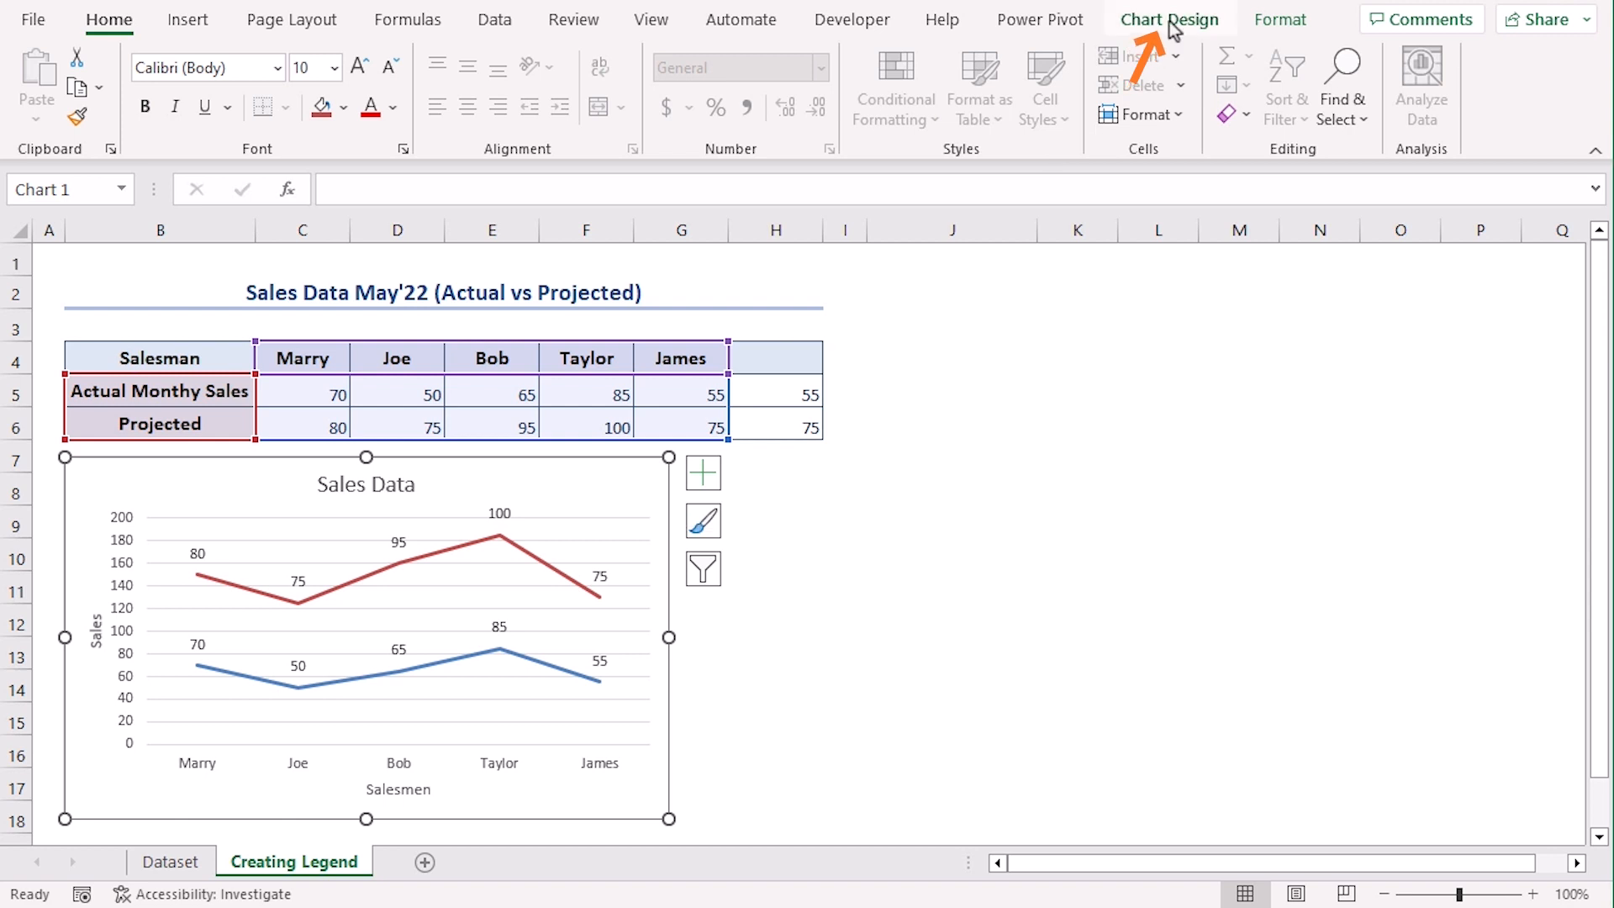
Set the chart data range to 'Creating Legend'!$B$4:$H$6 in Select Data Source.
left_click(1283, 88)
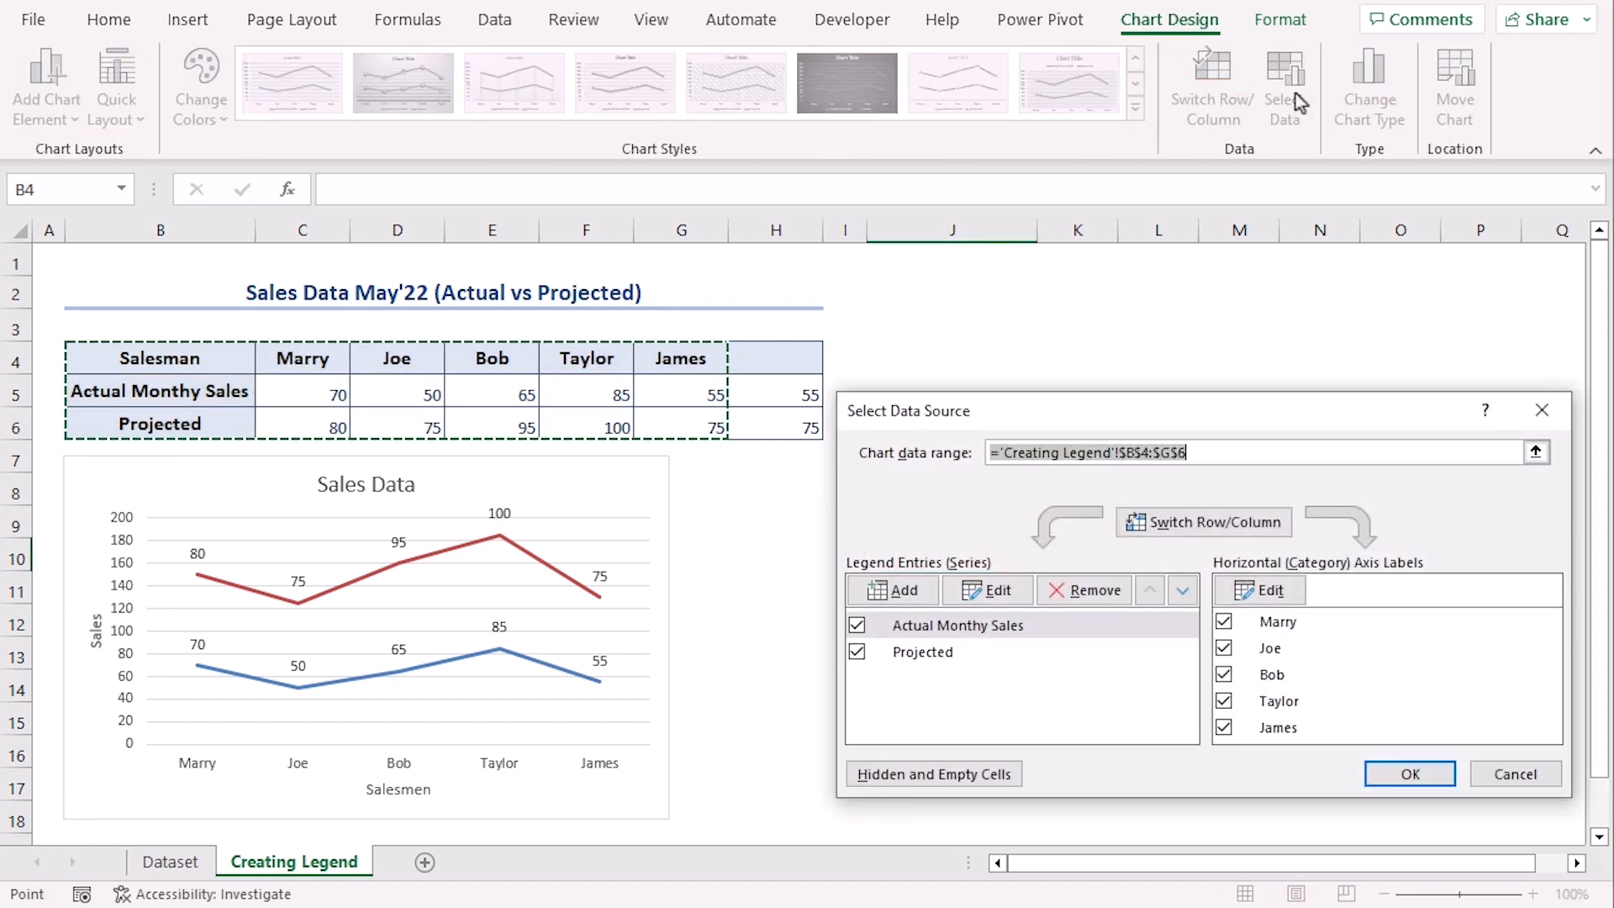
mouse_move(1574, 479)
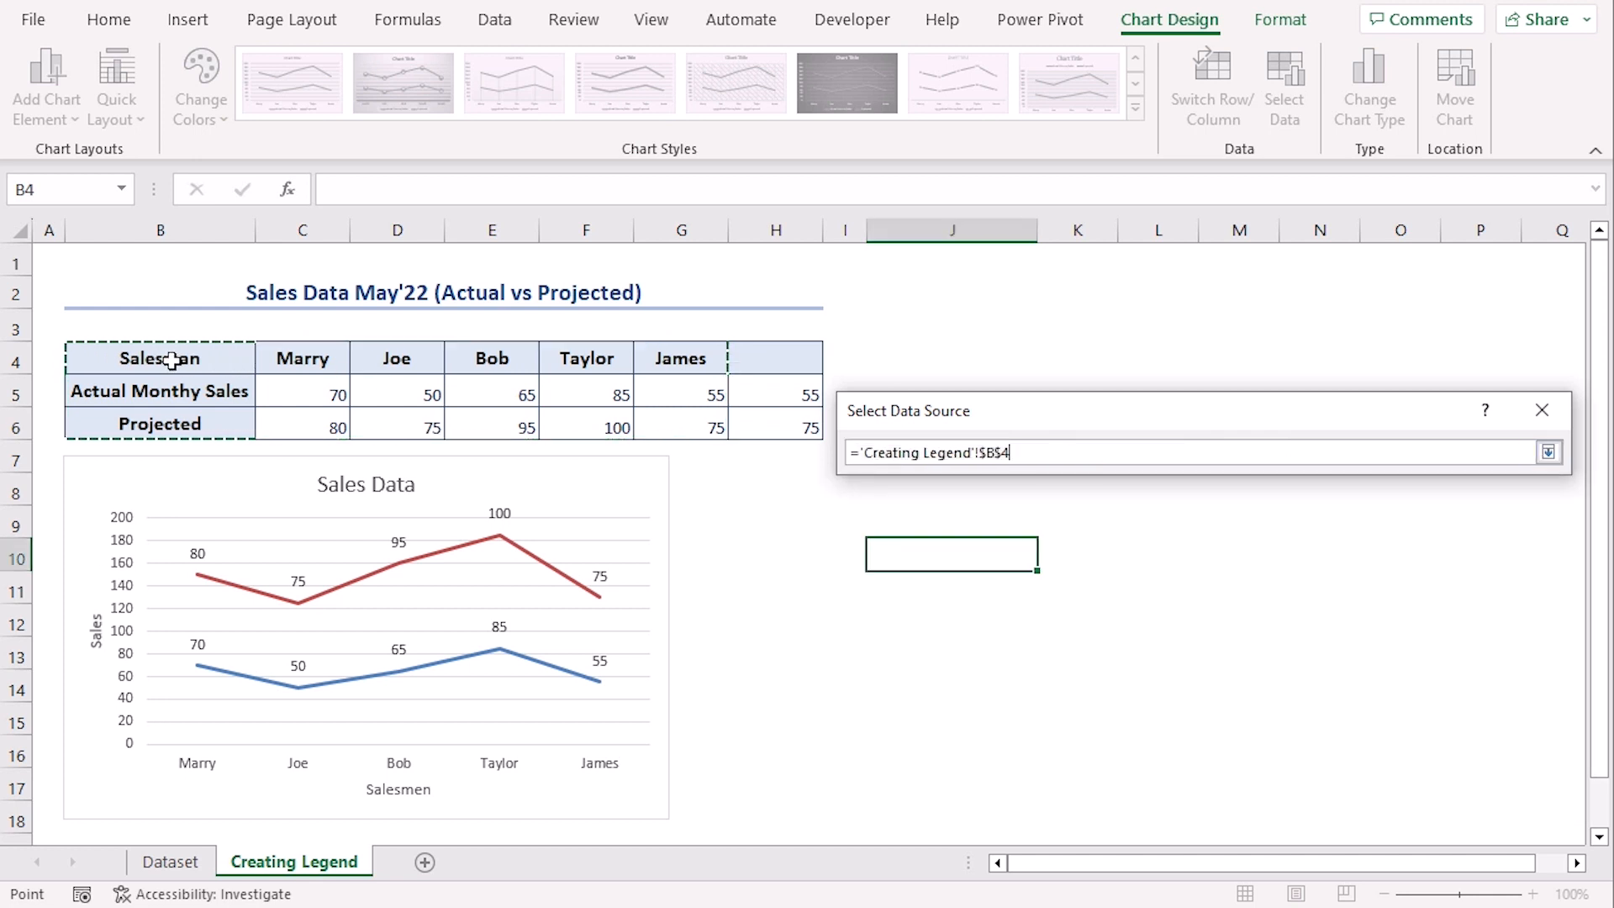
left_click_drag(160, 356, 777, 423)
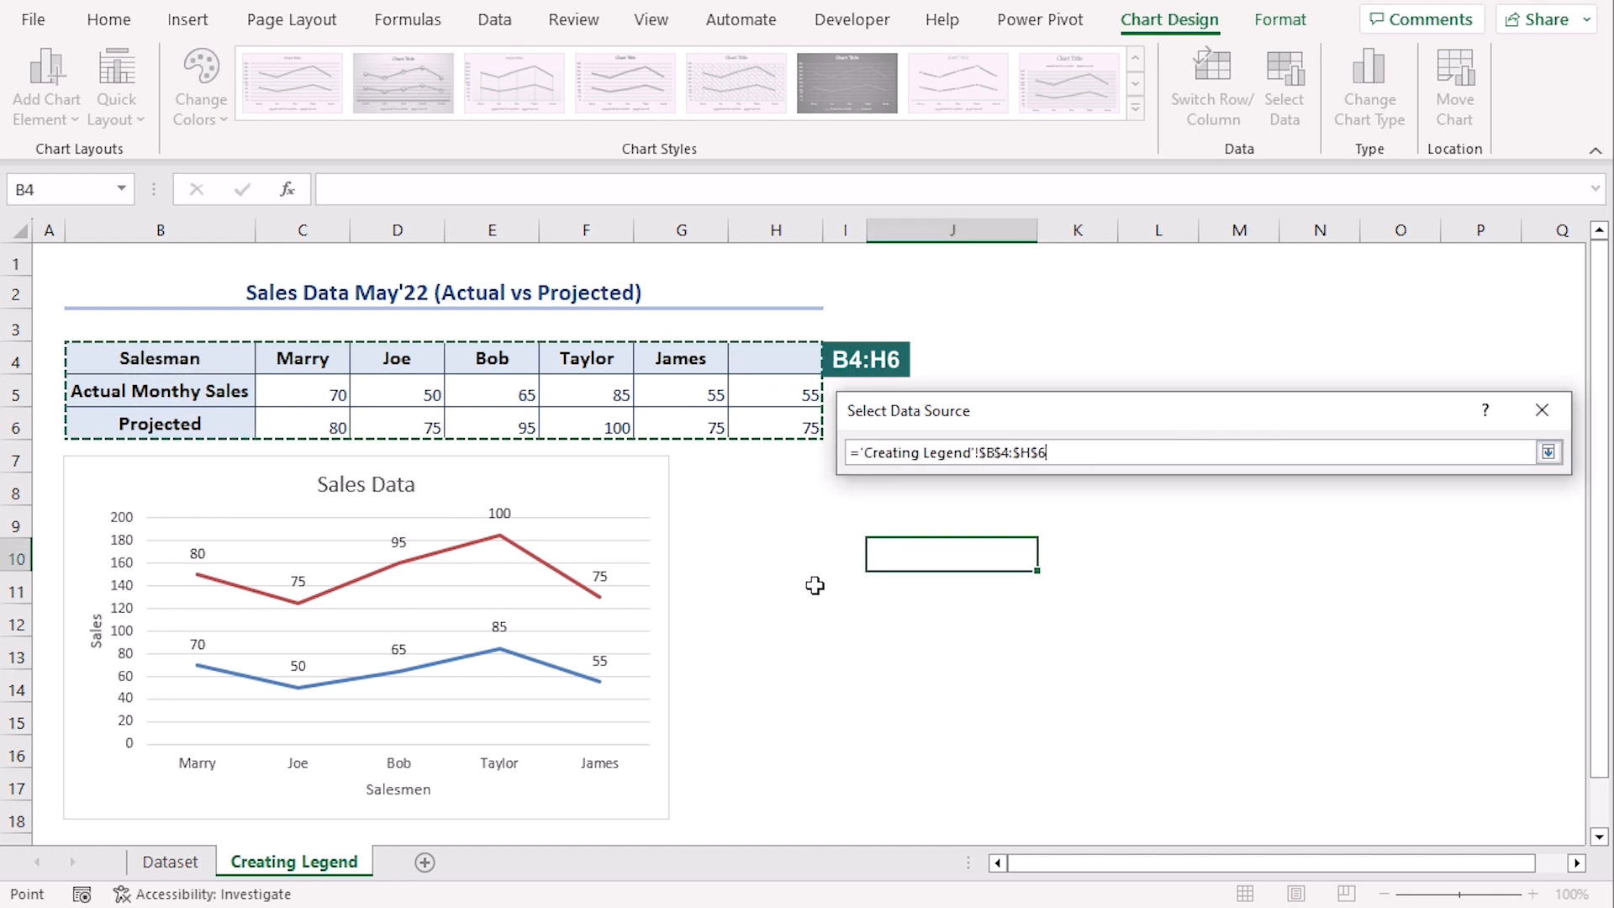
left_click(1549, 453)
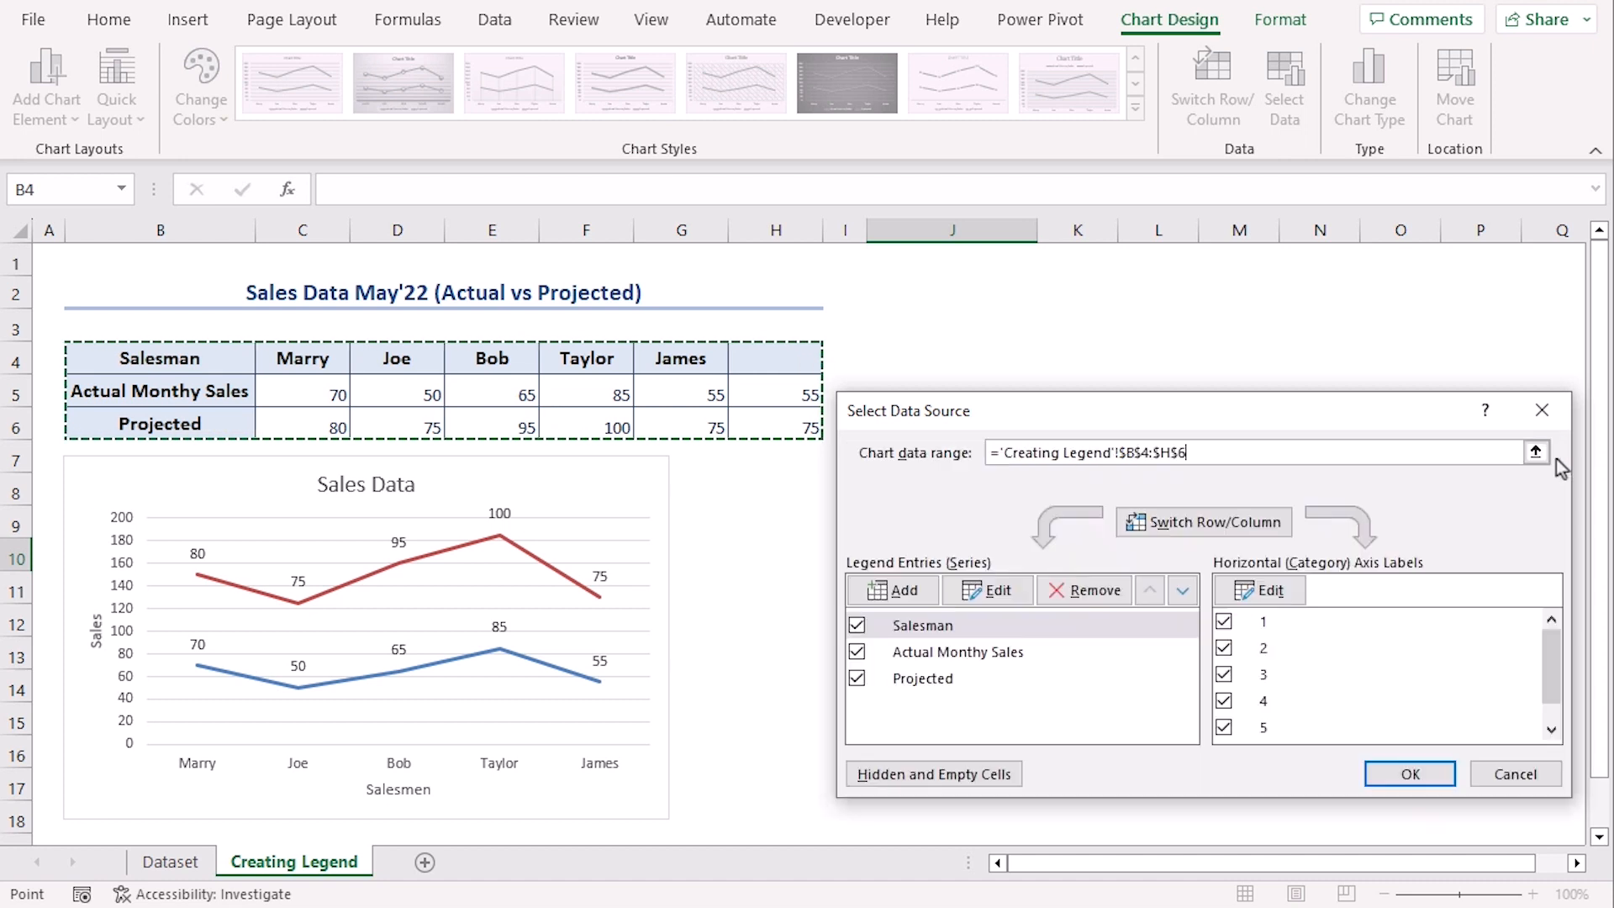
left_click(1409, 773)
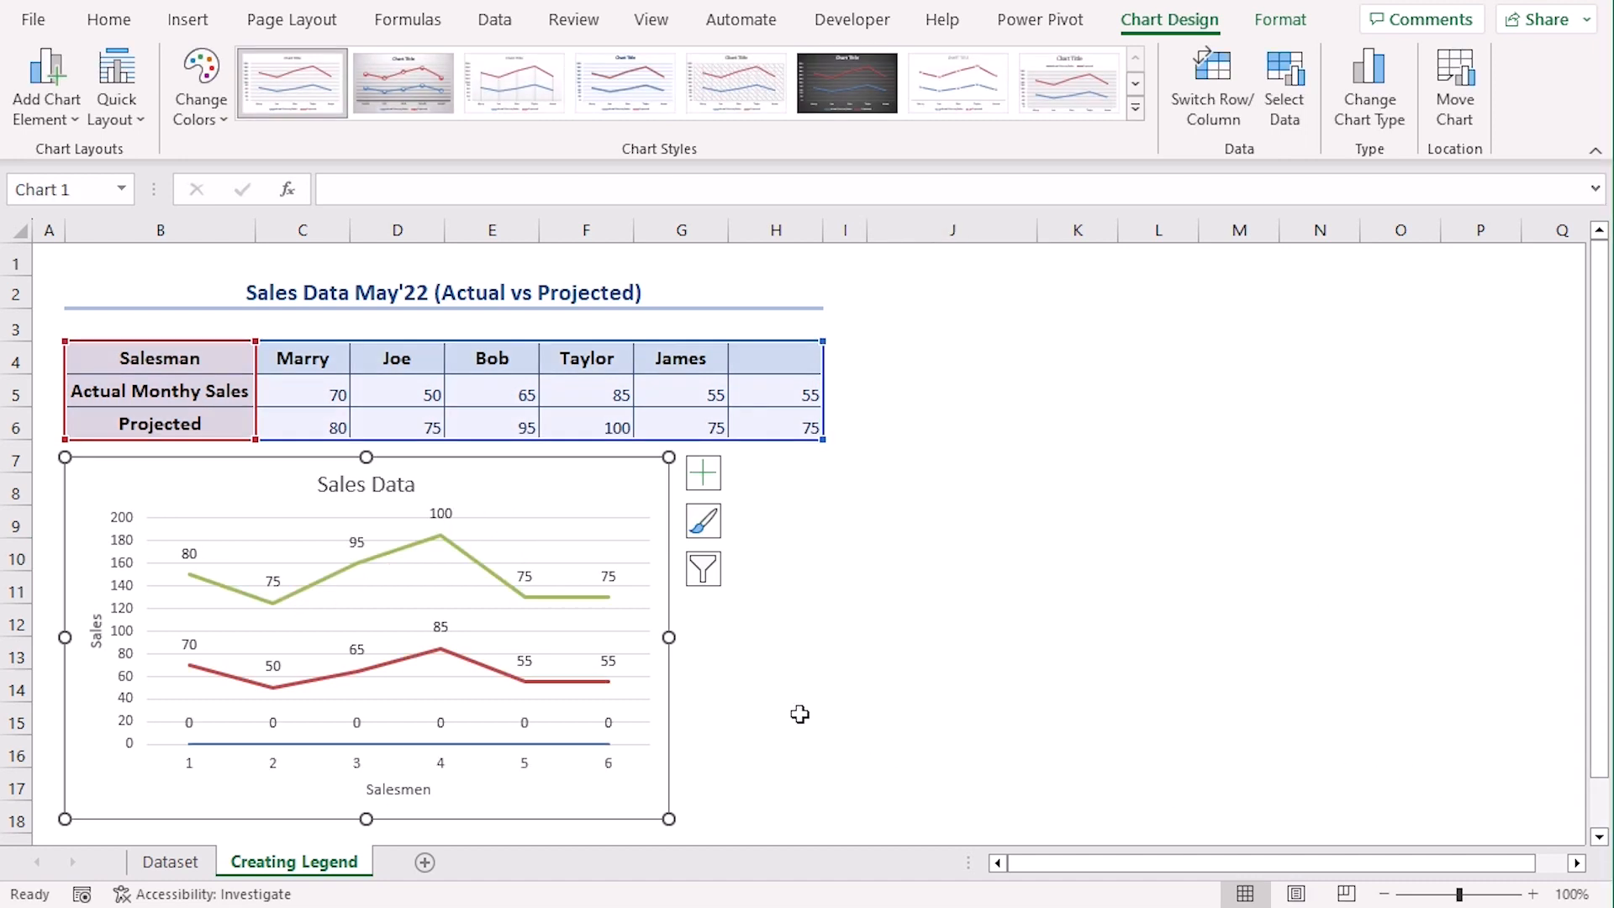
mouse_move(528, 708)
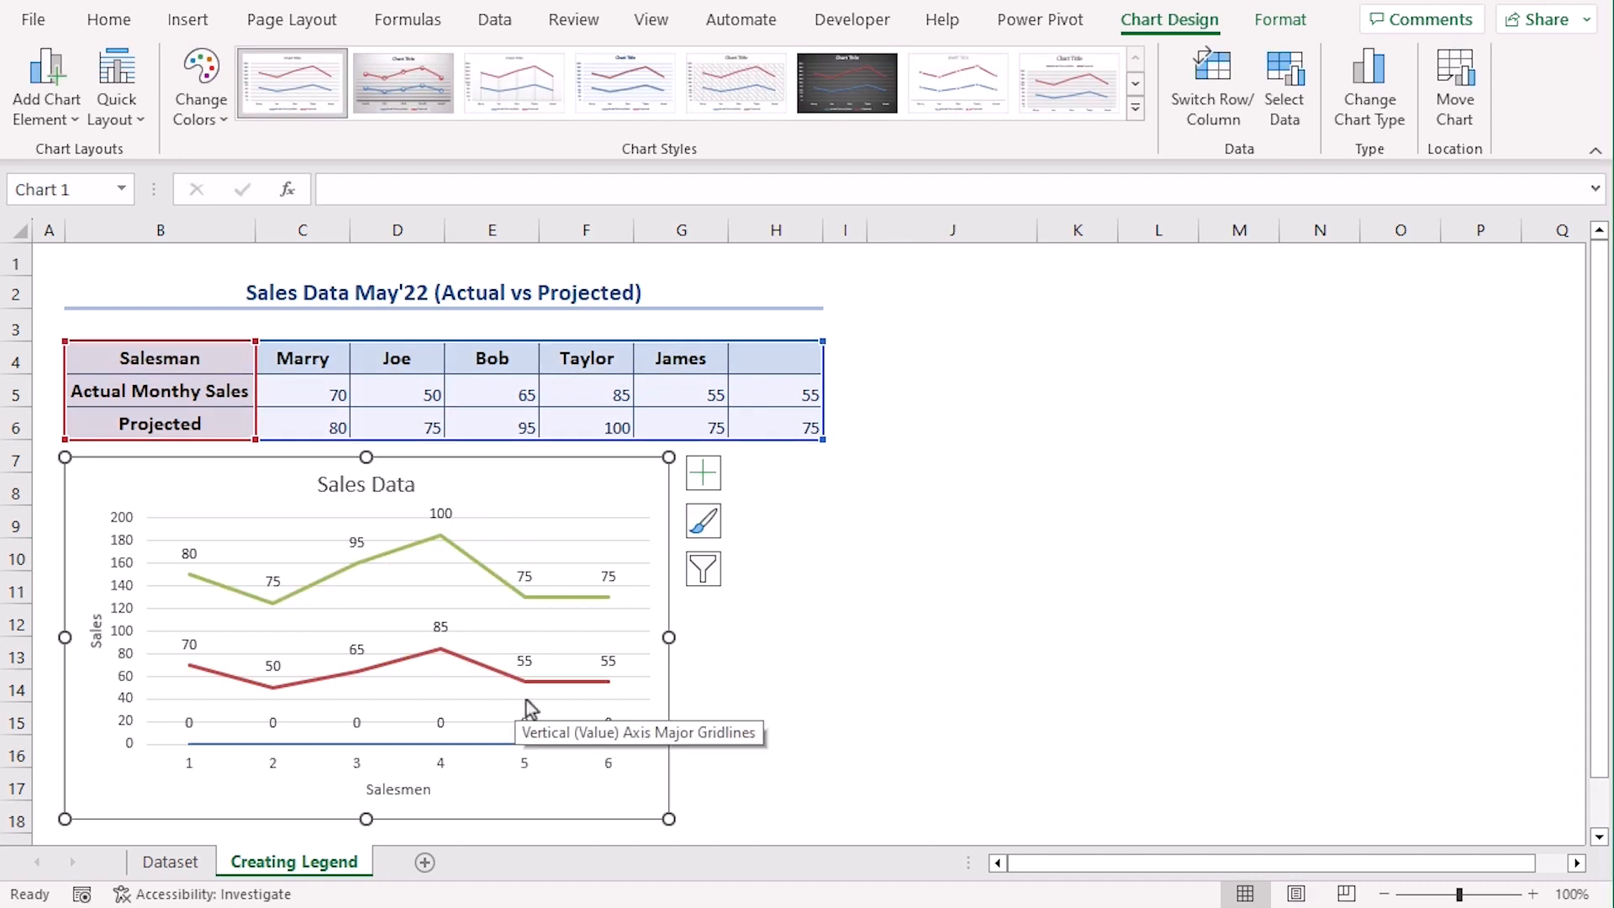
mouse_move(1071, 684)
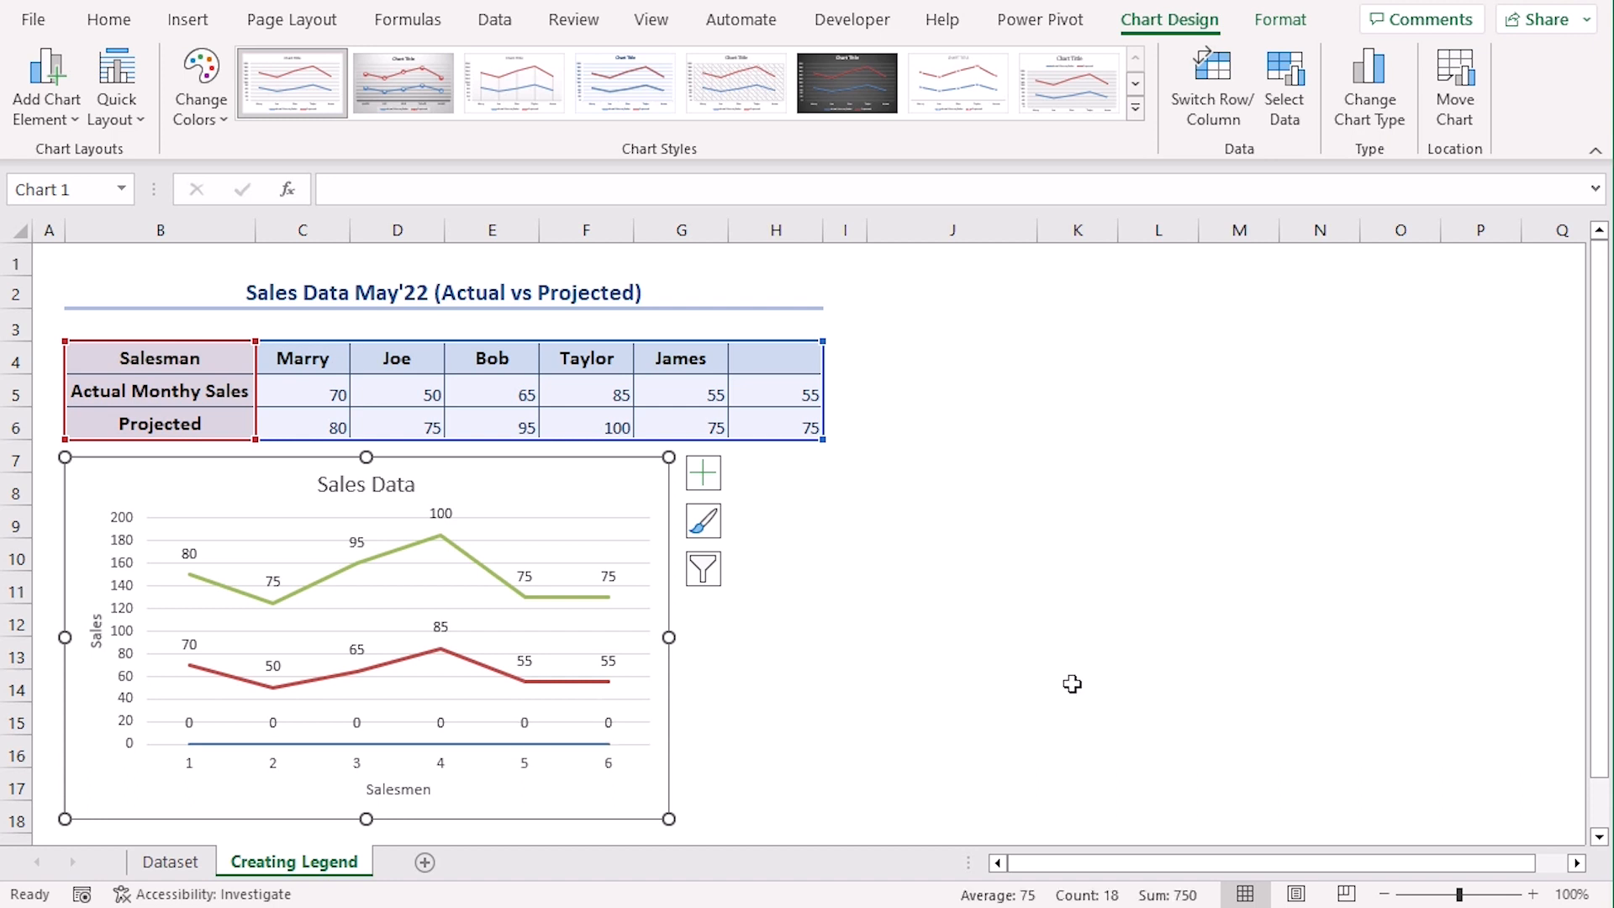
mouse_move(525, 505)
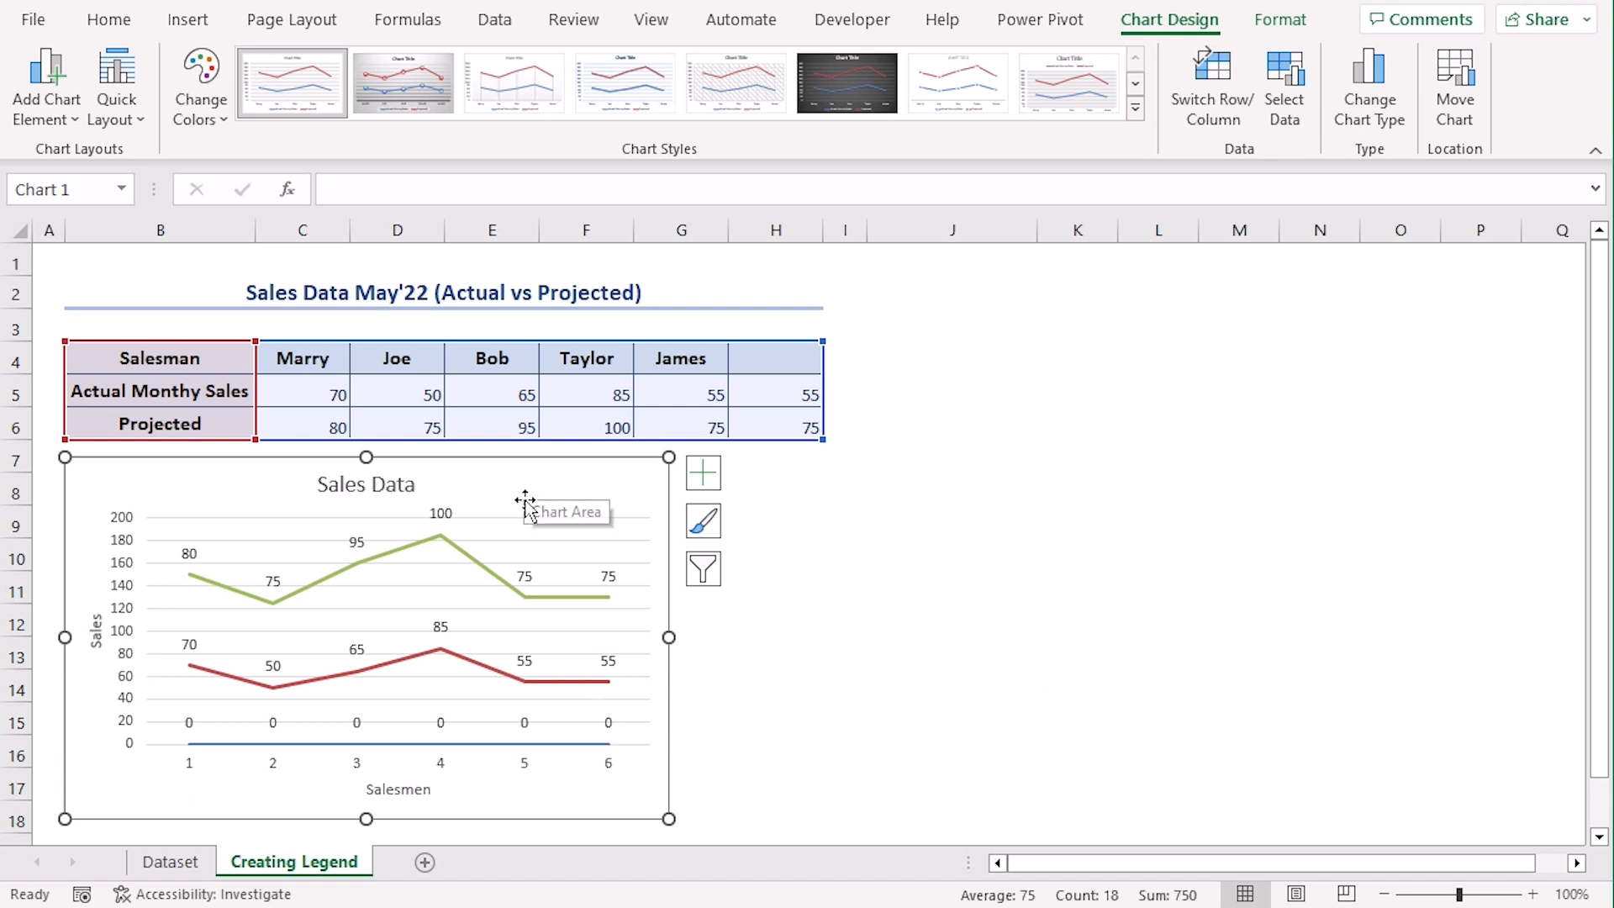
mouse_move(627, 797)
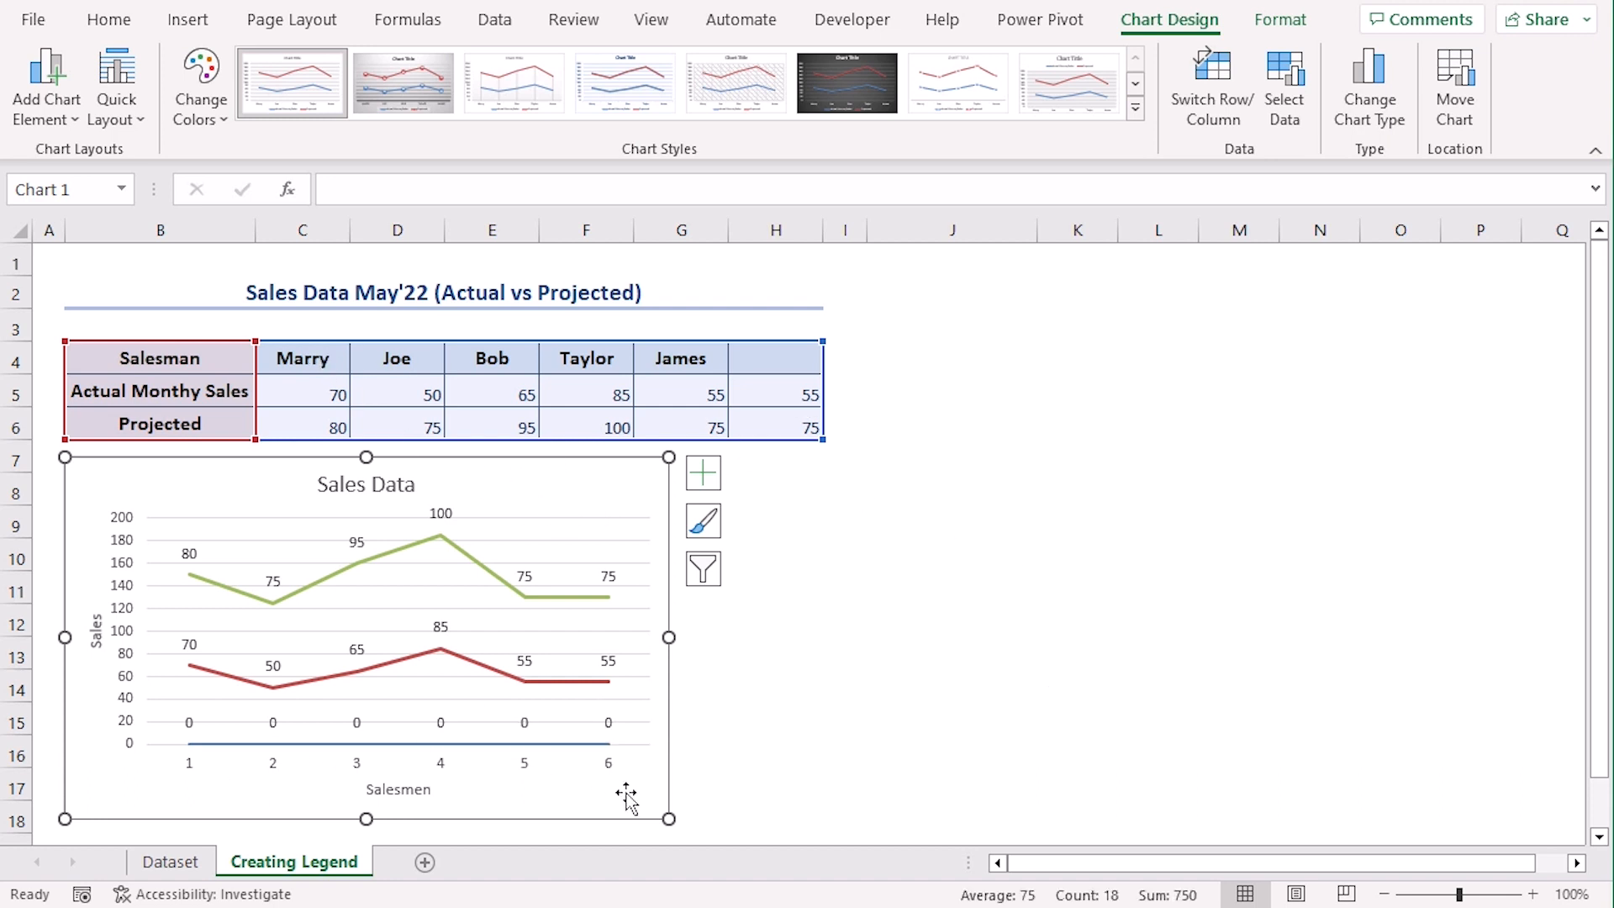
mouse_move(627, 795)
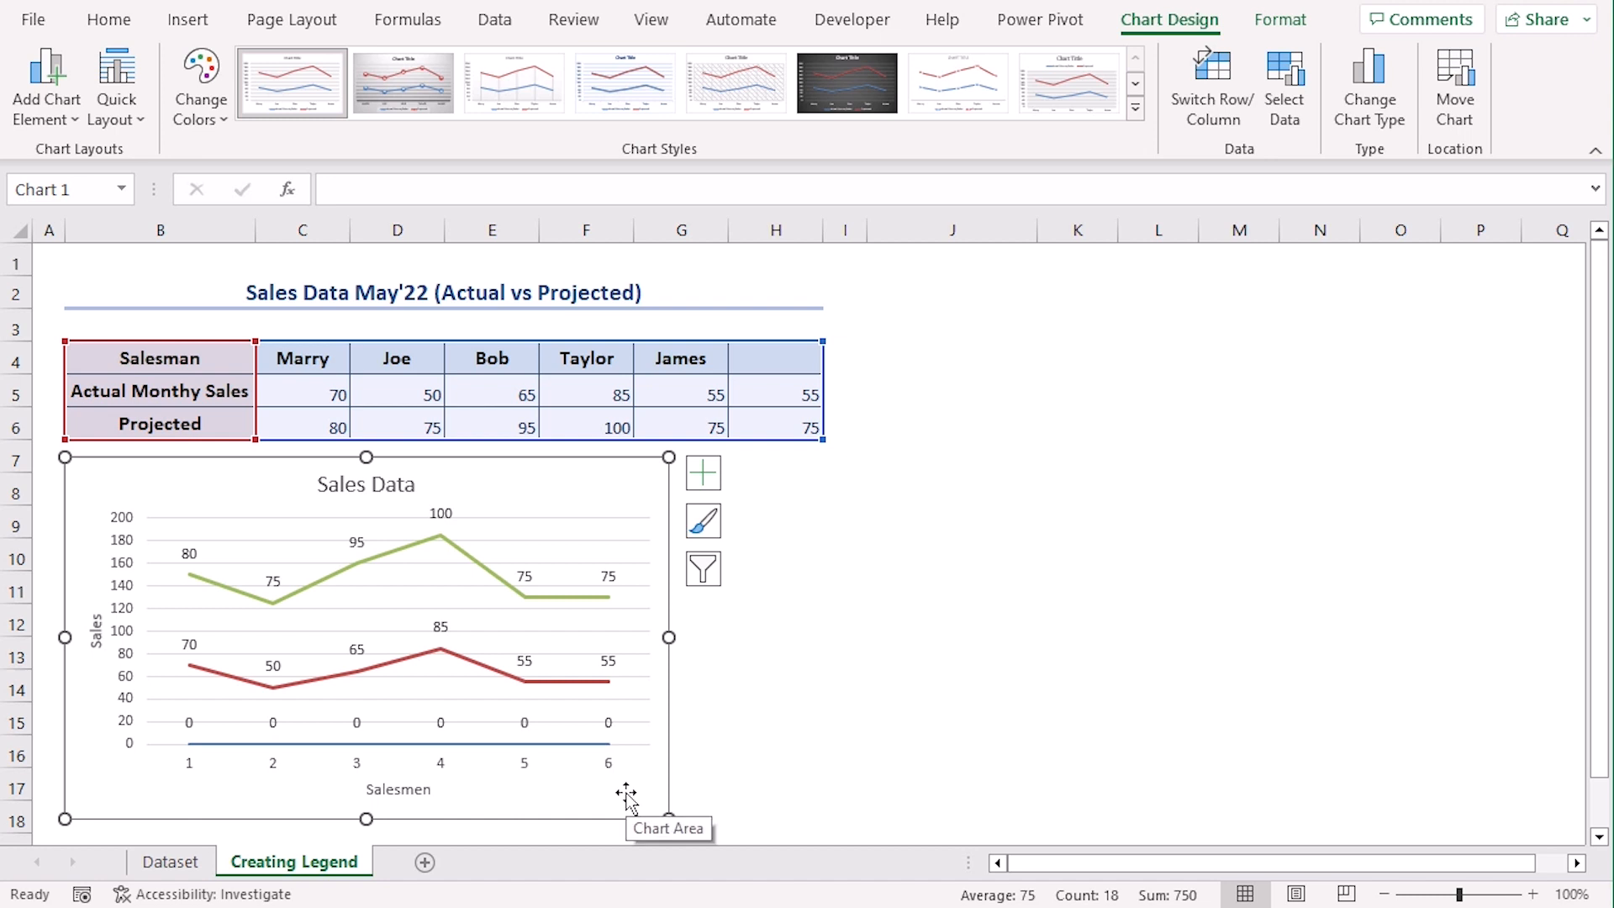
Hide the zero Salesman series and use the names in C4:H4 as horizontal axis labels.
left_click(1283, 87)
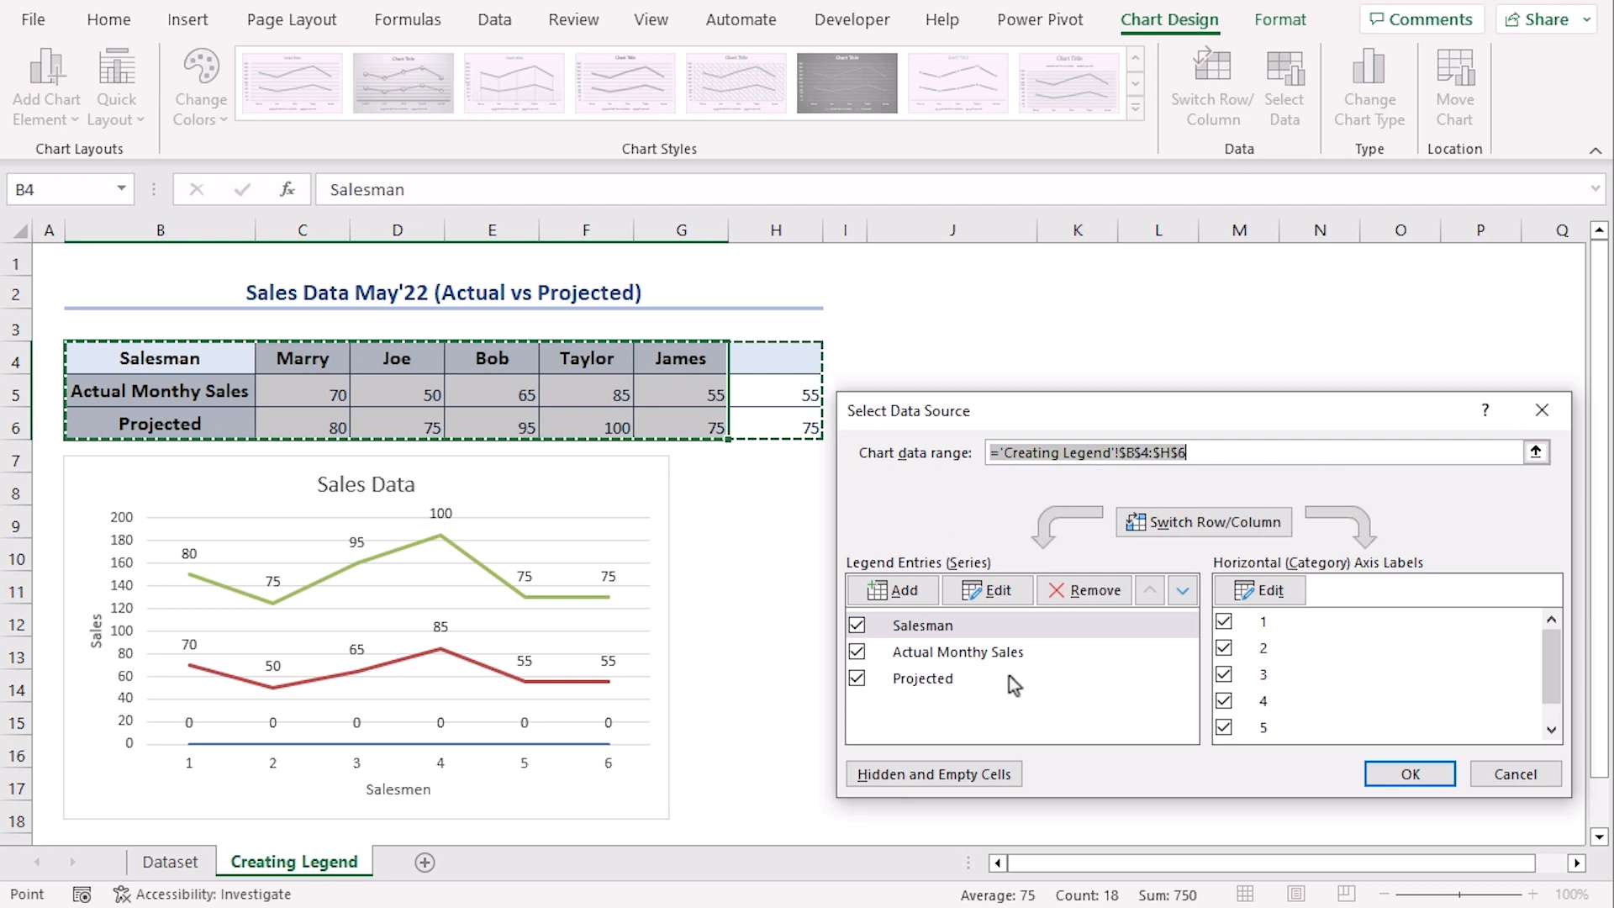
left_click(856, 626)
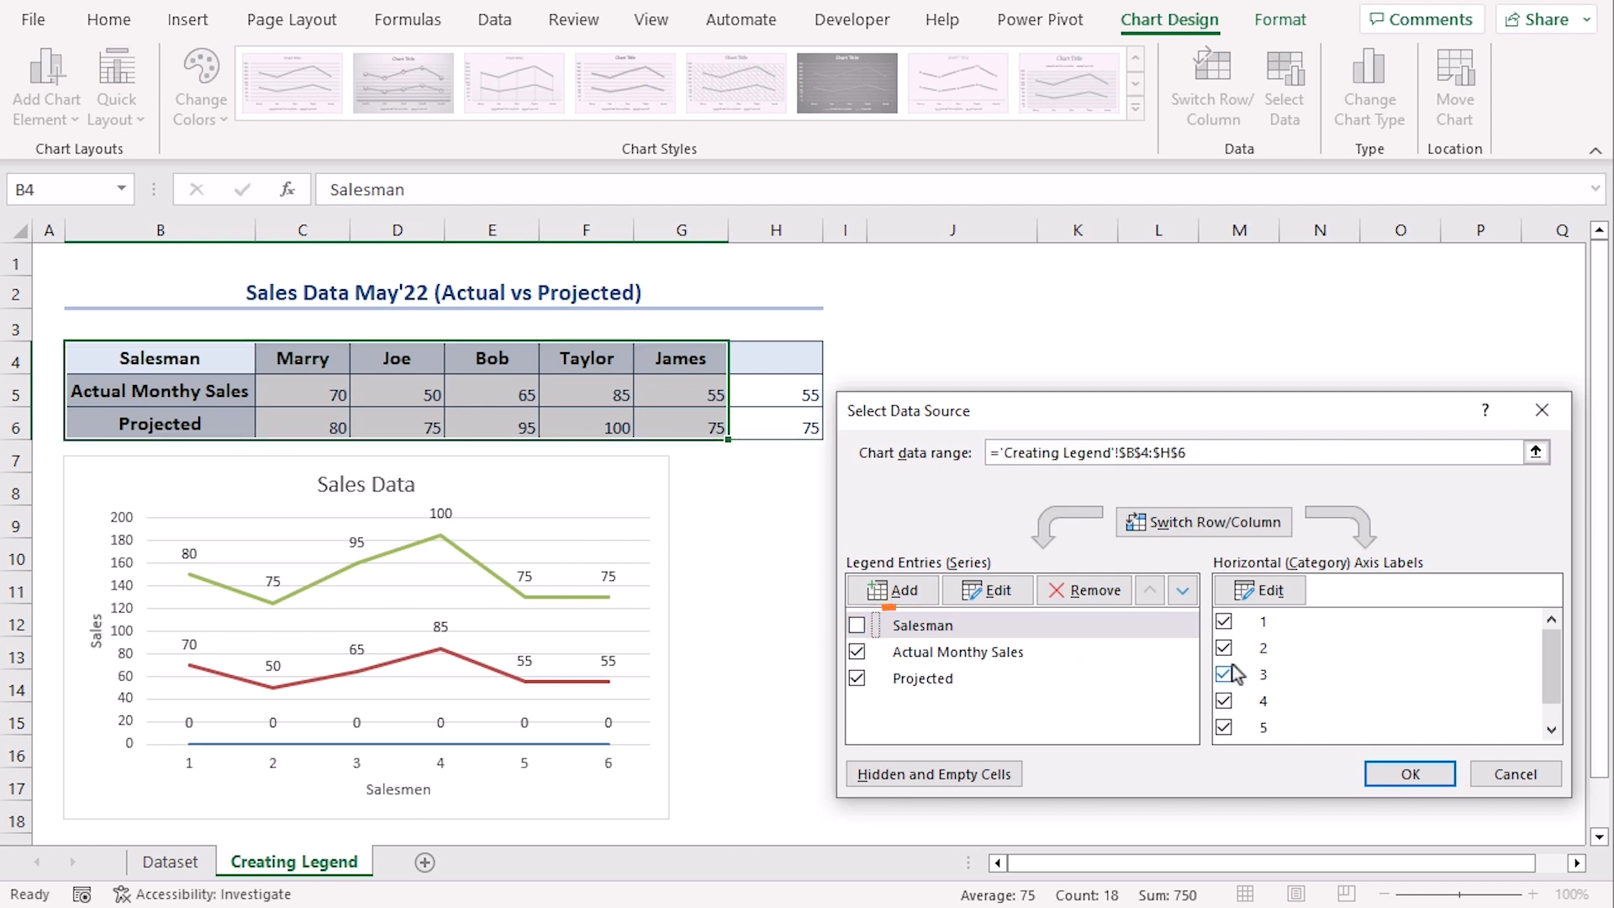
left_click(1268, 590)
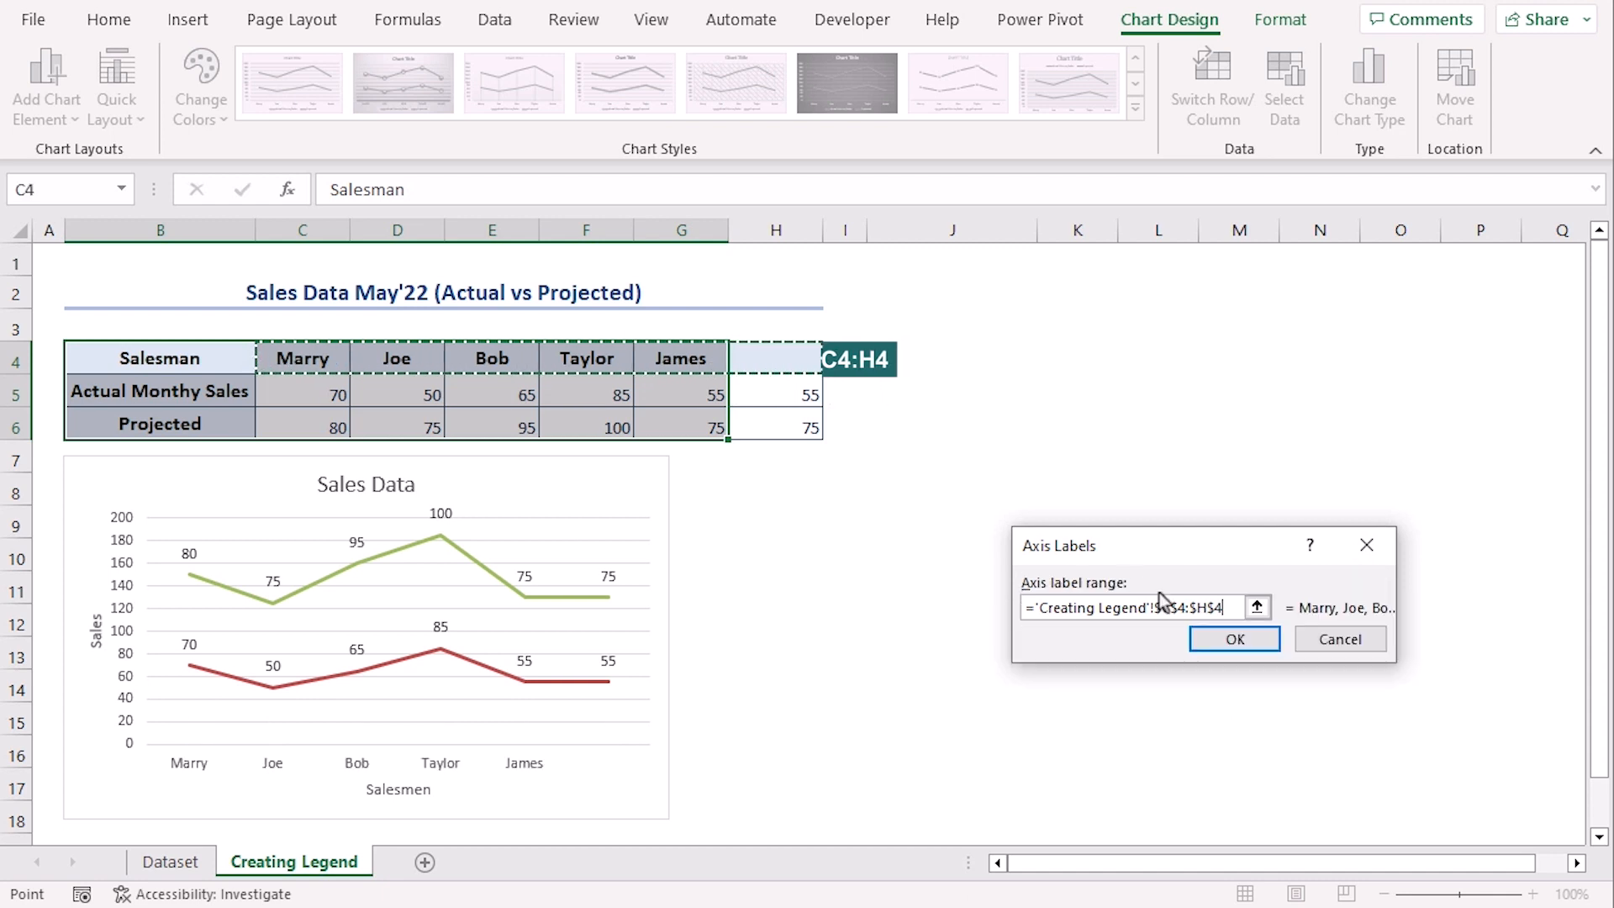
left_click(1233, 639)
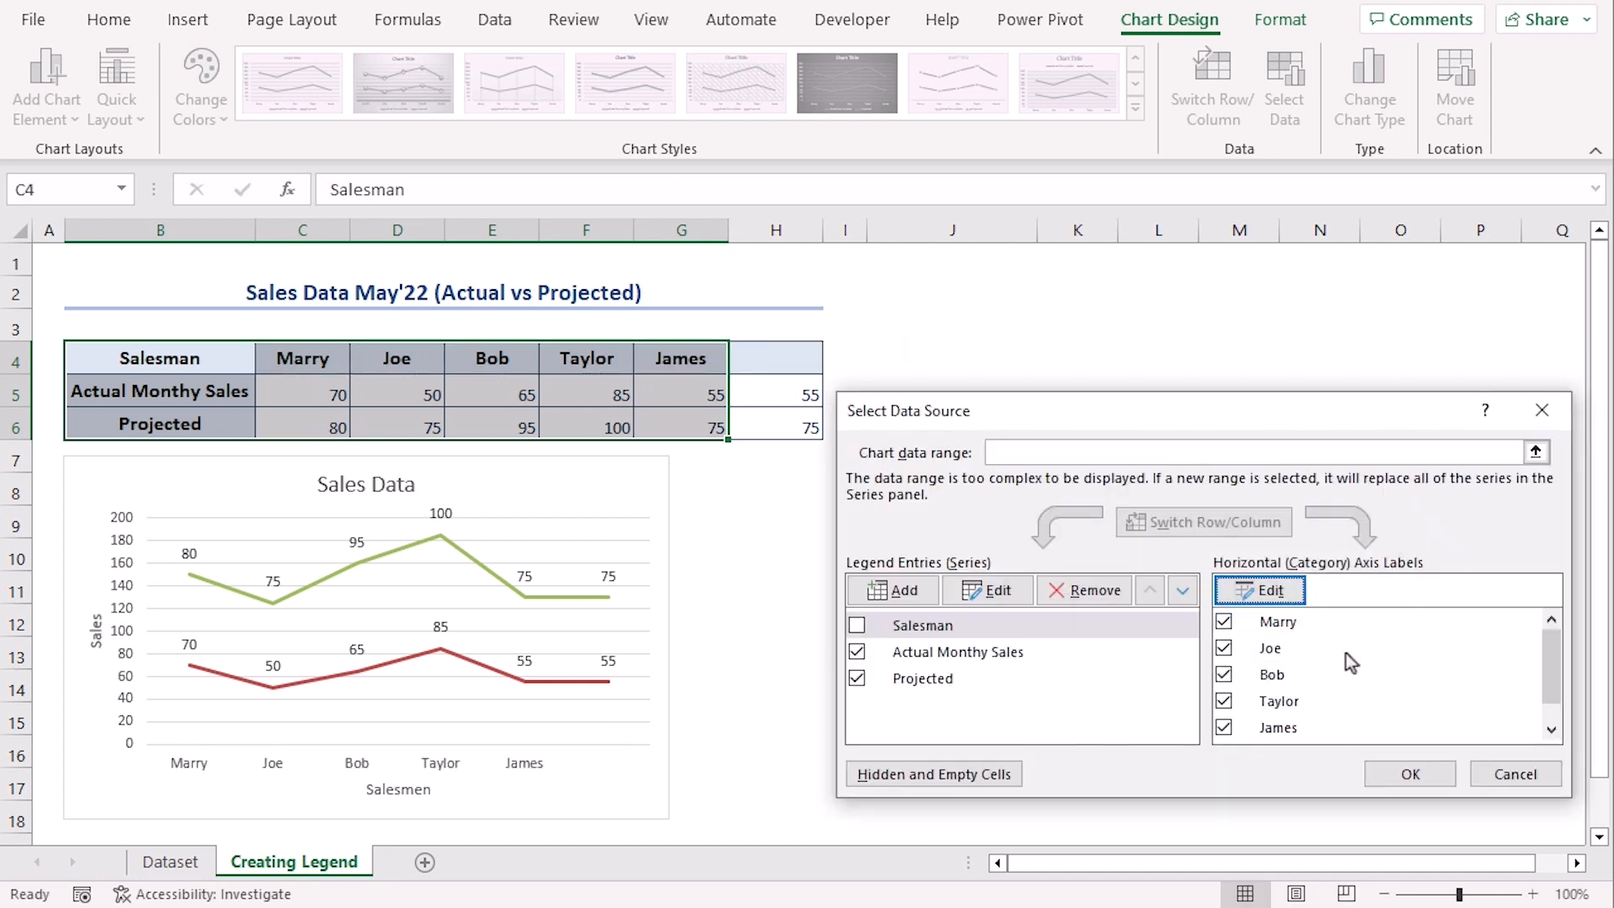
mouse_move(612, 823)
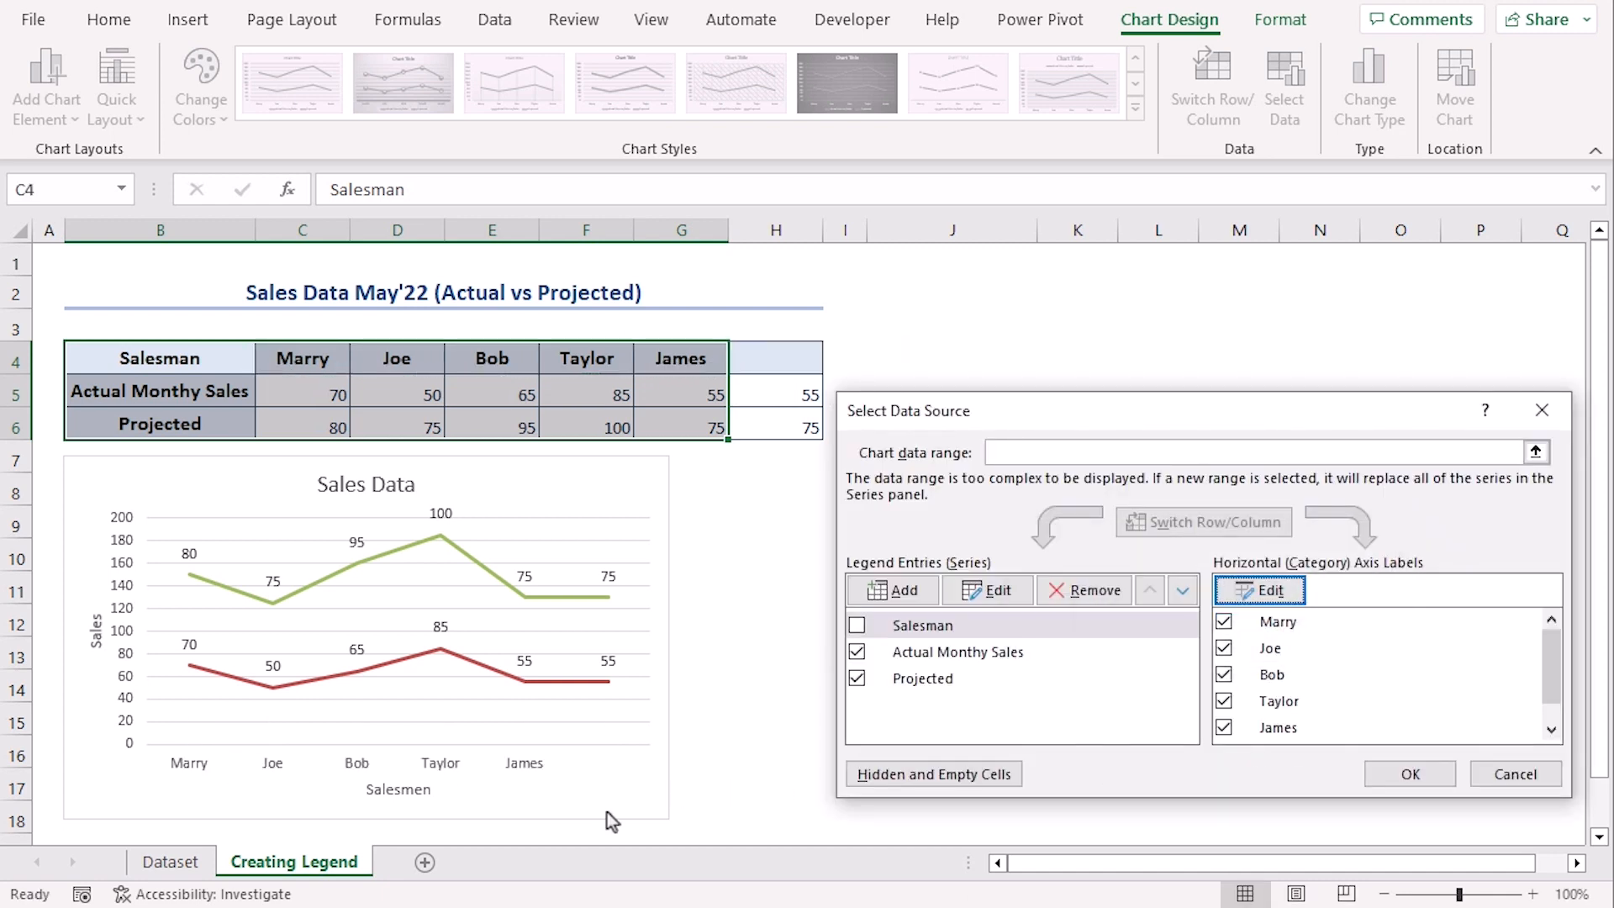
left_click(1409, 773)
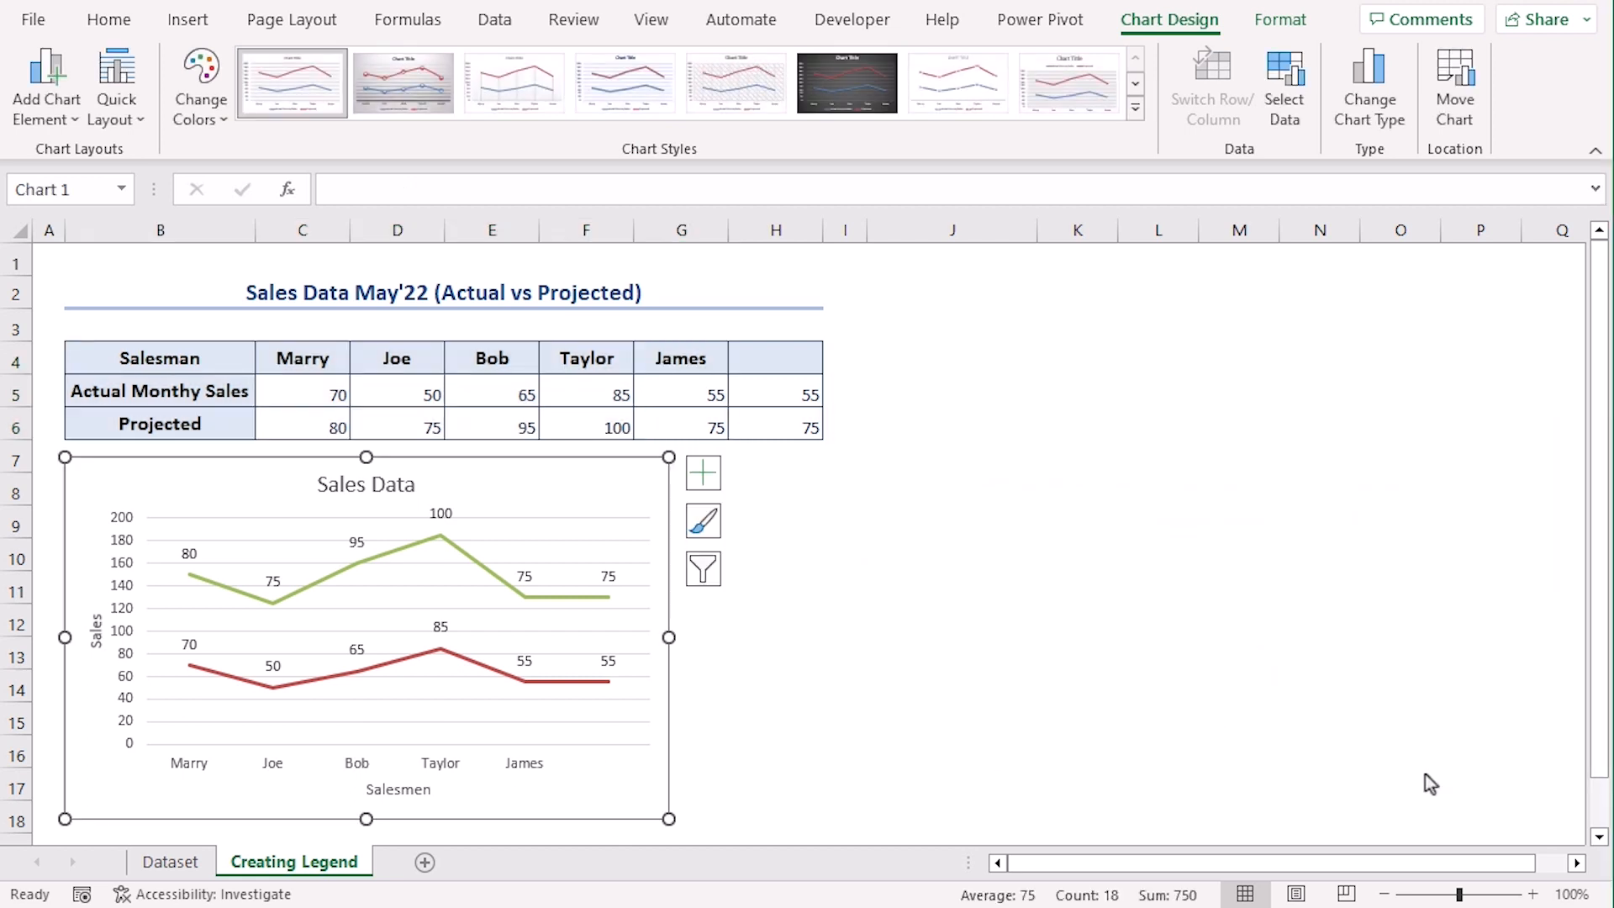
mouse_move(883, 684)
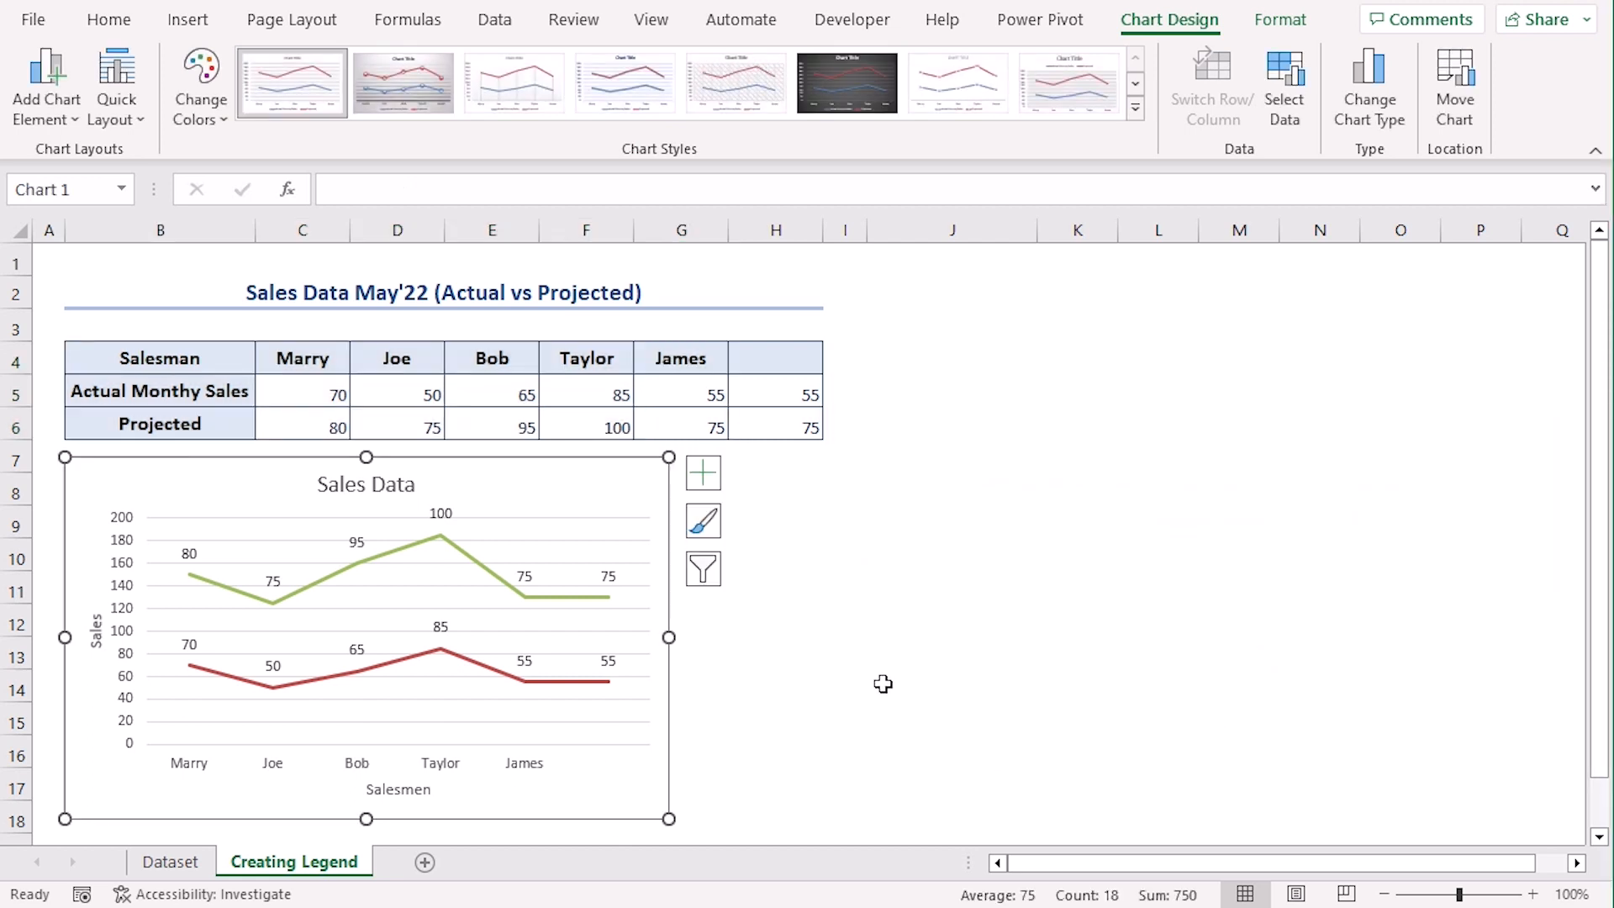
mouse_move(1109, 604)
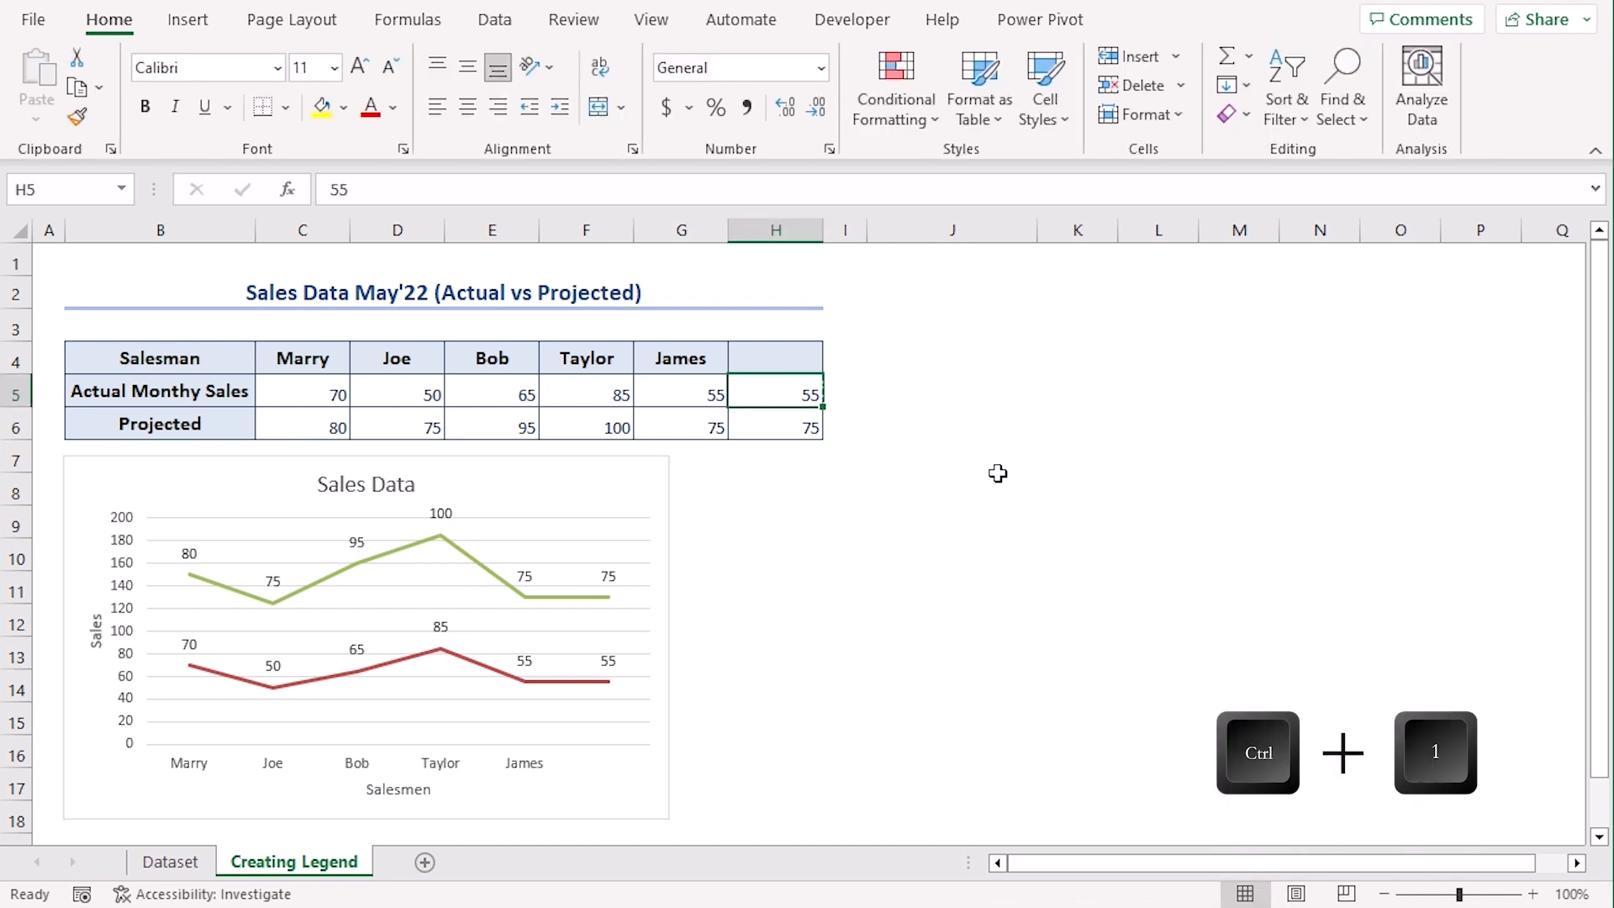
Give H5 the custom number format "Actual", then move to H6.
key("Ctrl+1")
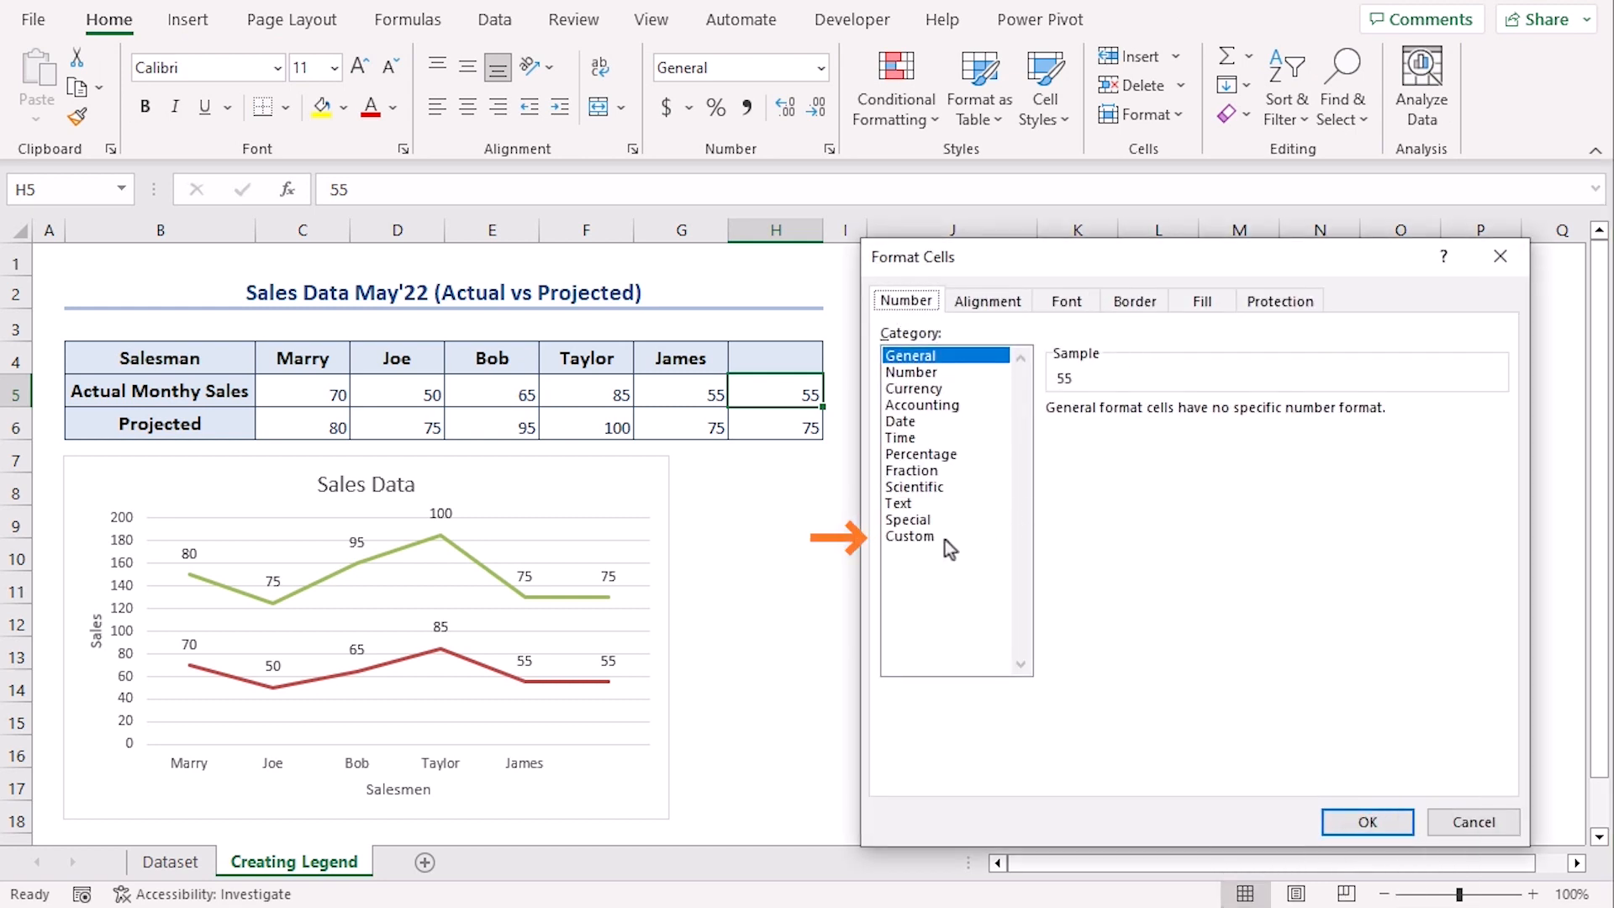
left_click(910, 537)
type("\"Actua")
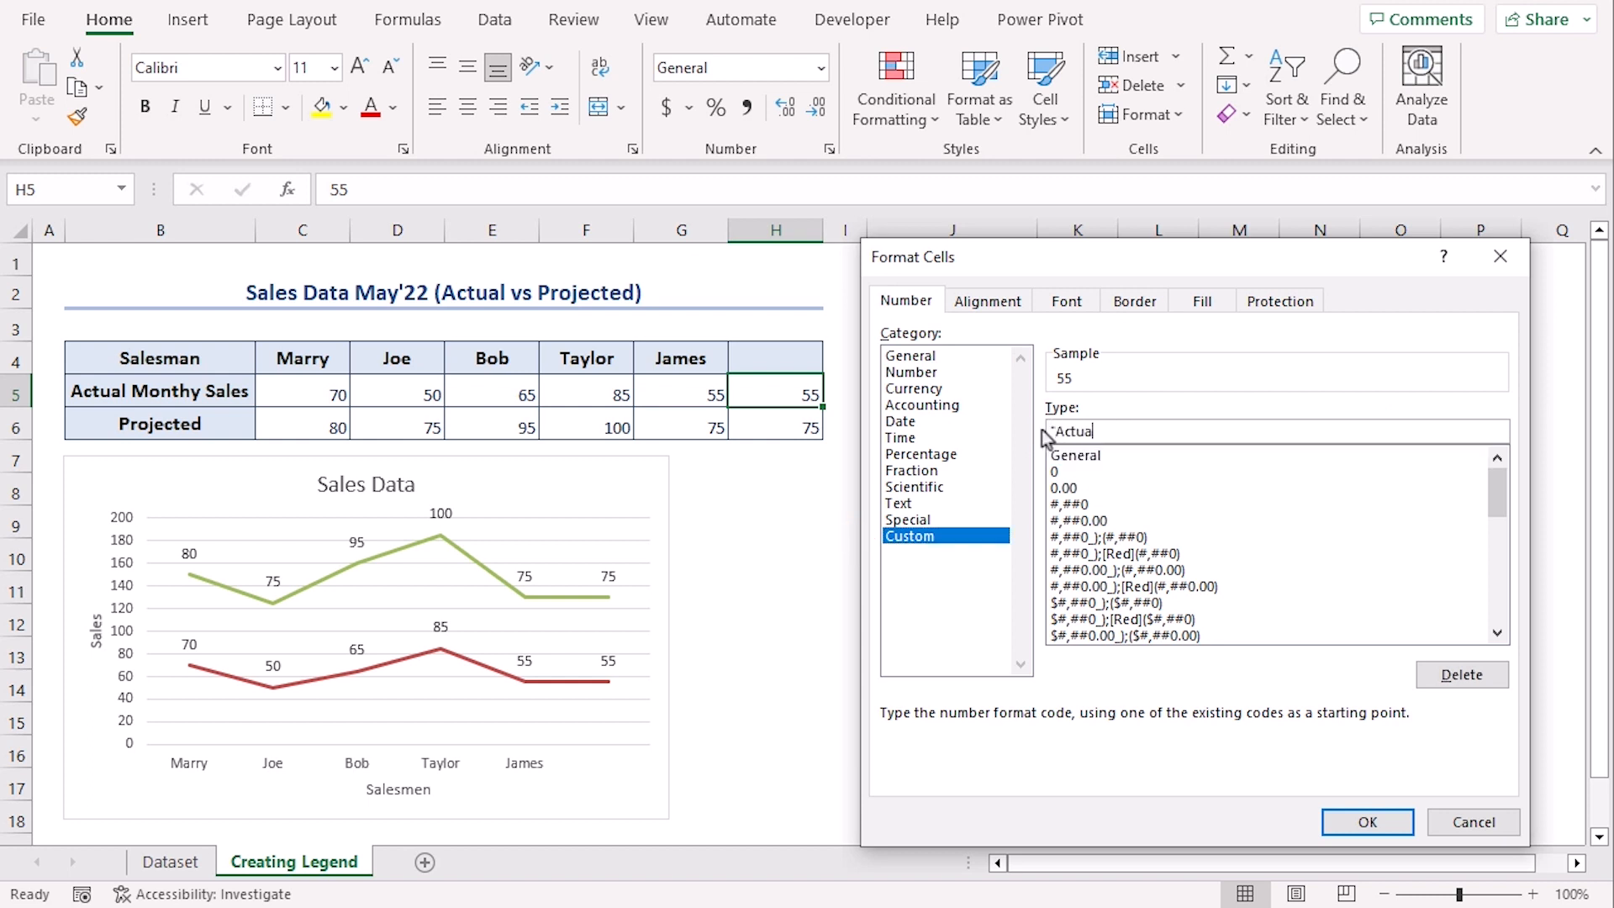
left_click(1368, 822)
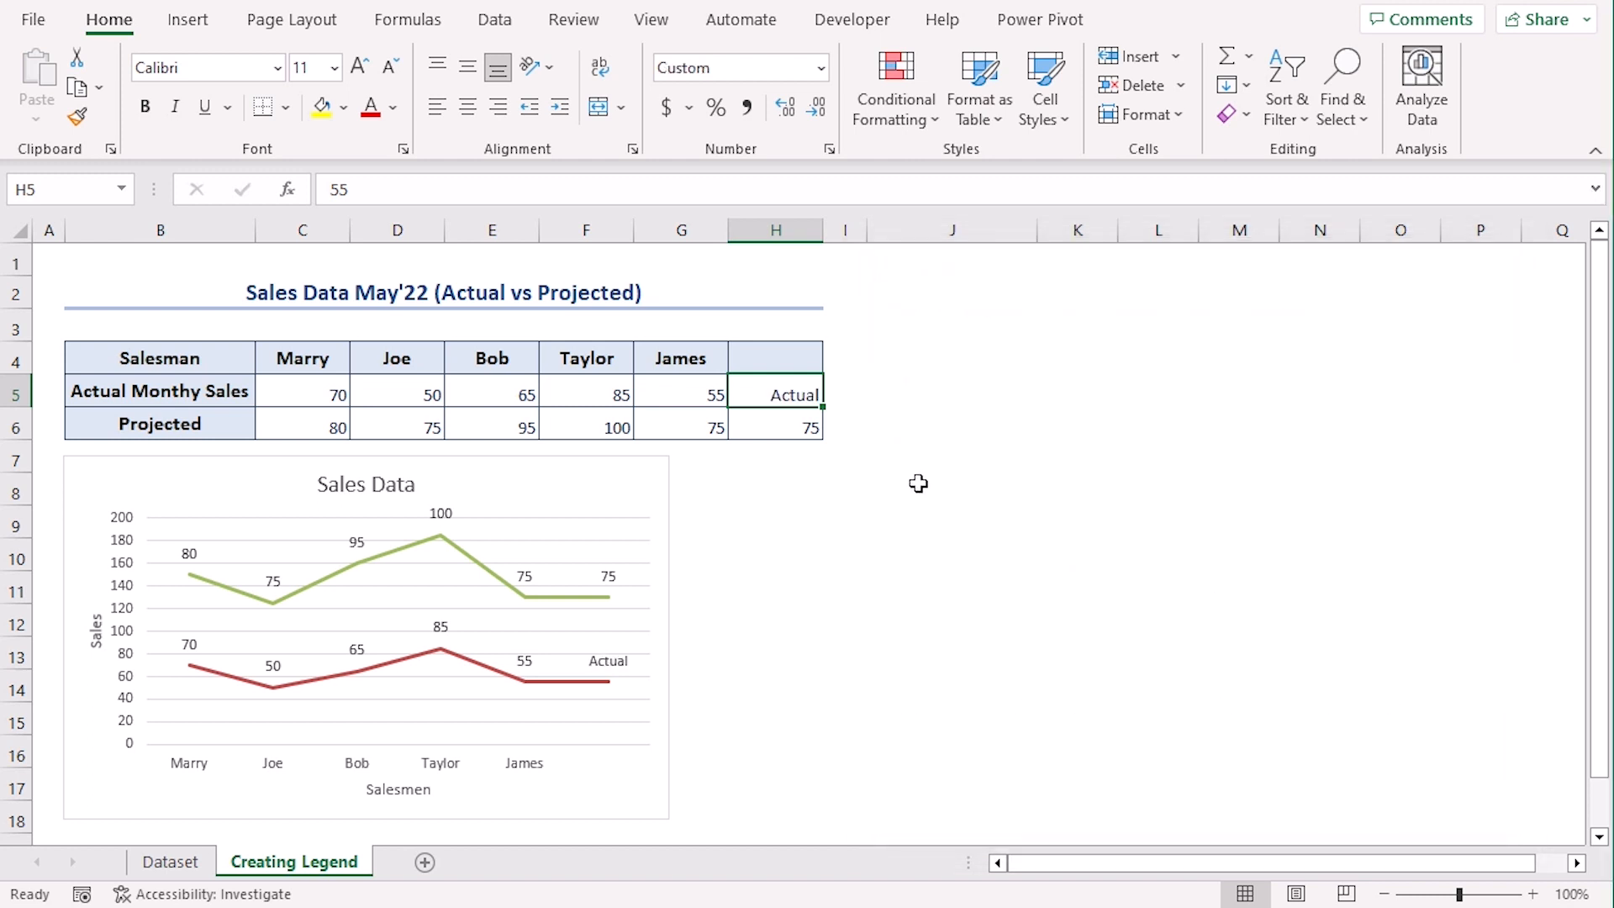
left_click(776, 427)
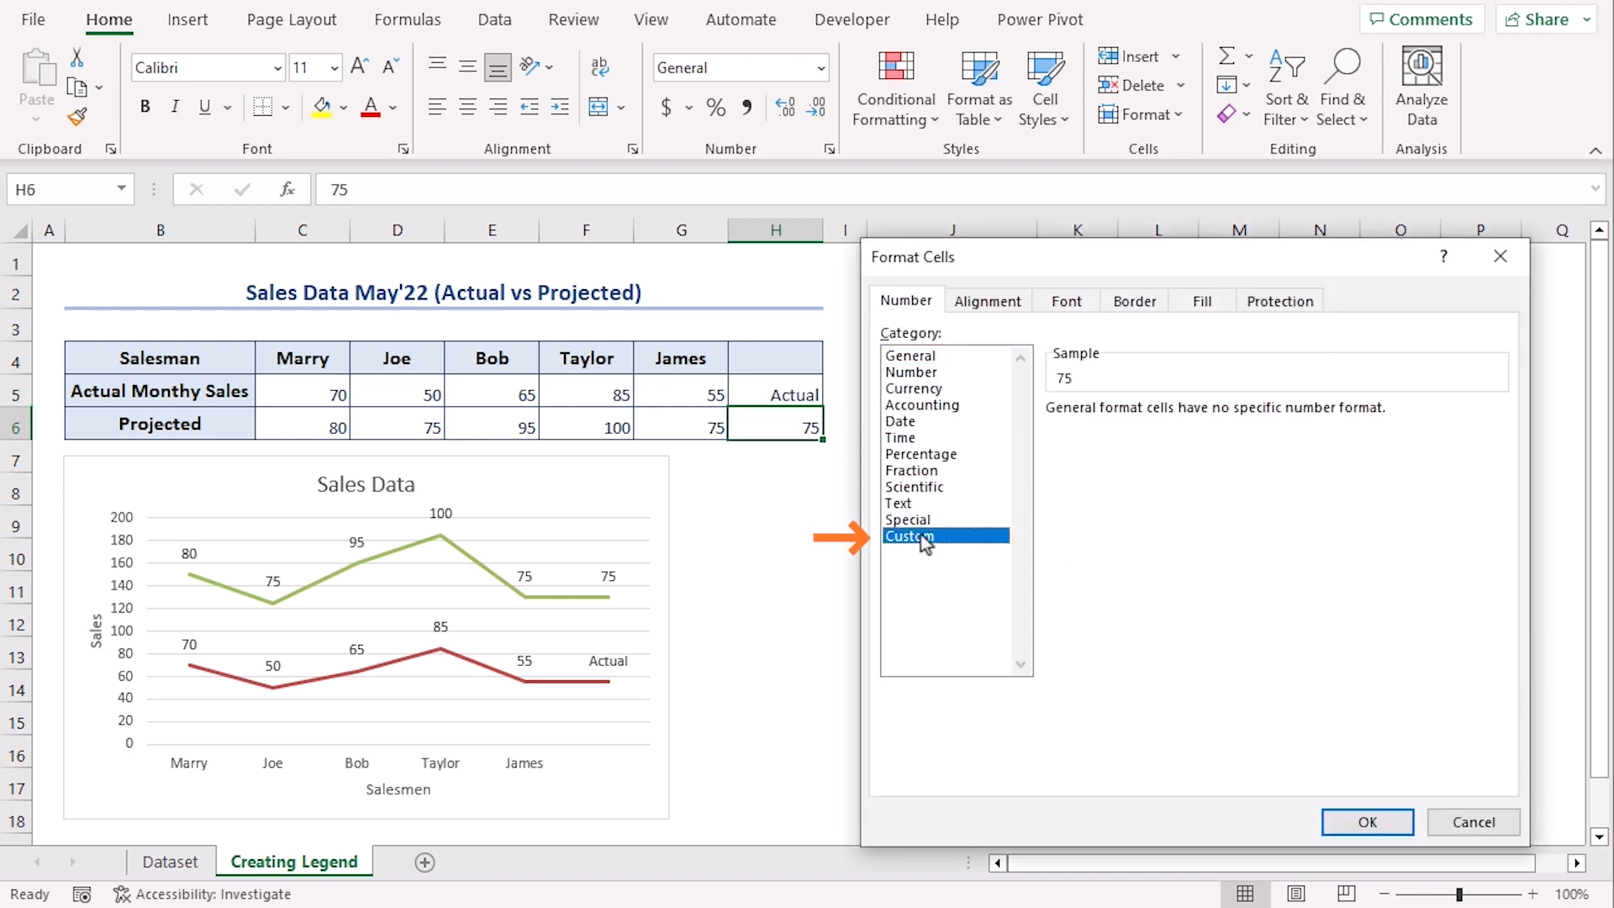
Give H6 the custom number format "Projected" so the green line ends with Projected.
left_click(910, 534)
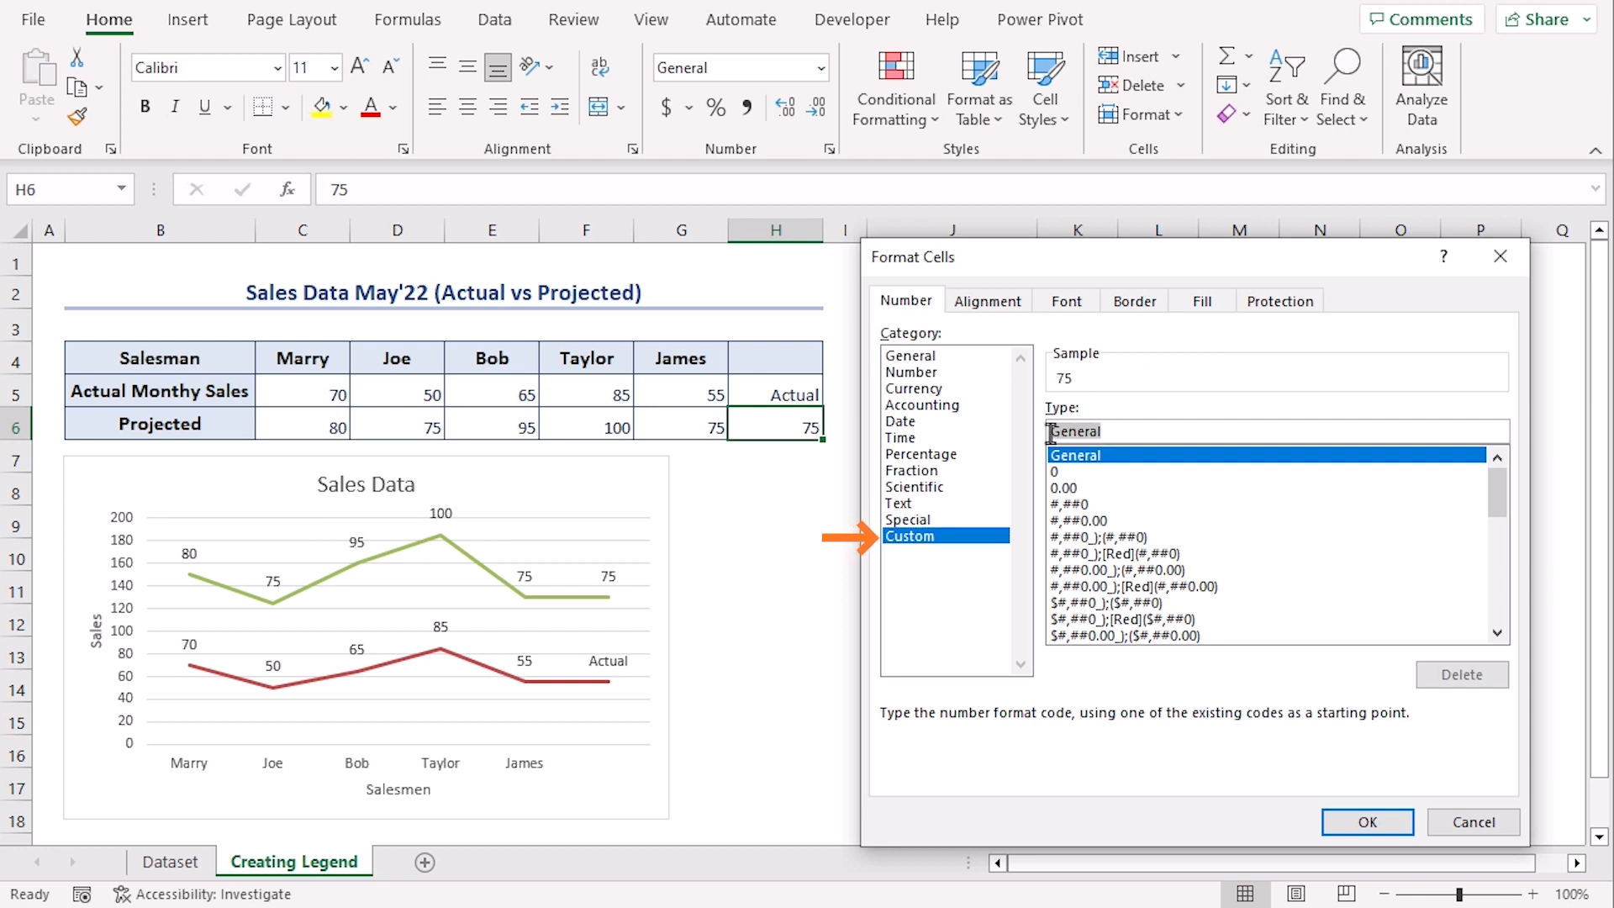
type("^Pr")
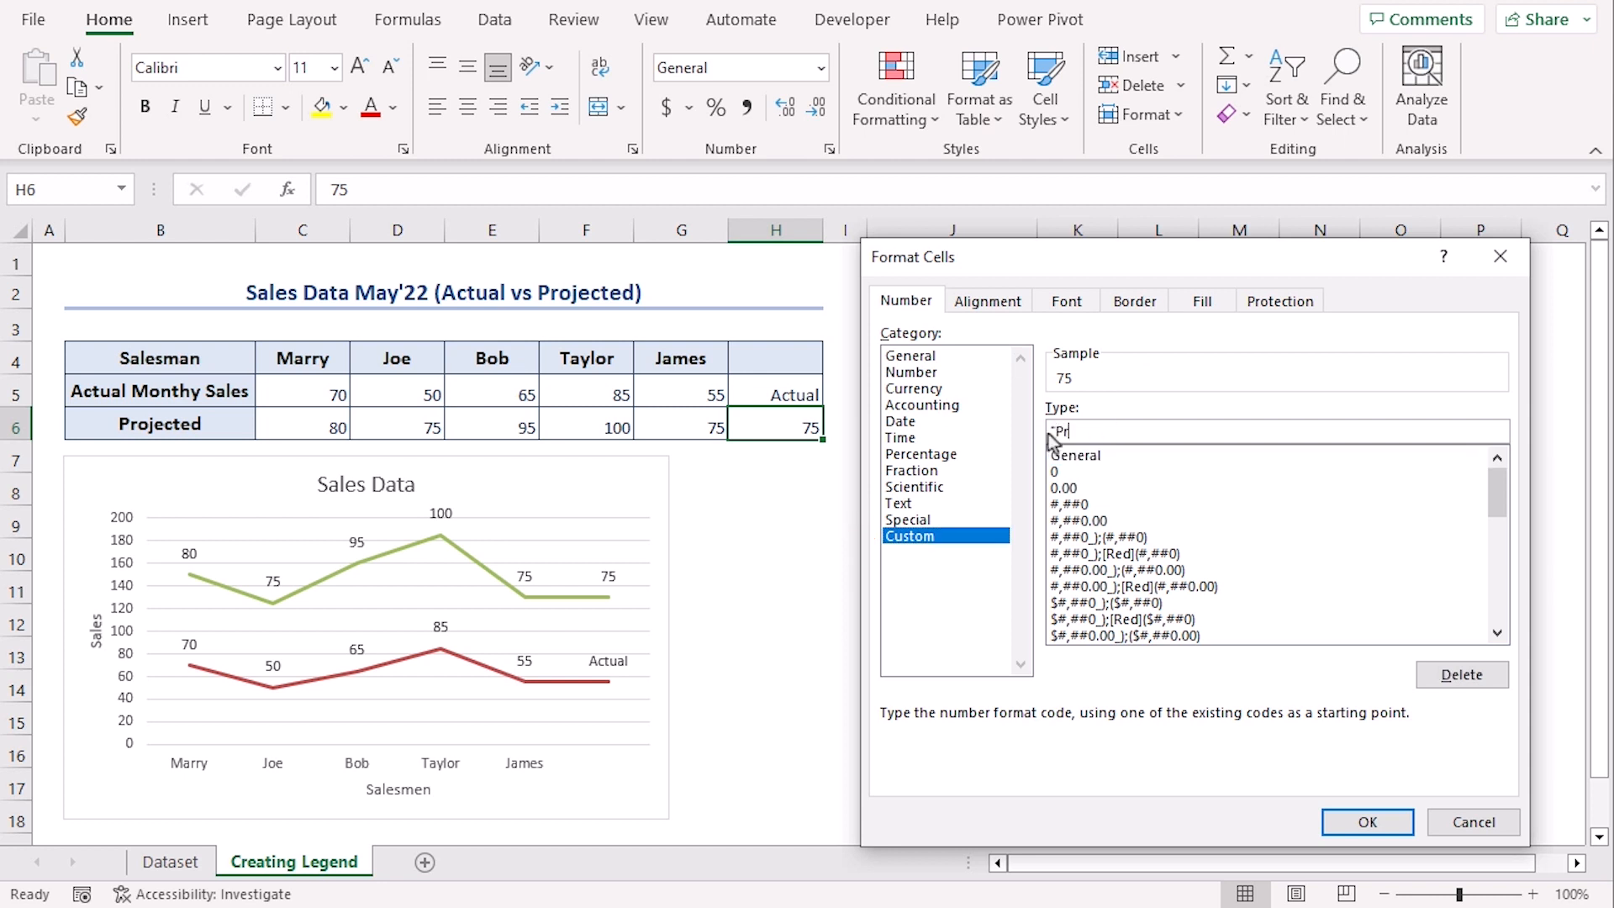
type("ojected\"")
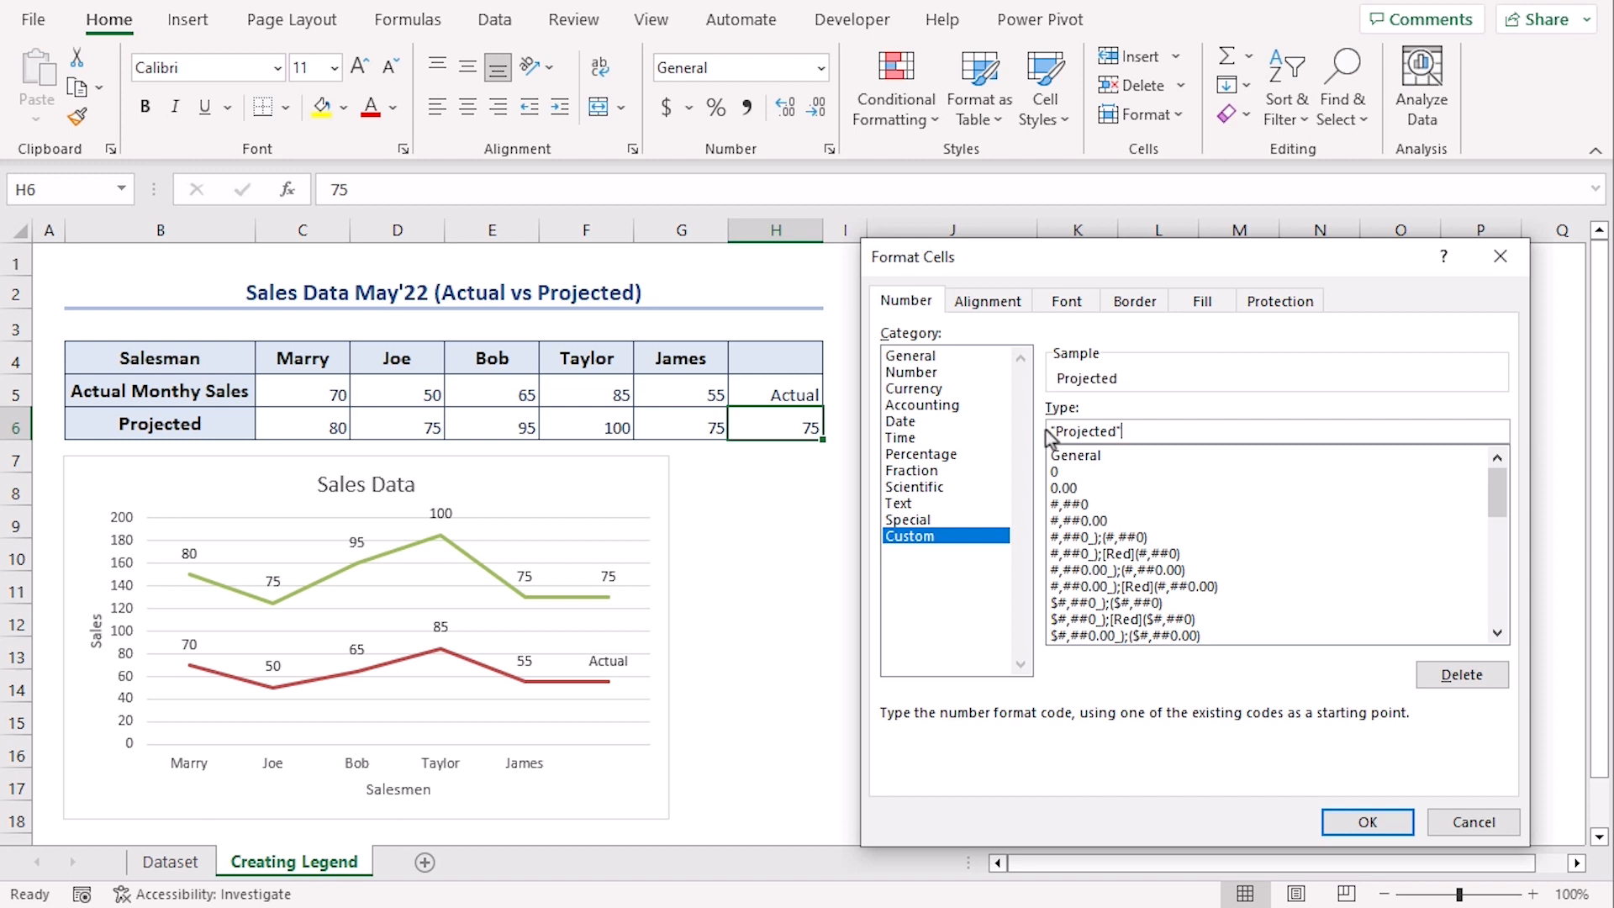
left_click(1367, 822)
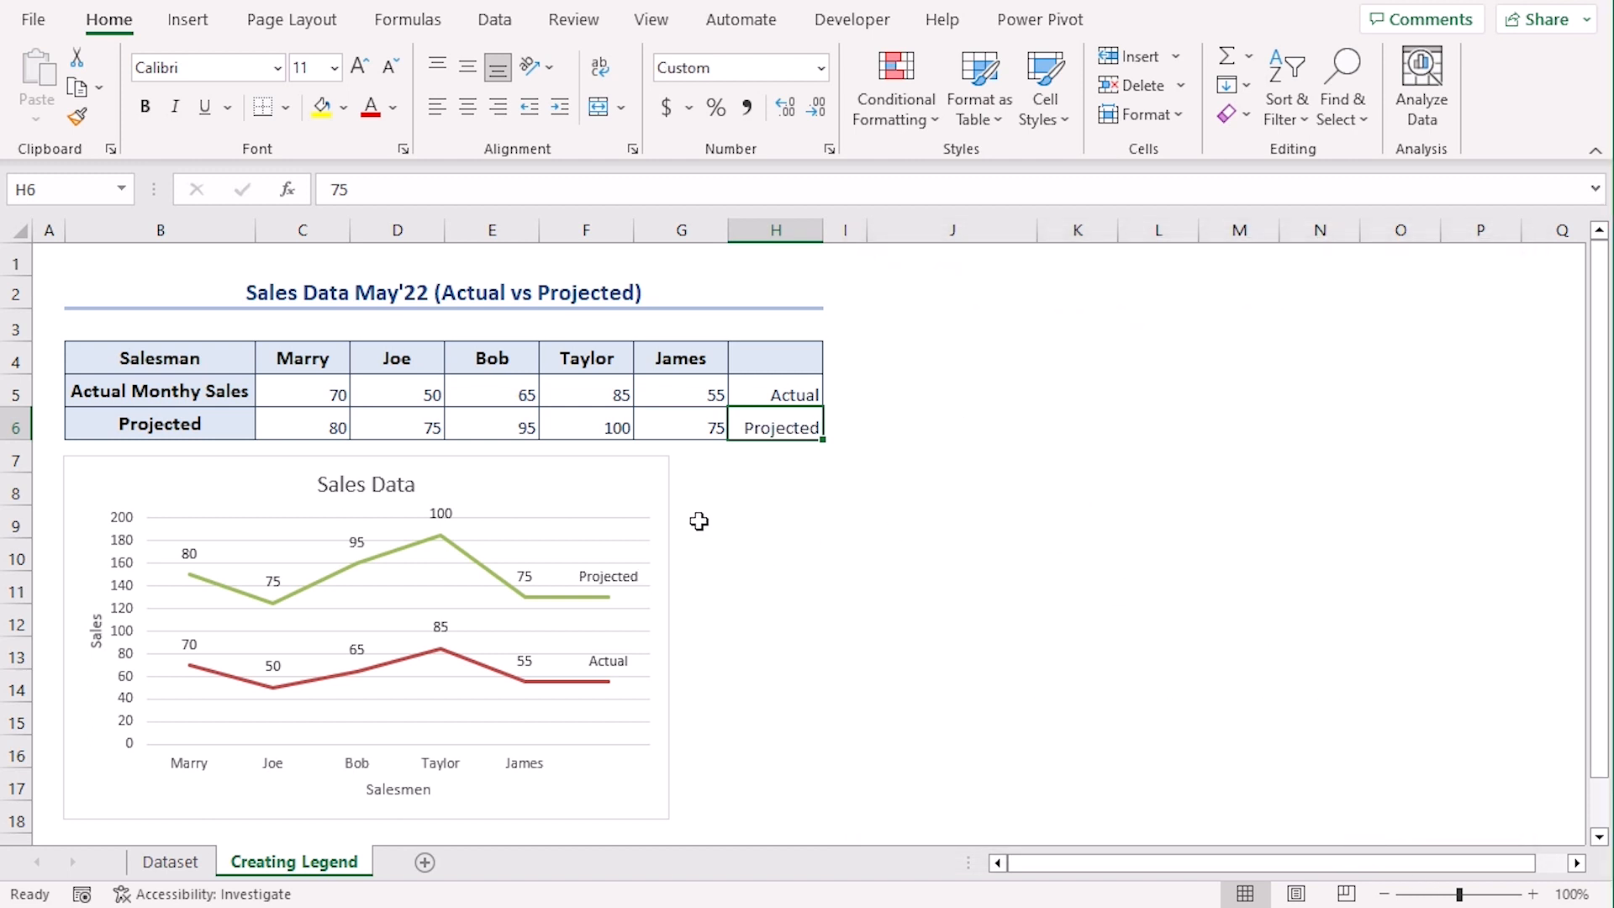
mouse_move(671, 612)
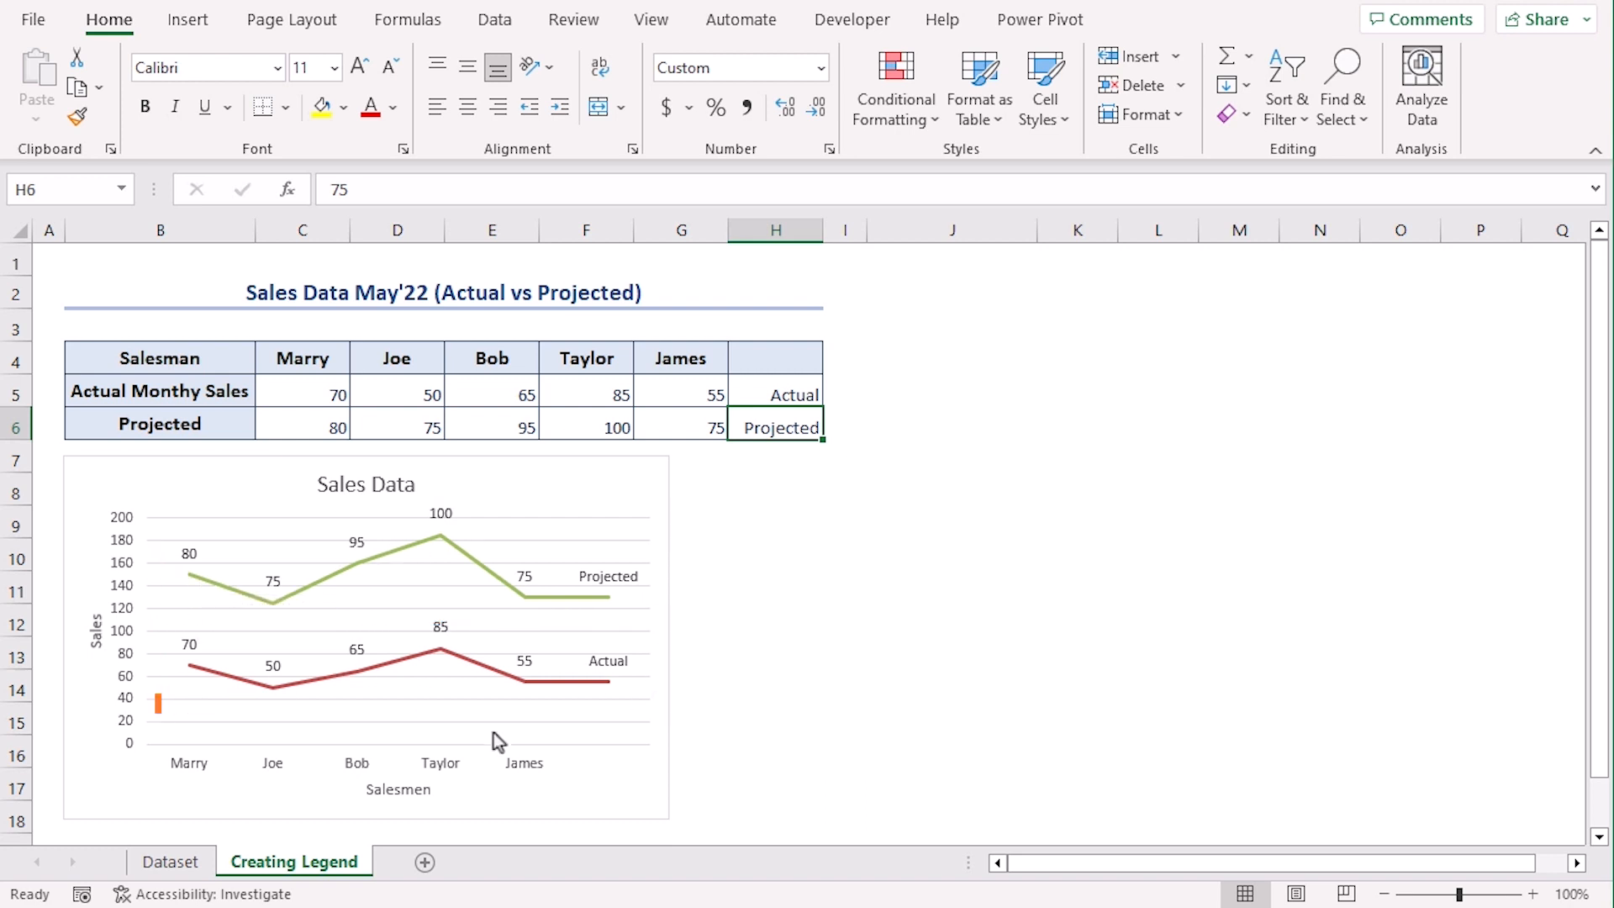
mouse_move(503, 814)
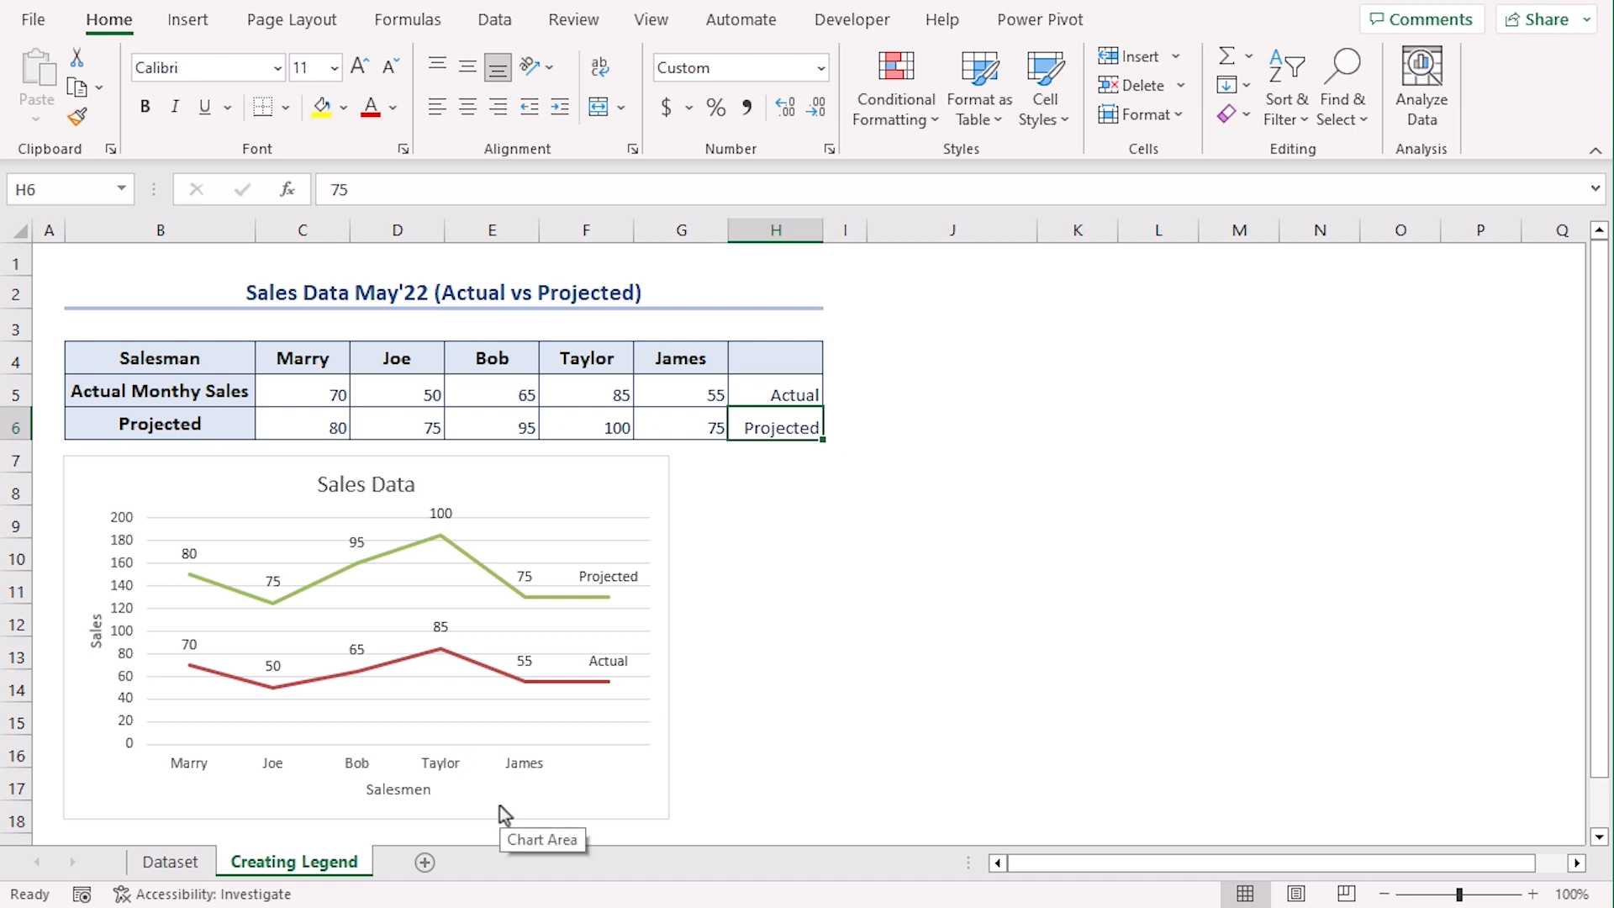
mouse_move(594, 625)
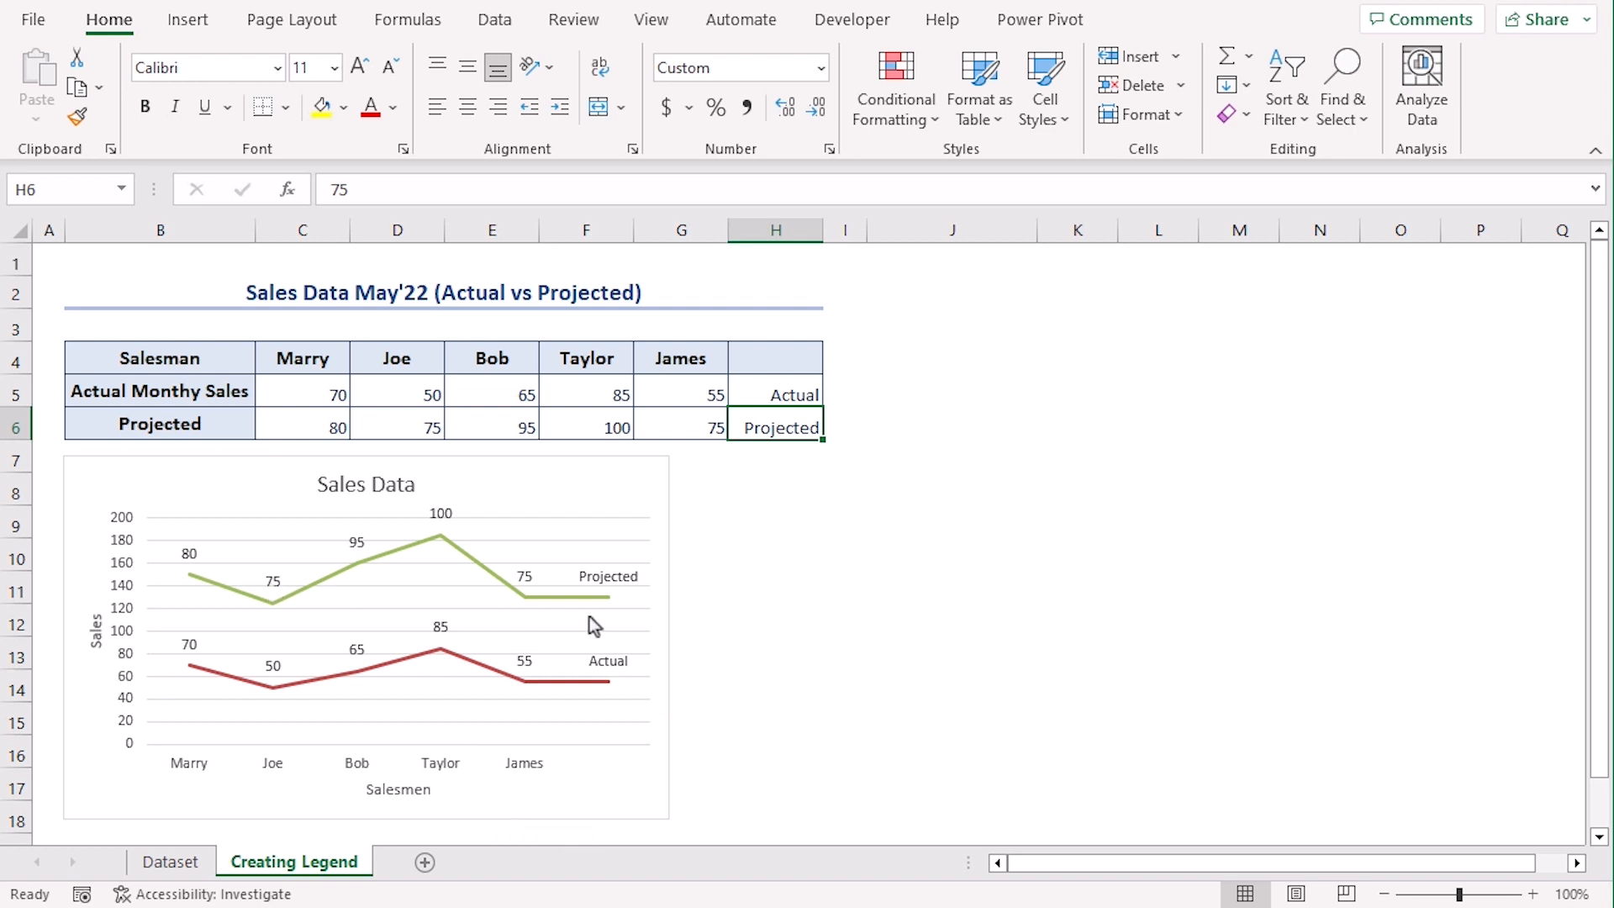
mouse_move(637, 490)
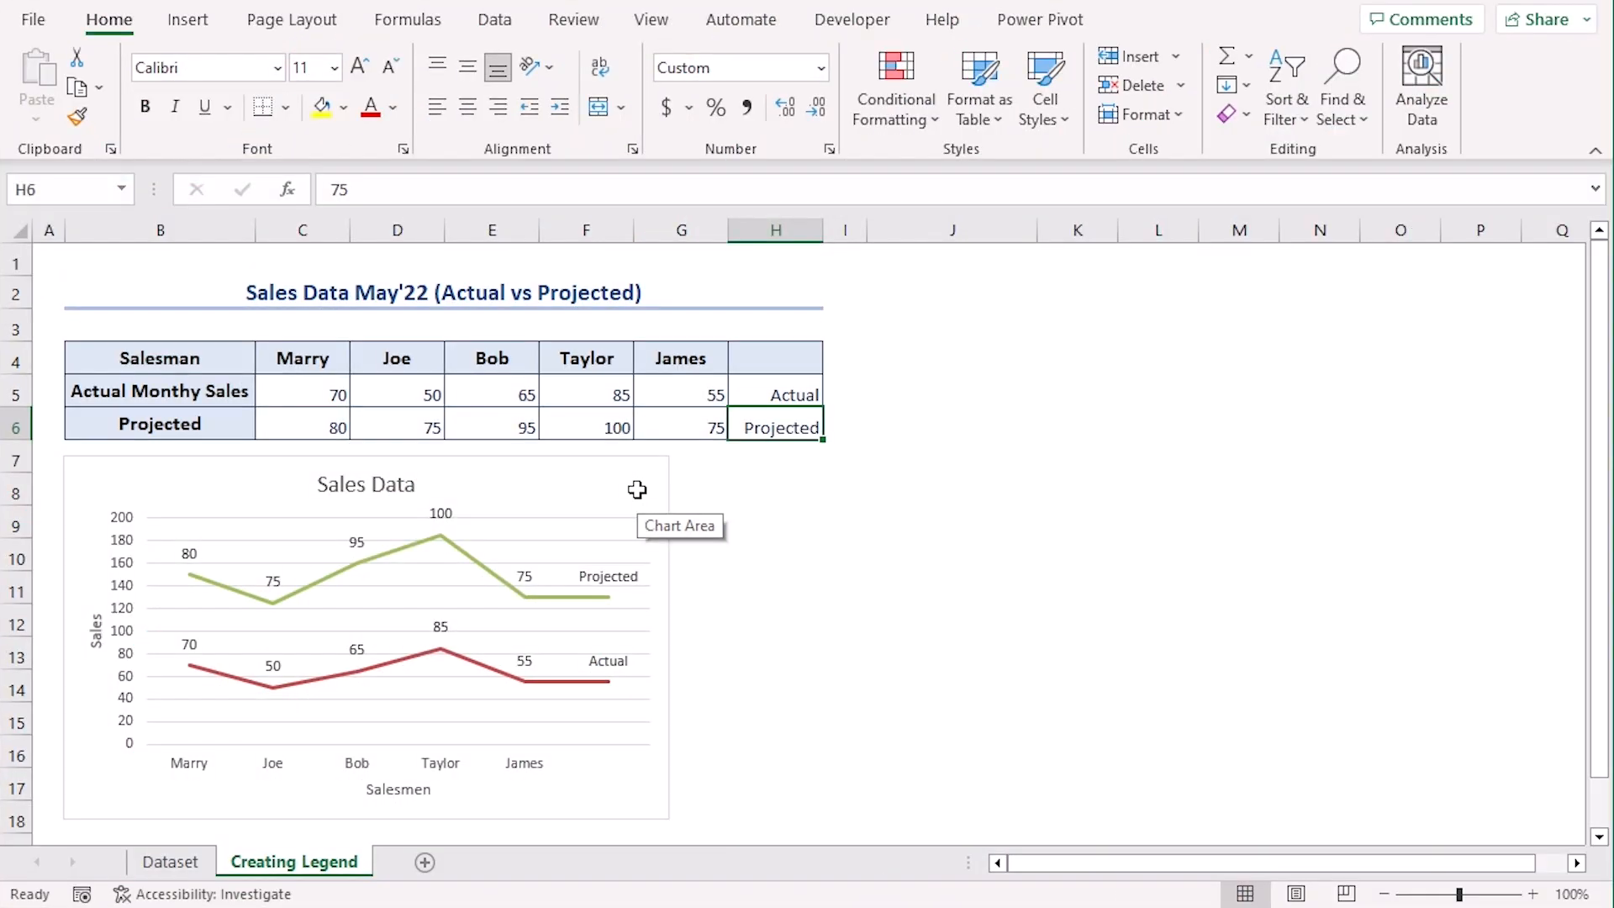
Turn the chart legend back on, listing Projected and Actual Monthy Sales.
left_click(365, 635)
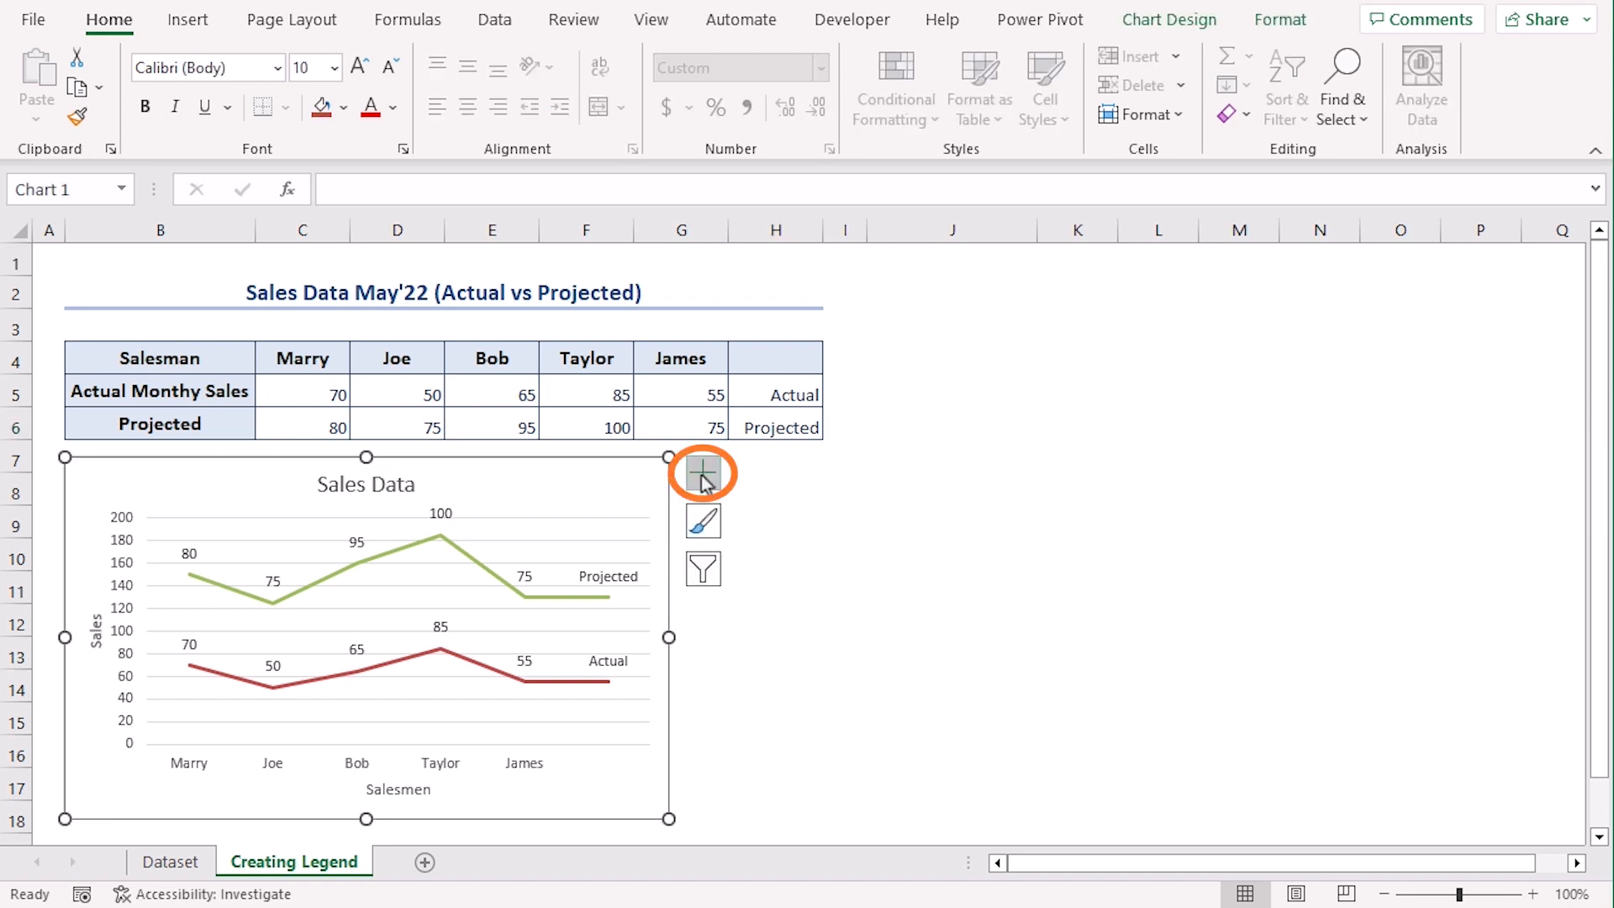
left_click(703, 474)
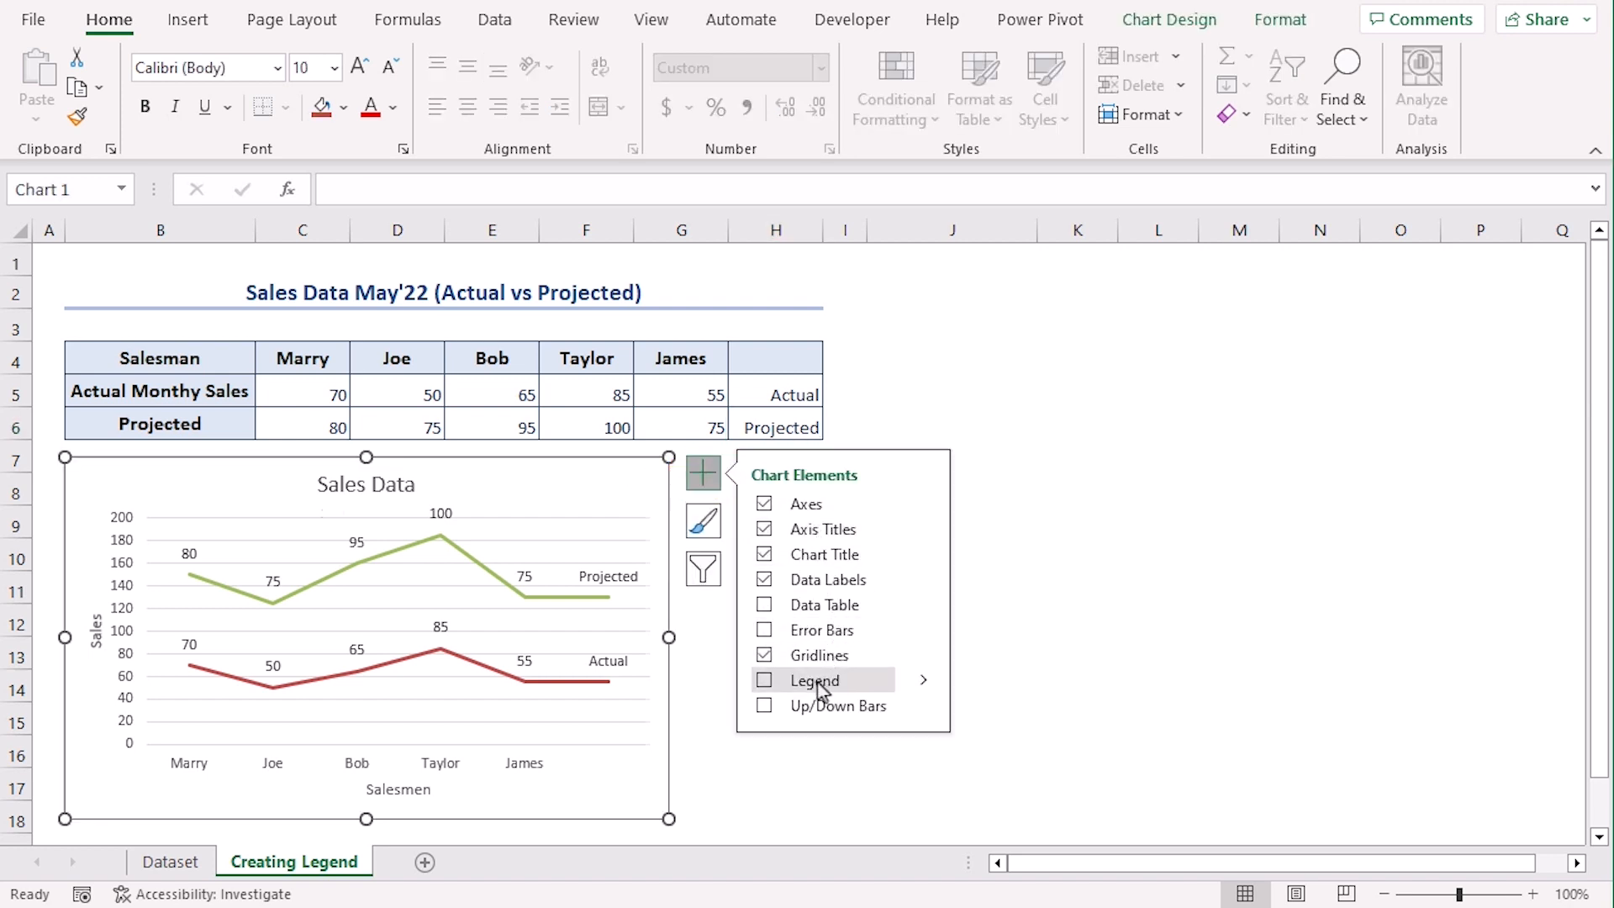
left_click(765, 681)
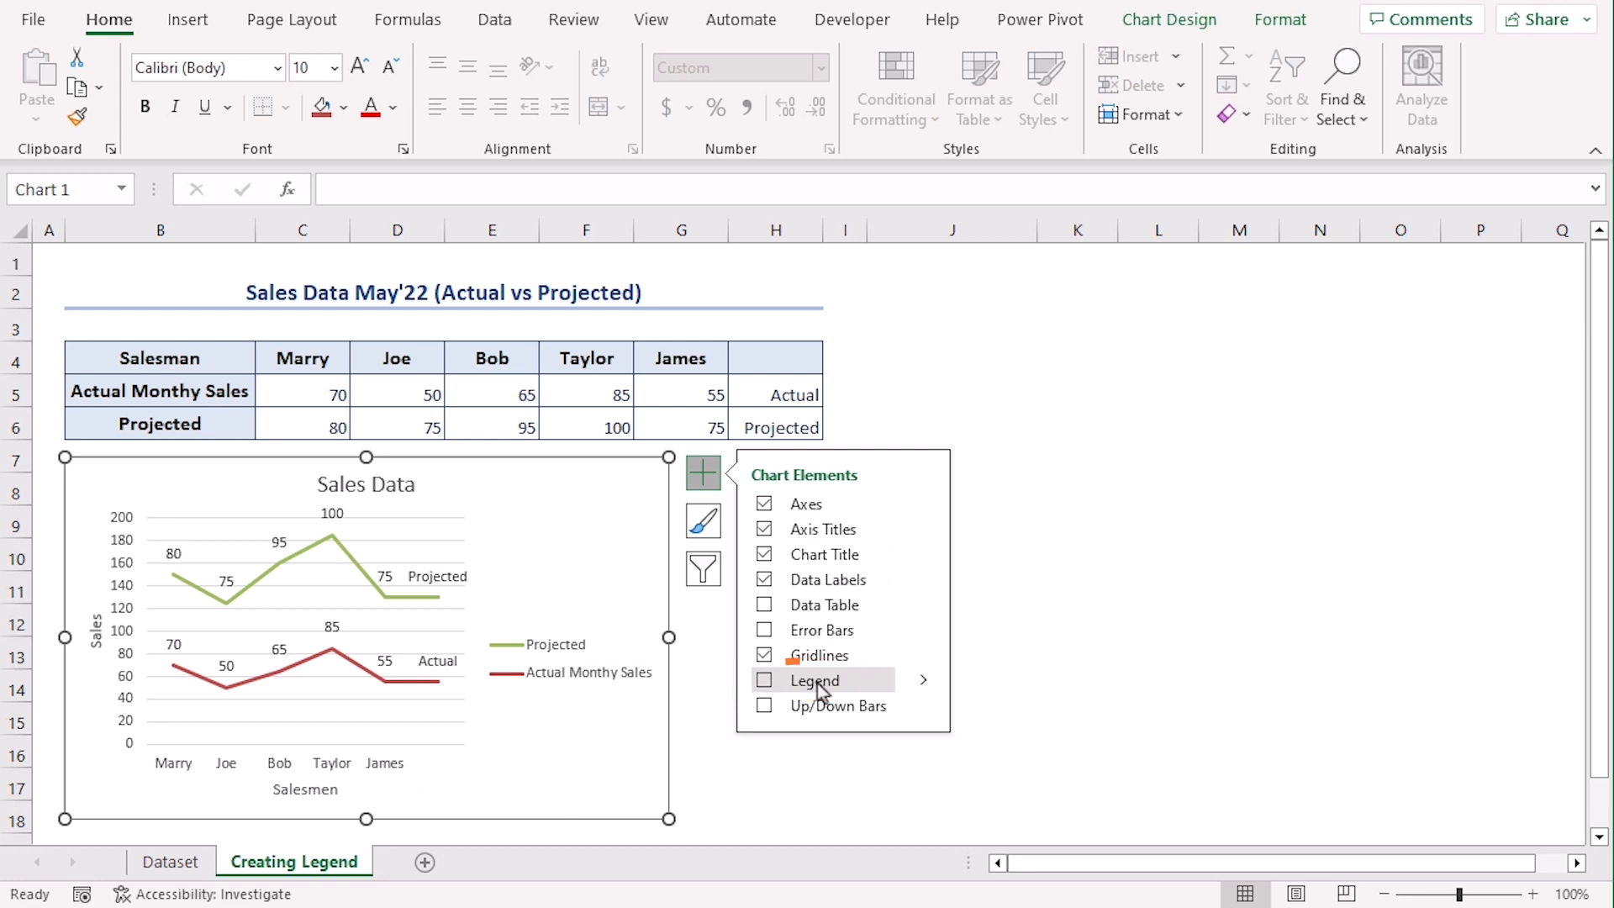